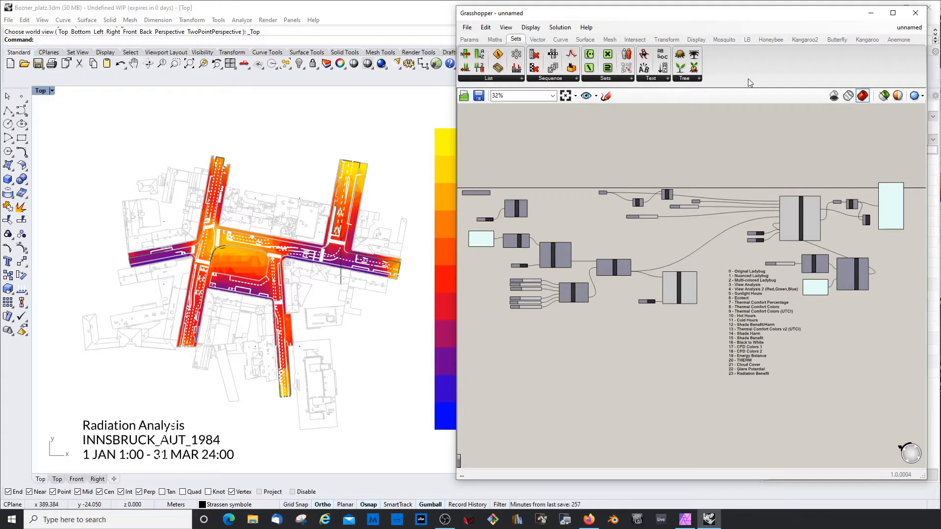
mouse_move(549, 153)
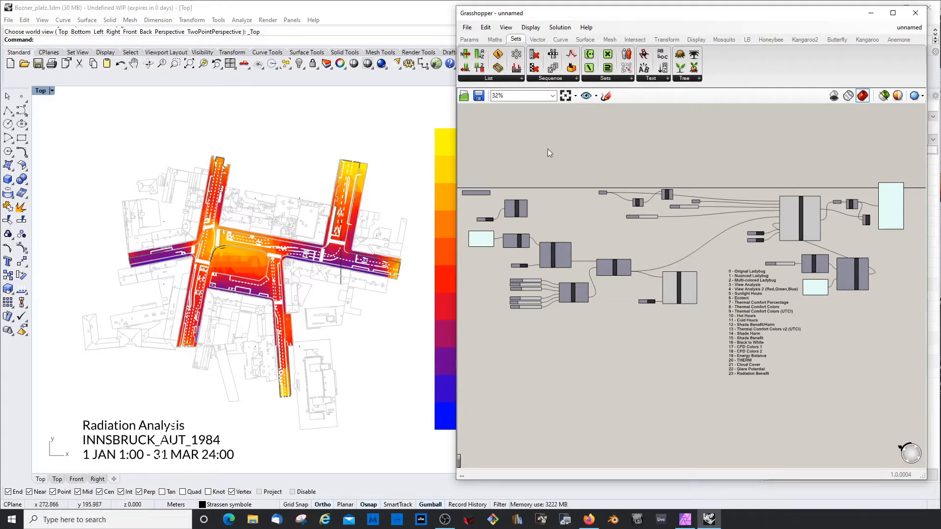
mouse_move(337, 300)
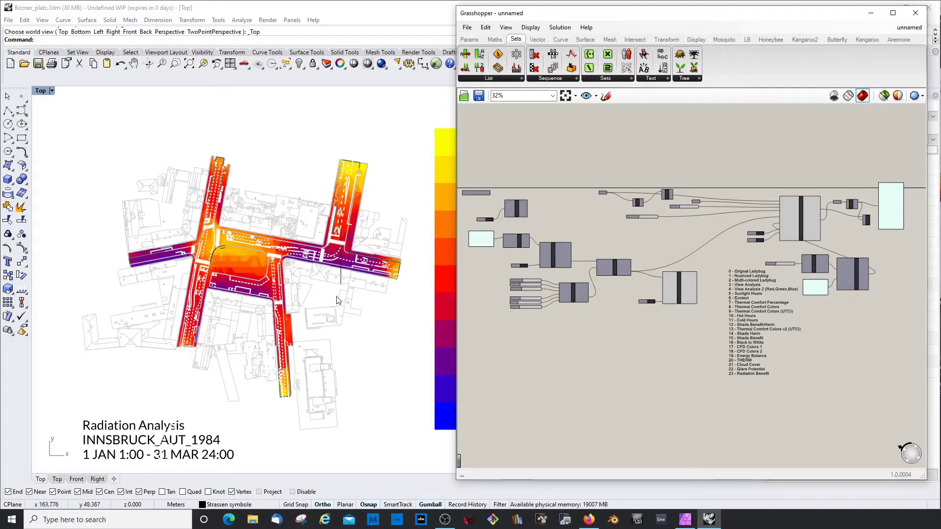
Set the _gradIndex slider feeding GradientLibrary to 23 (Radiation Benefit)
scroll(up, 3)
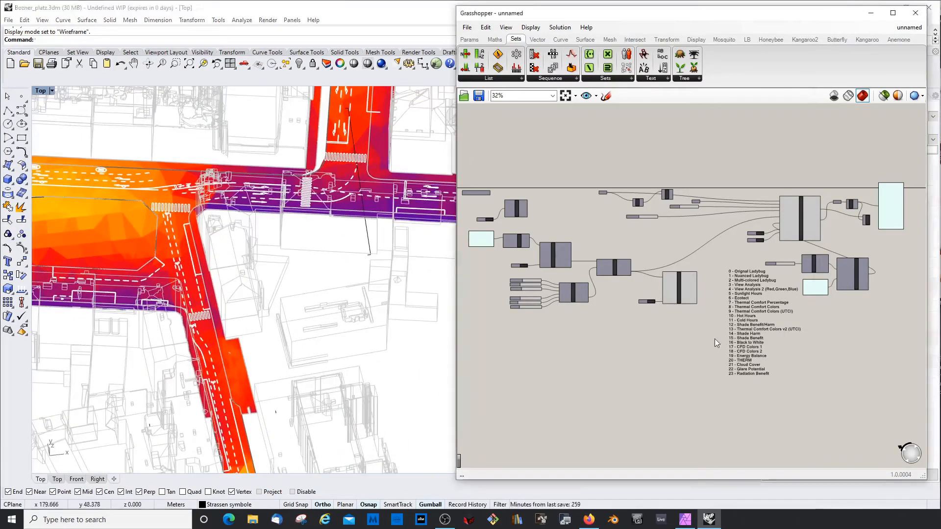
scroll(up, 3)
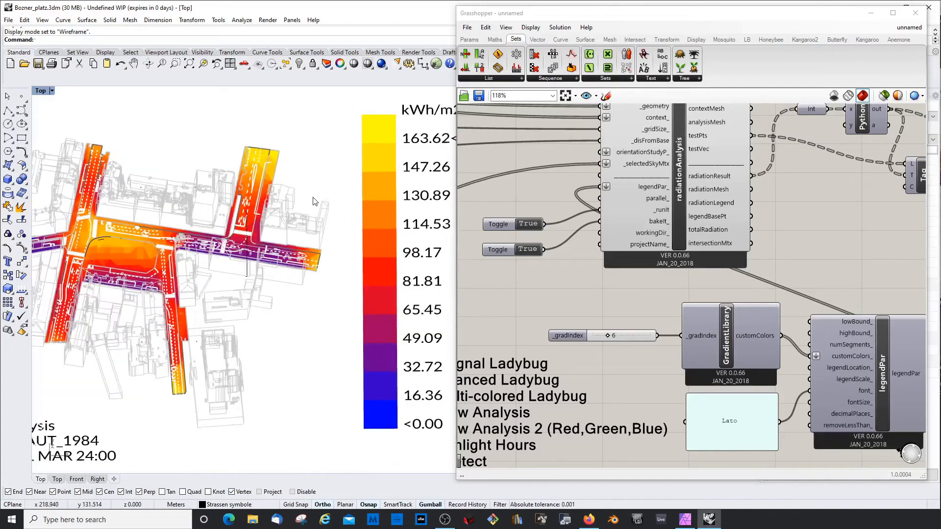
scroll(down, 3)
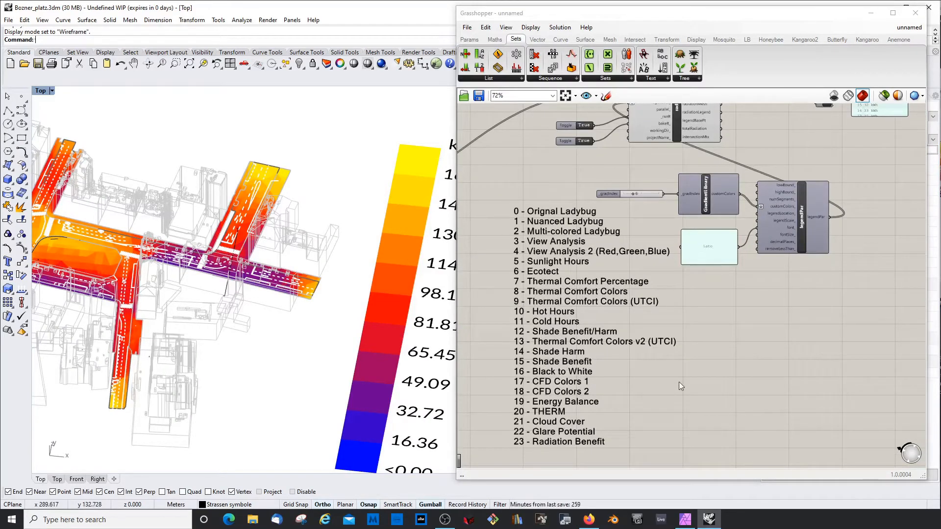
scroll(up, 3)
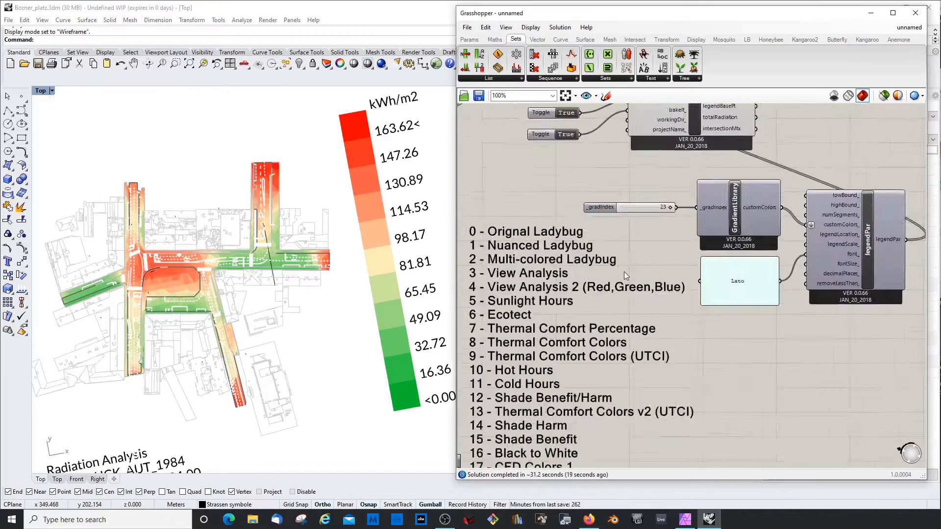
scroll(up, 3)
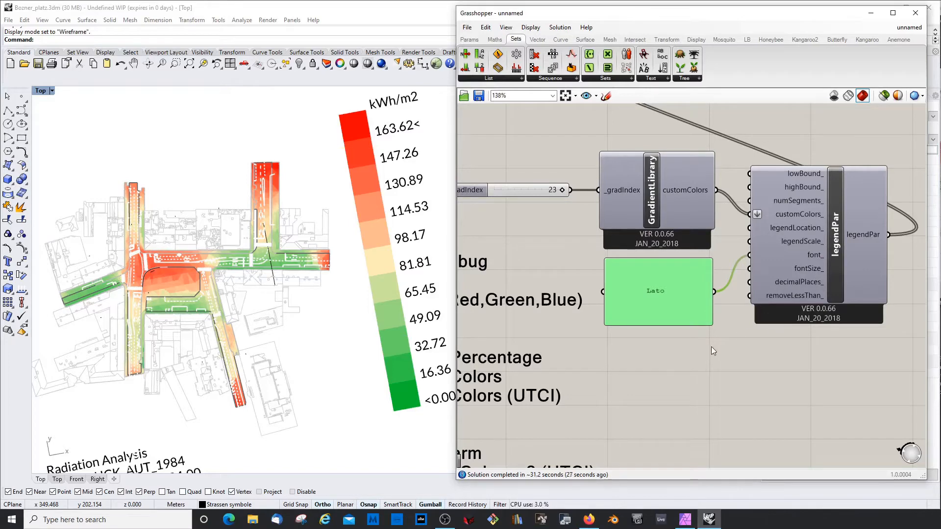
scroll(up, 3)
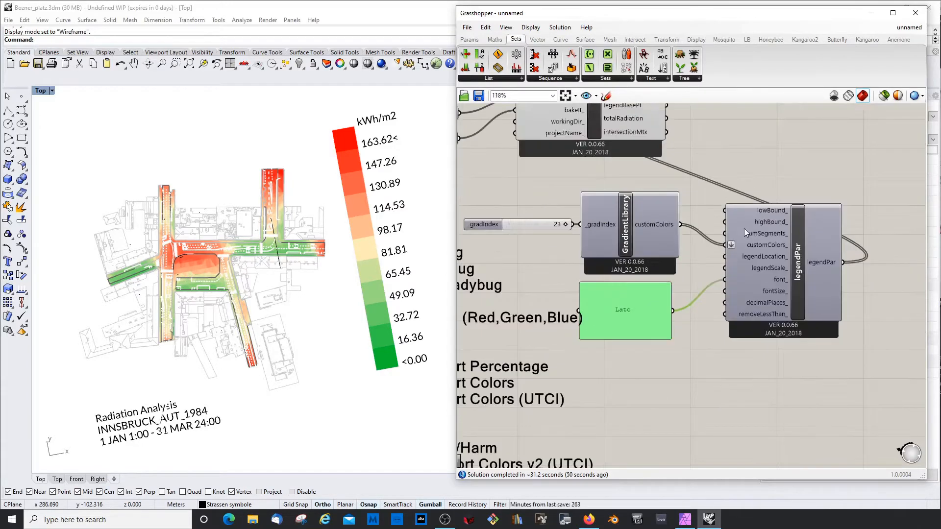
scroll(up, 3)
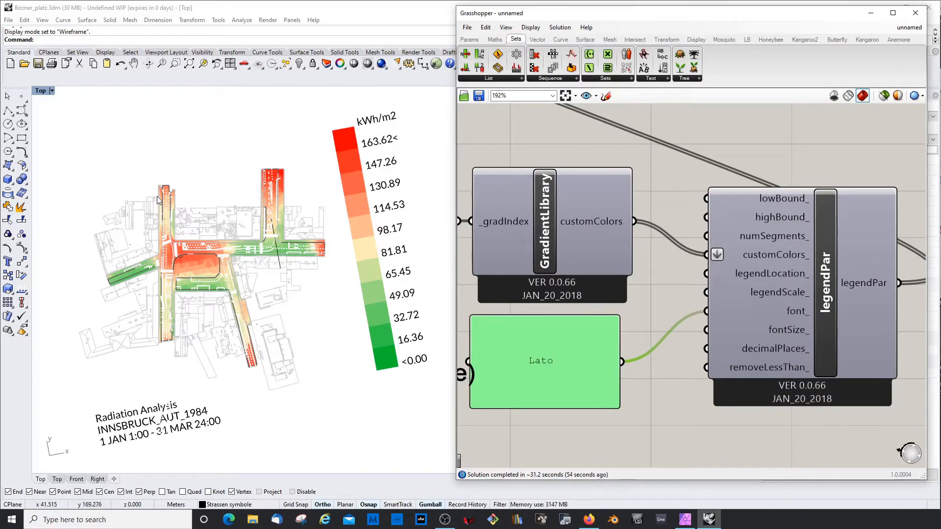
mouse_move(217, 322)
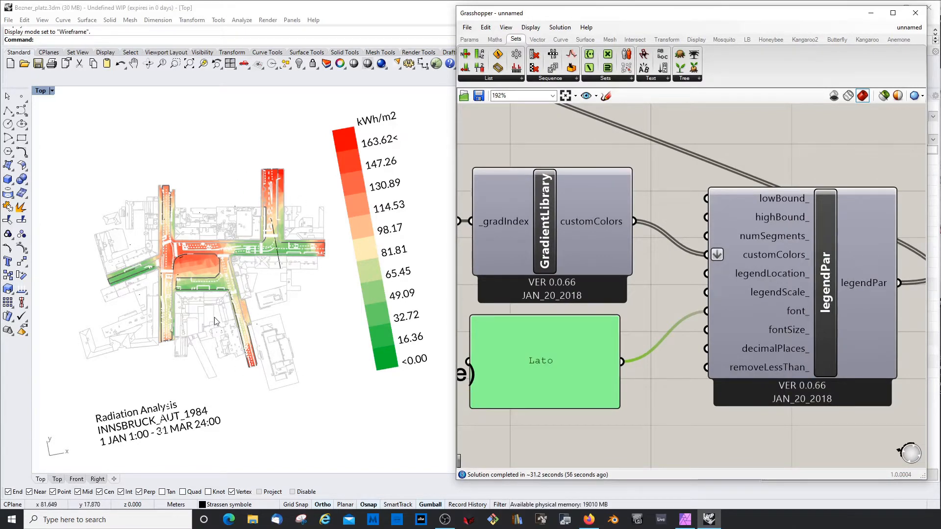
mouse_move(427, 364)
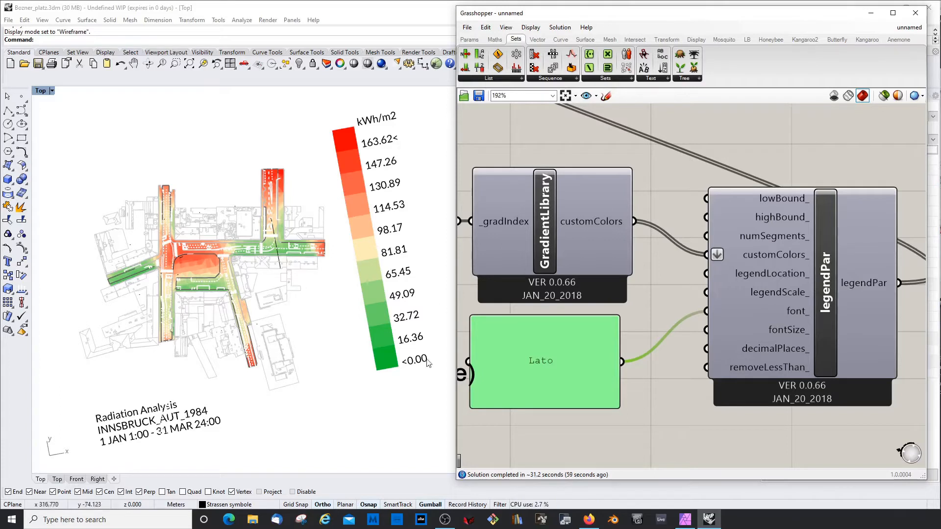
mouse_move(367, 382)
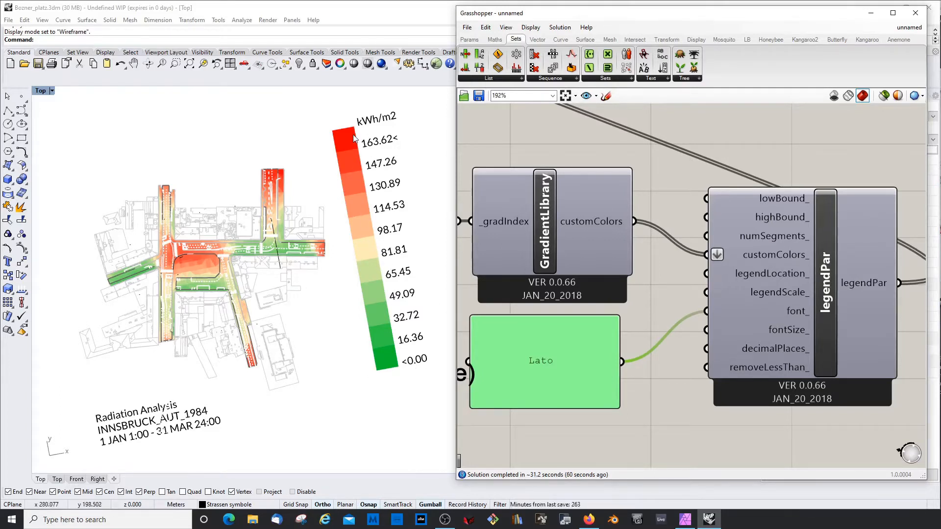
scroll(down, 3)
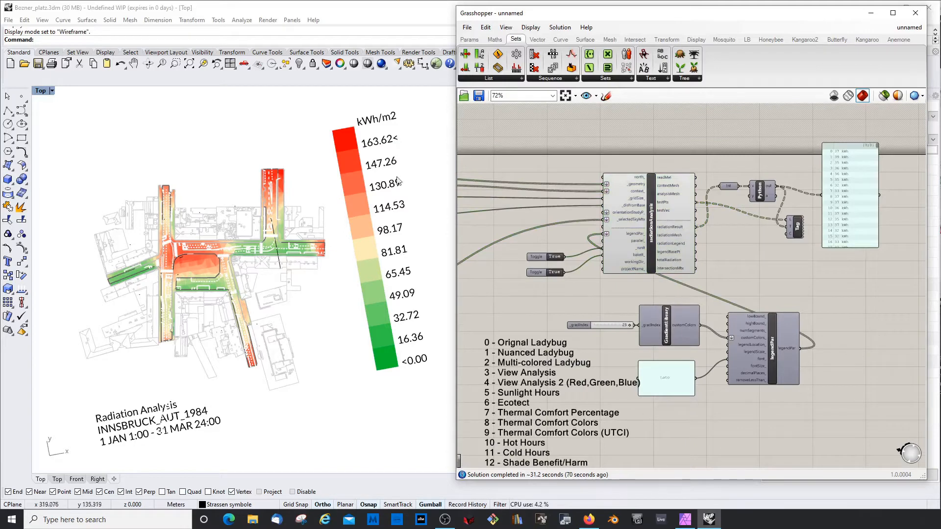
mouse_move(757, 228)
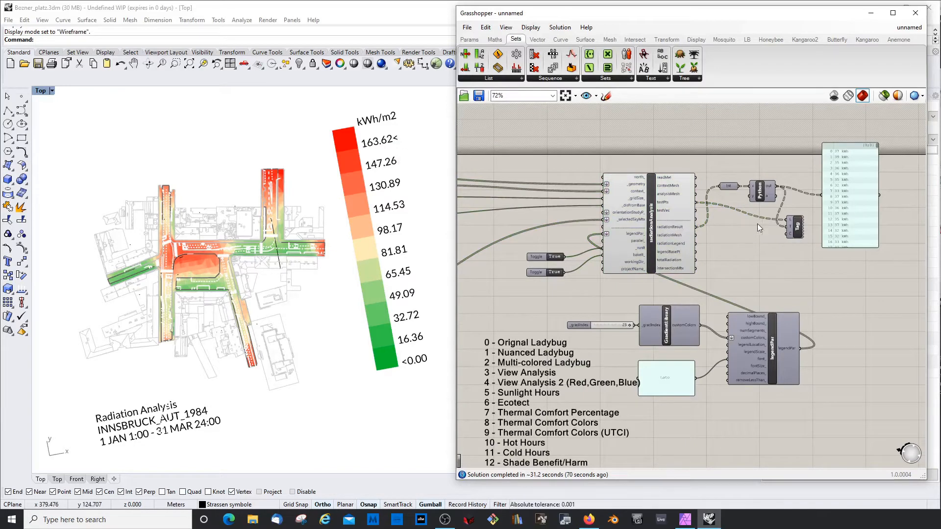
Enable the Tag component so Python kWh strings label the testPts
click(795, 227)
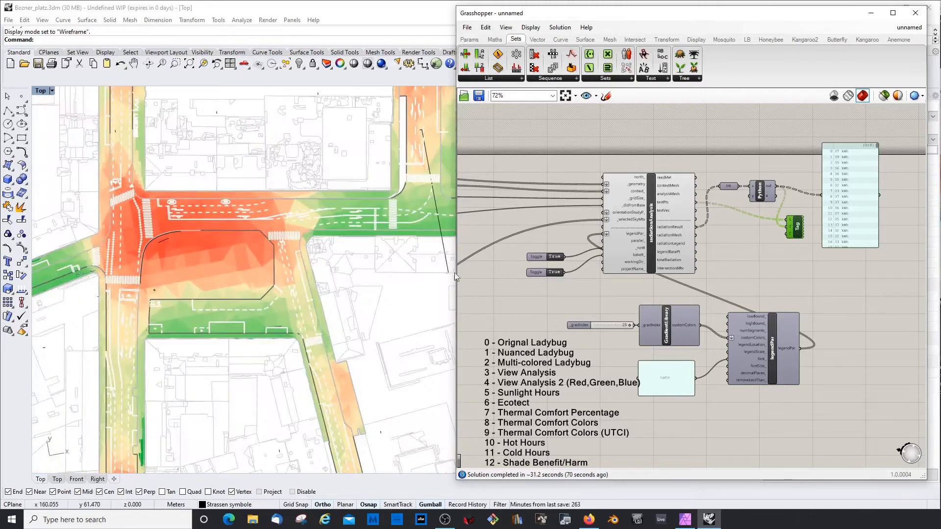
right_click(792, 227)
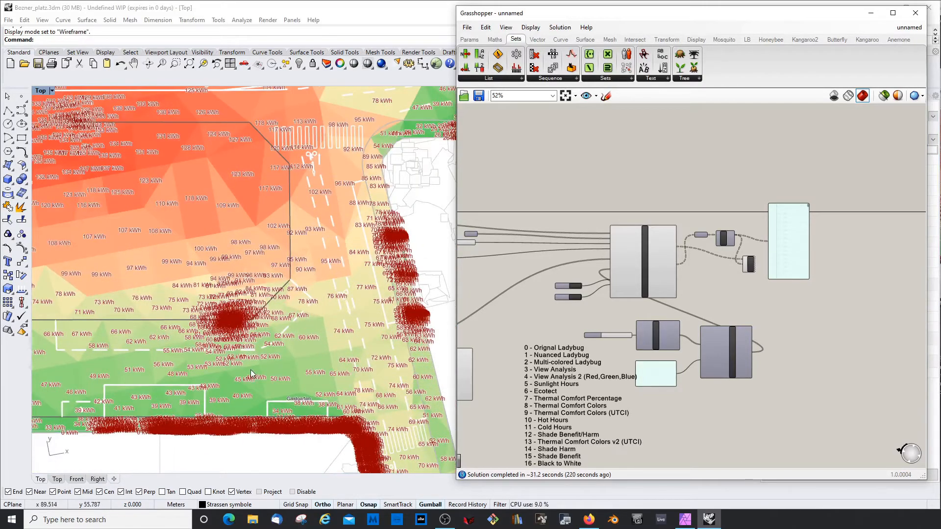
mouse_move(295, 342)
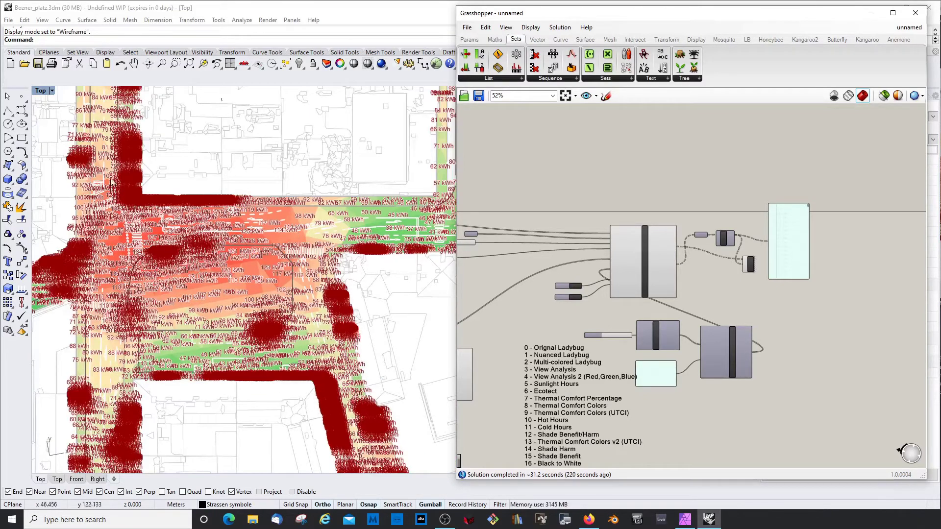
mouse_move(131, 195)
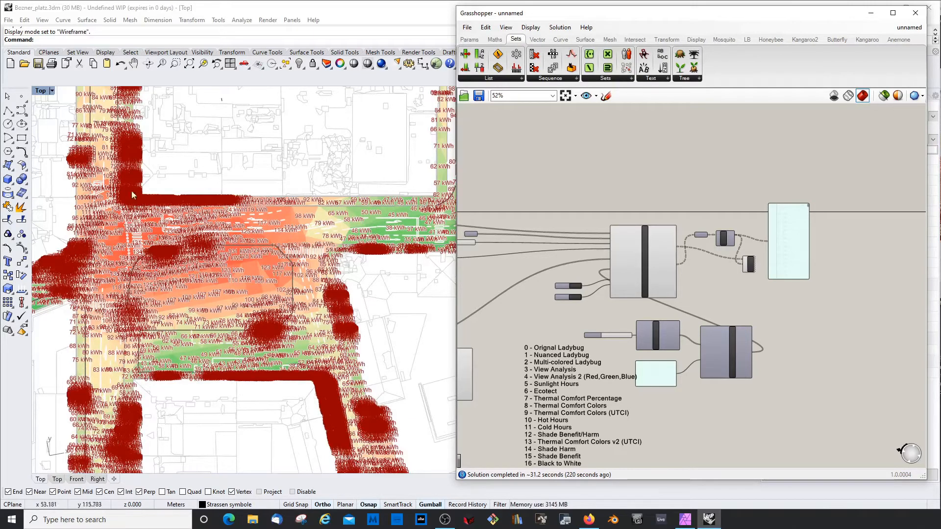
mouse_move(372, 189)
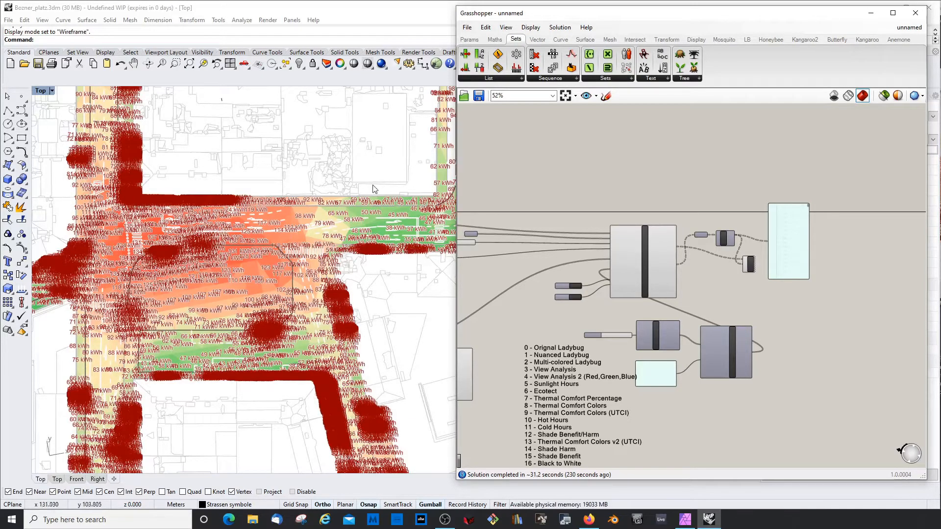
mouse_move(78, 252)
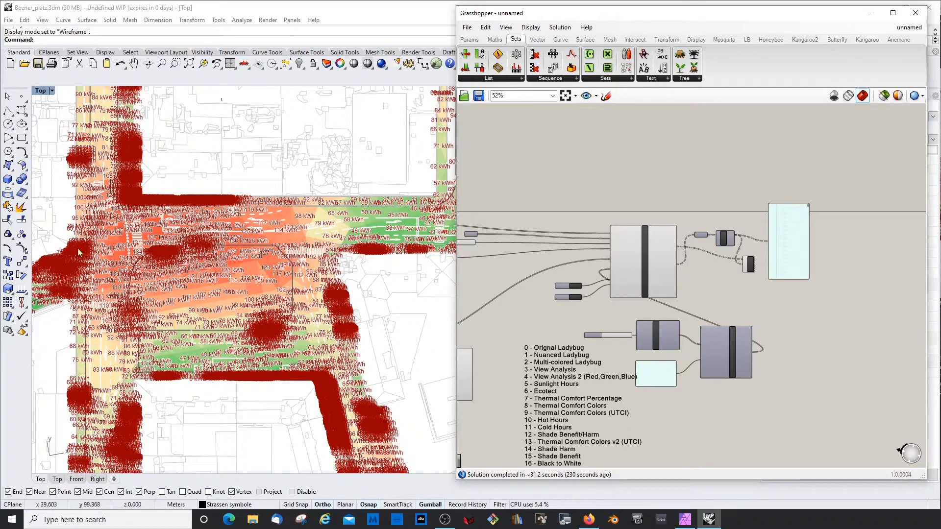
mouse_move(348, 320)
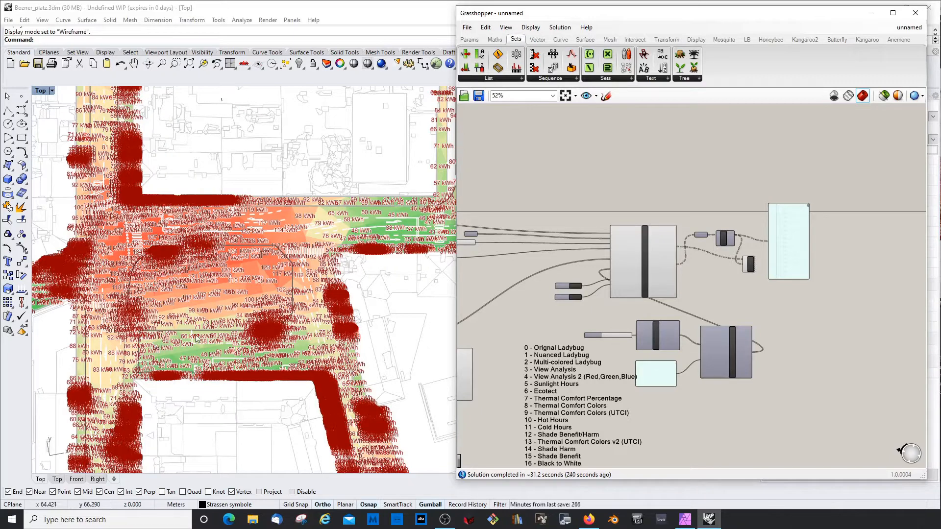
mouse_move(205, 286)
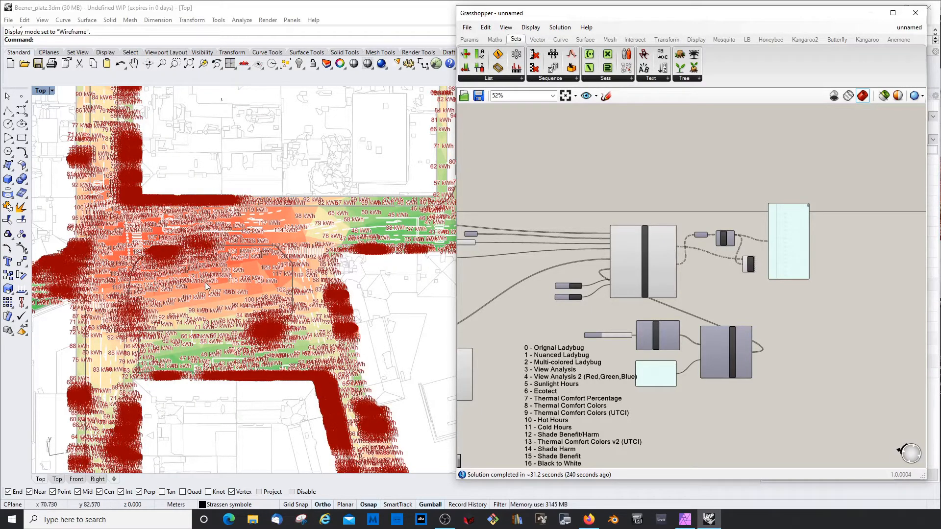
mouse_move(267, 288)
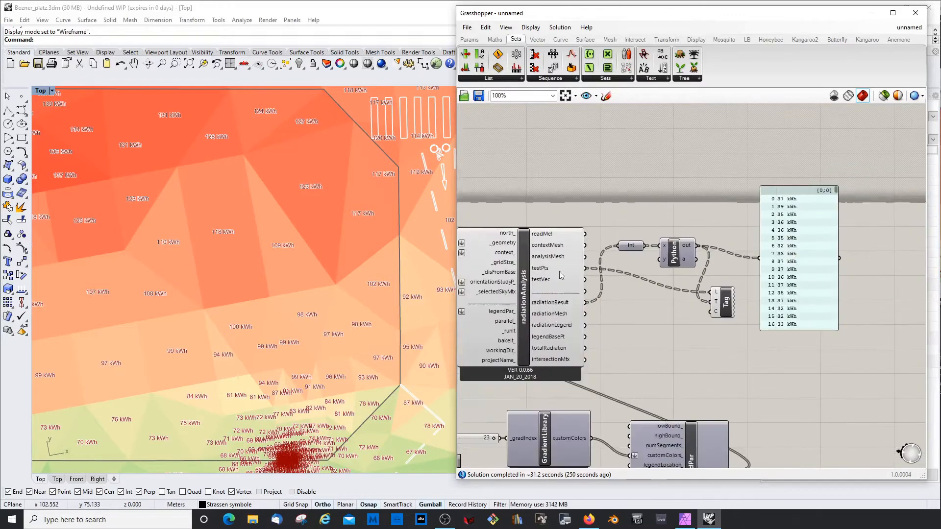
Zoom in and out over the kWh-labelled radiation mesh to inspect it
scroll(up, 3)
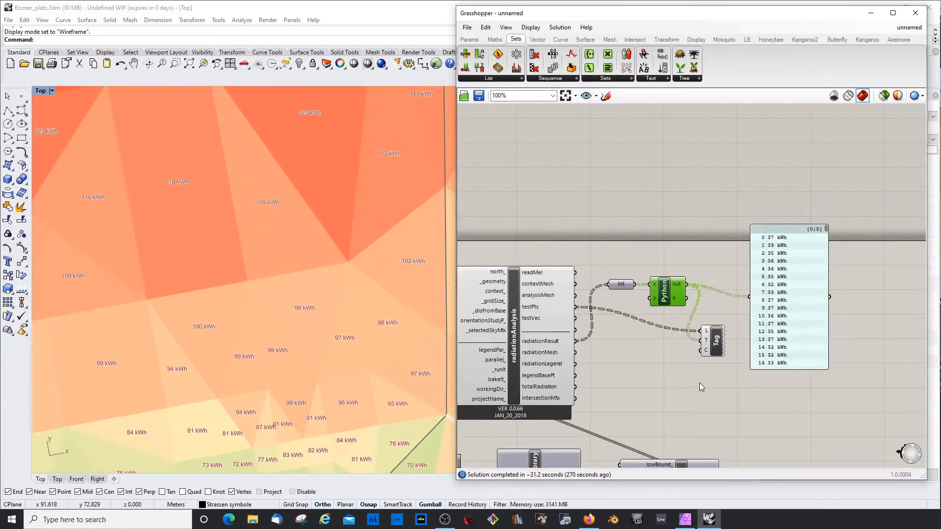
scroll(down, 3)
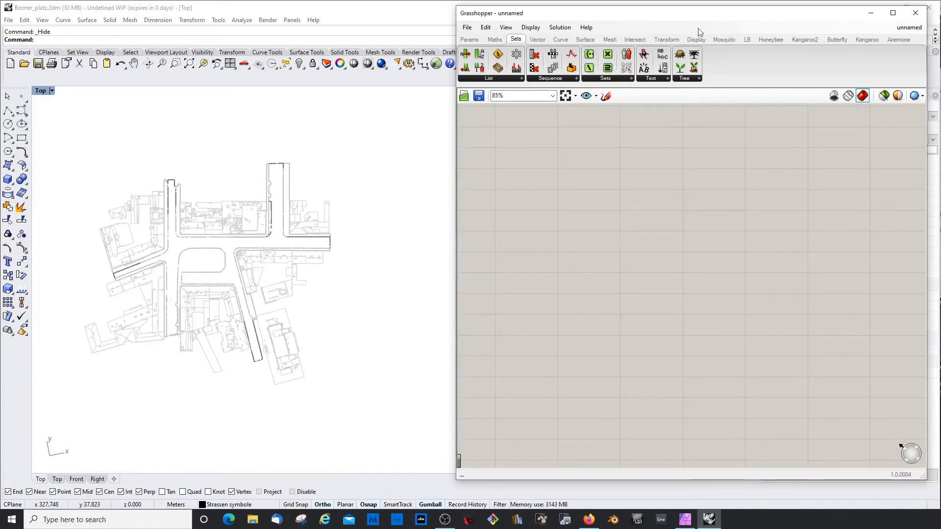
mouse_move(786, 36)
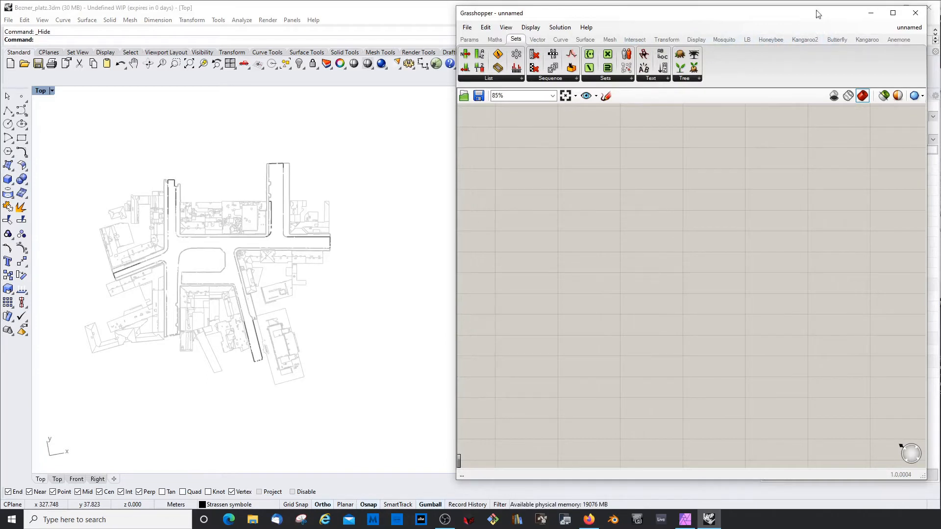
Place Ladybug_Radiation Analysis from the 3 | EnvironmentalAnalysis dropdown
click(747, 40)
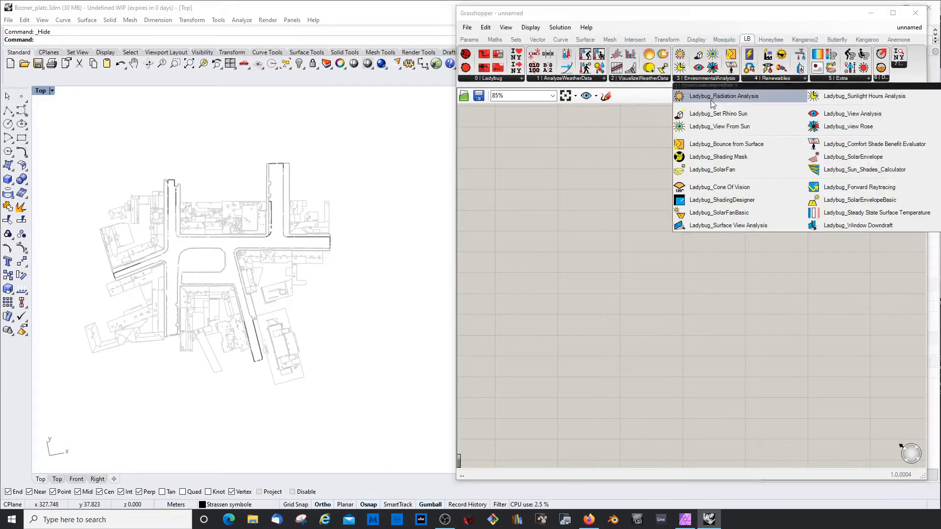
mouse_move(724, 96)
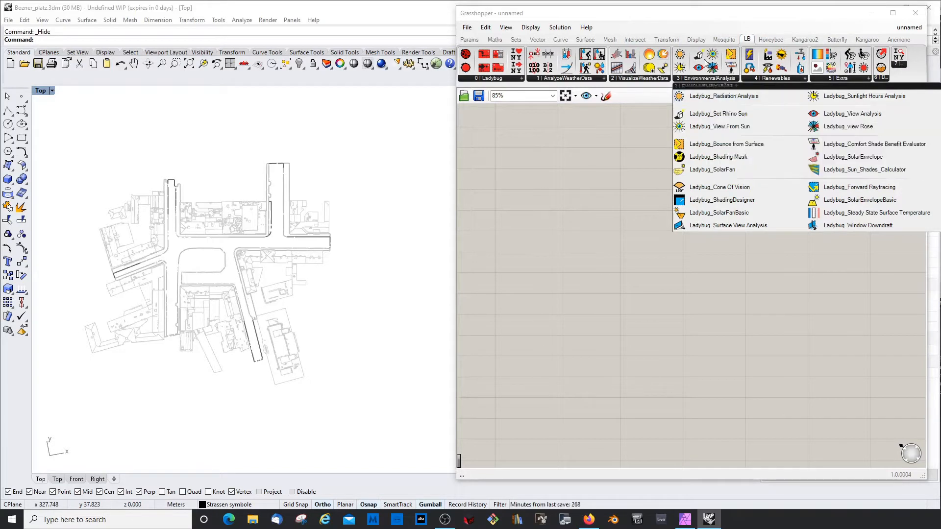
mouse_move(724, 96)
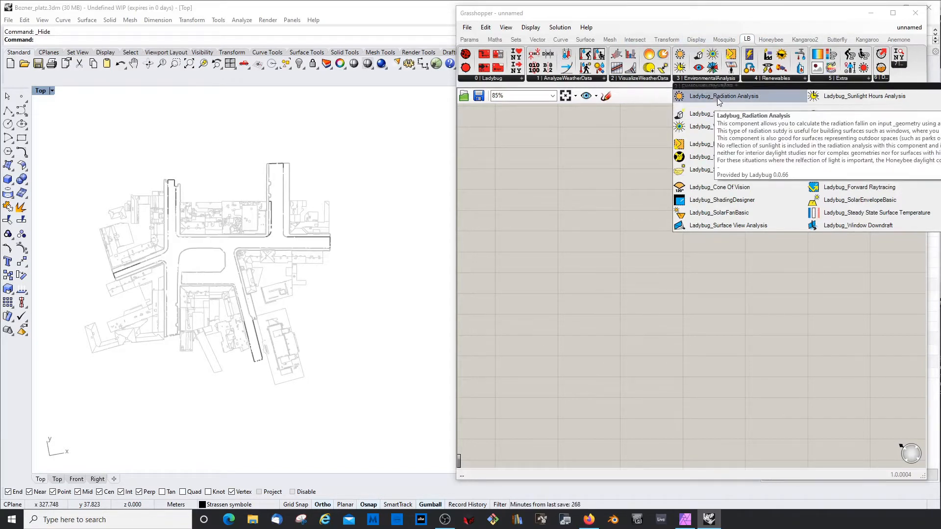
click(724, 96)
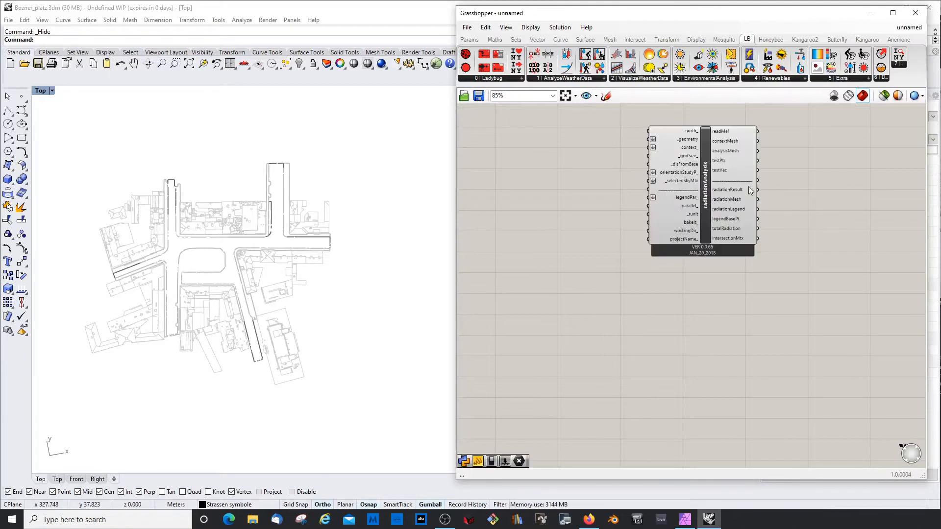
click(703, 186)
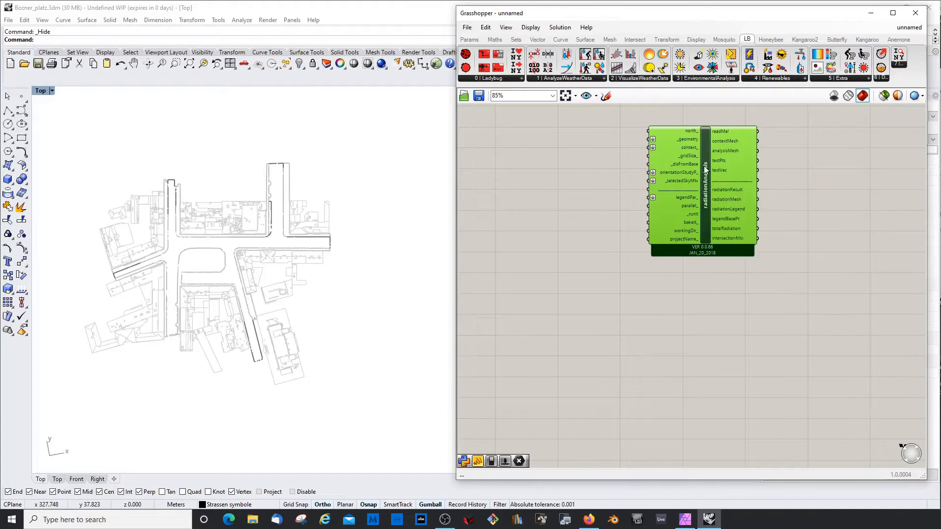
mouse_move(591, 160)
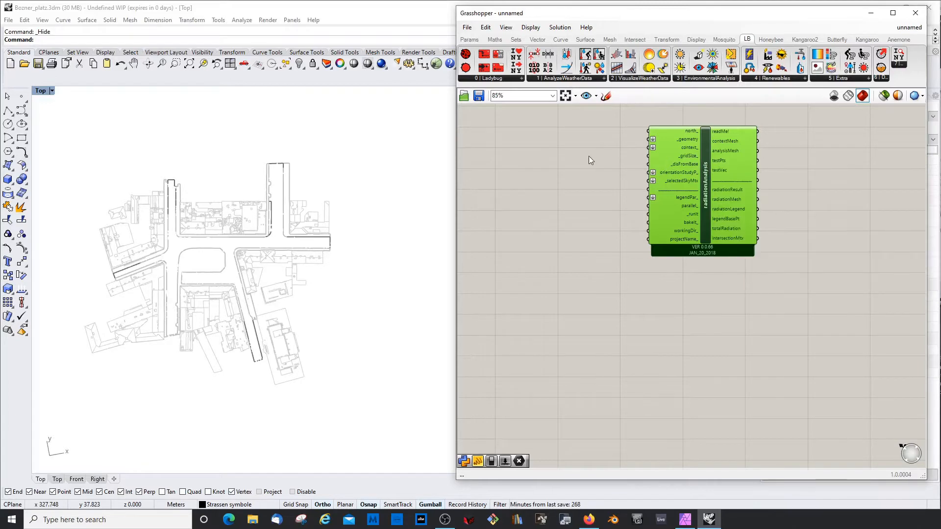
mouse_move(705, 155)
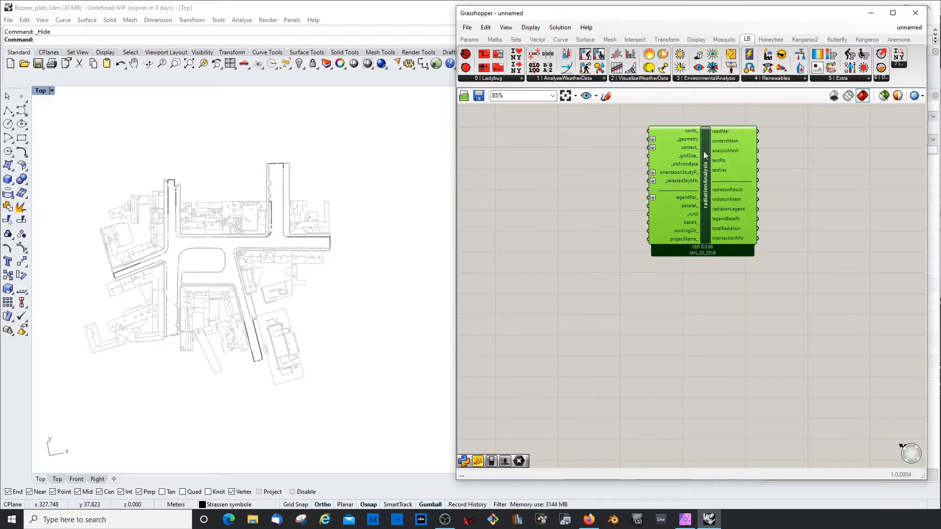
mouse_move(690, 148)
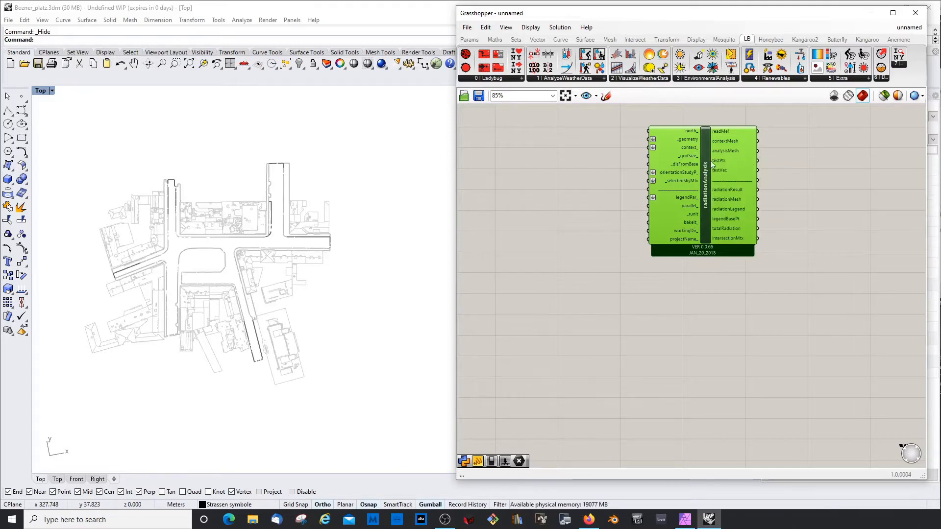
mouse_move(711, 153)
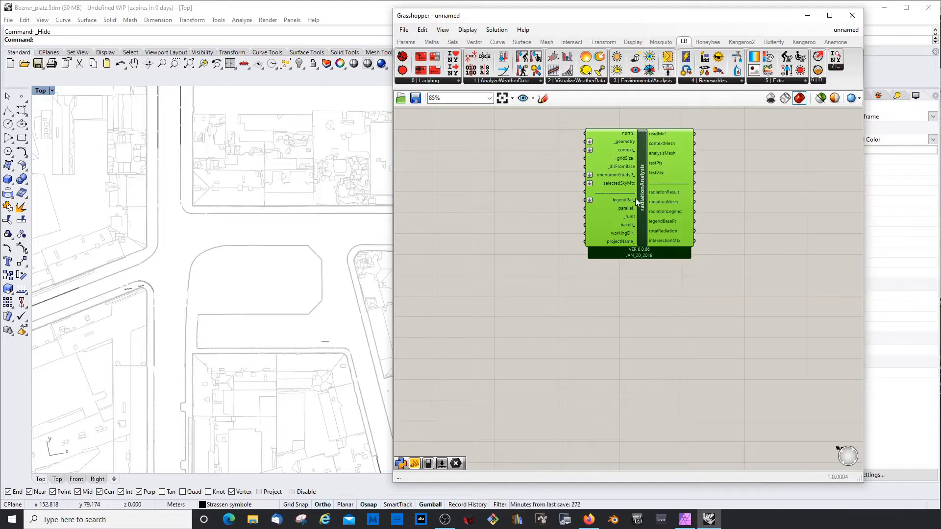
mouse_move(627, 200)
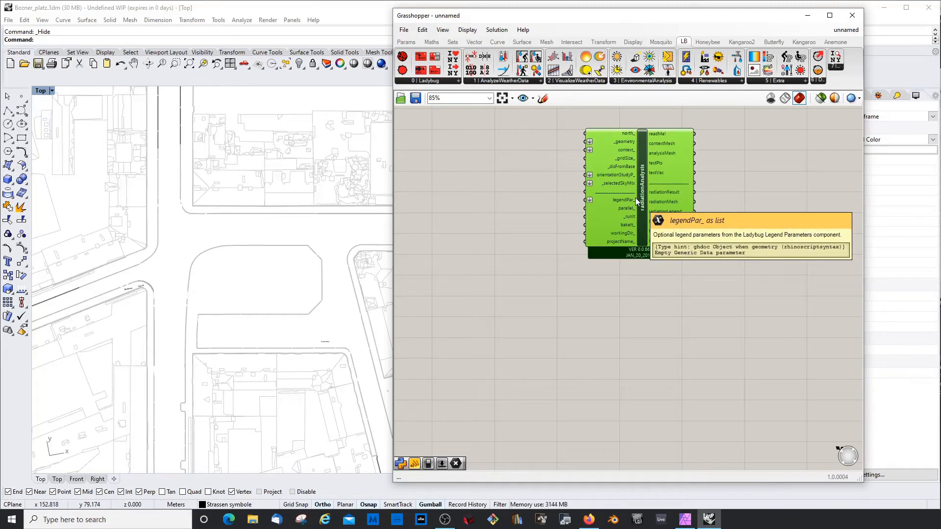
mouse_move(641, 168)
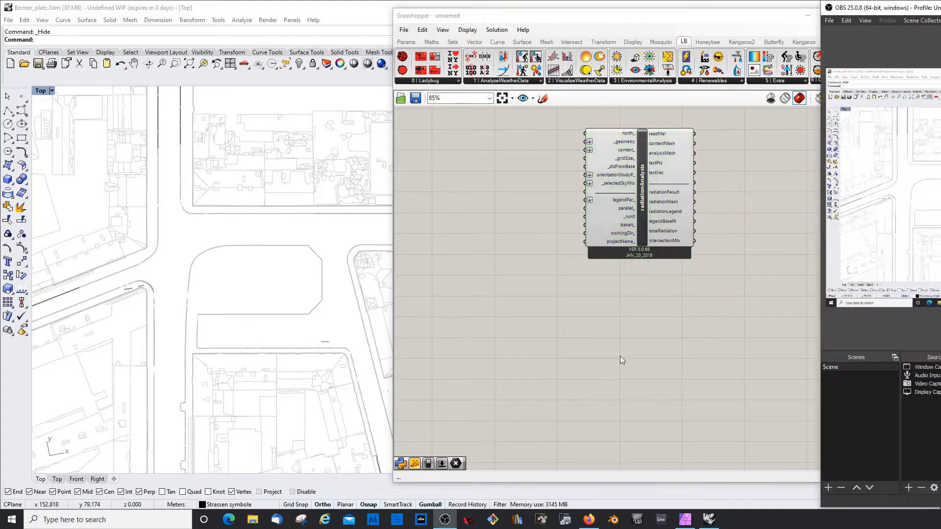
click(640, 186)
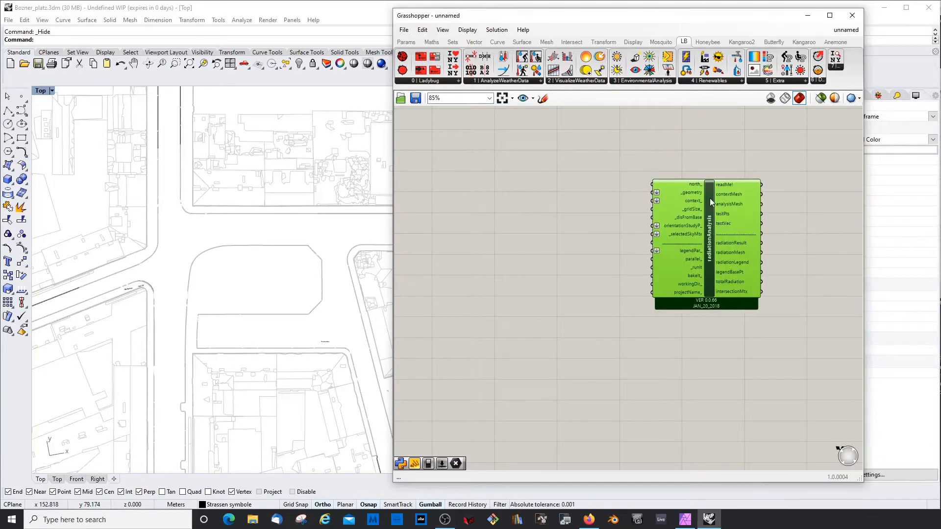
mouse_move(623, 208)
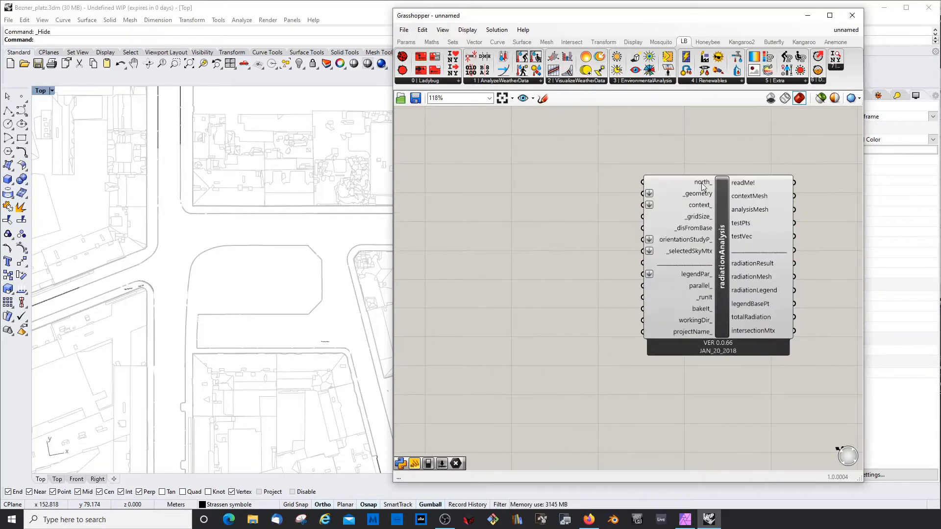
mouse_move(703, 182)
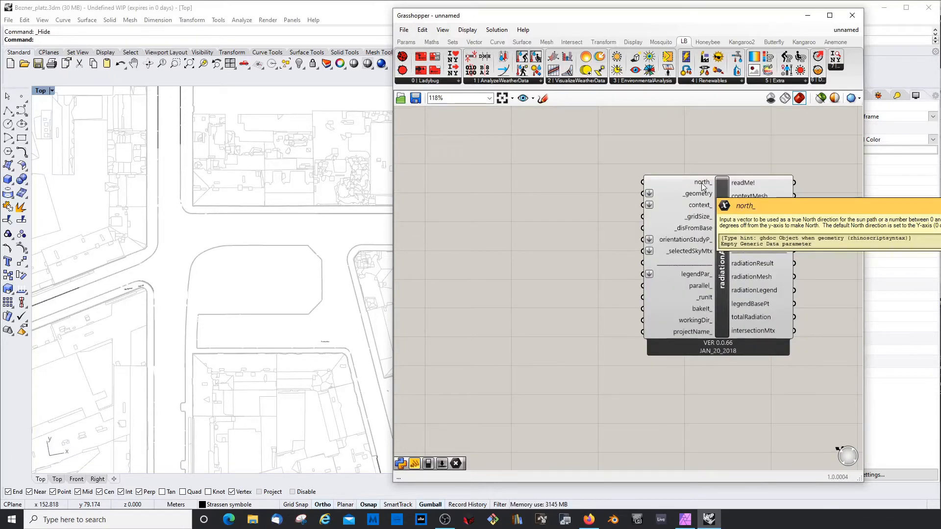
mouse_move(245, 306)
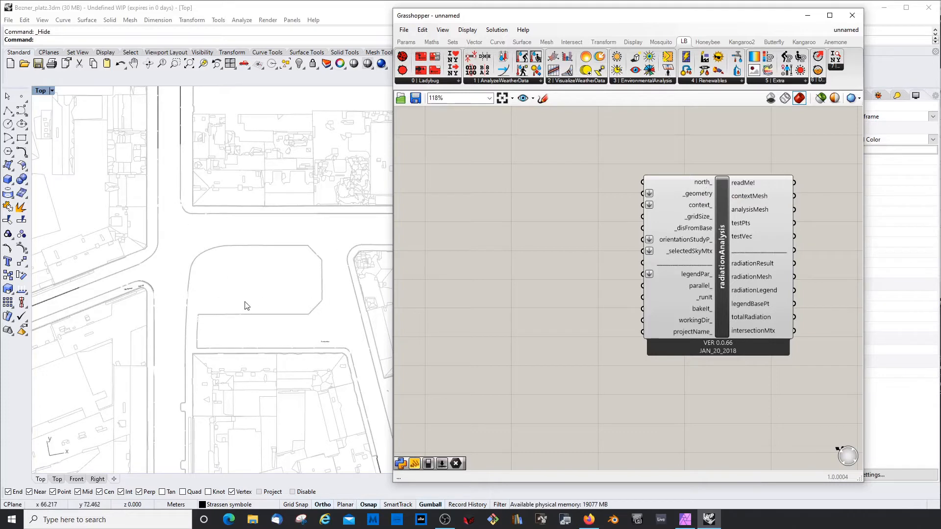
click(51, 91)
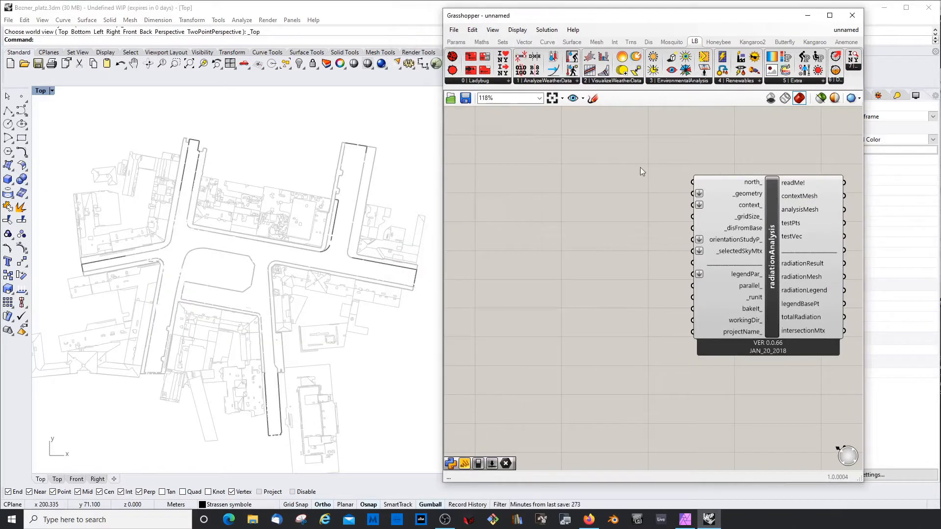
mouse_move(152, 251)
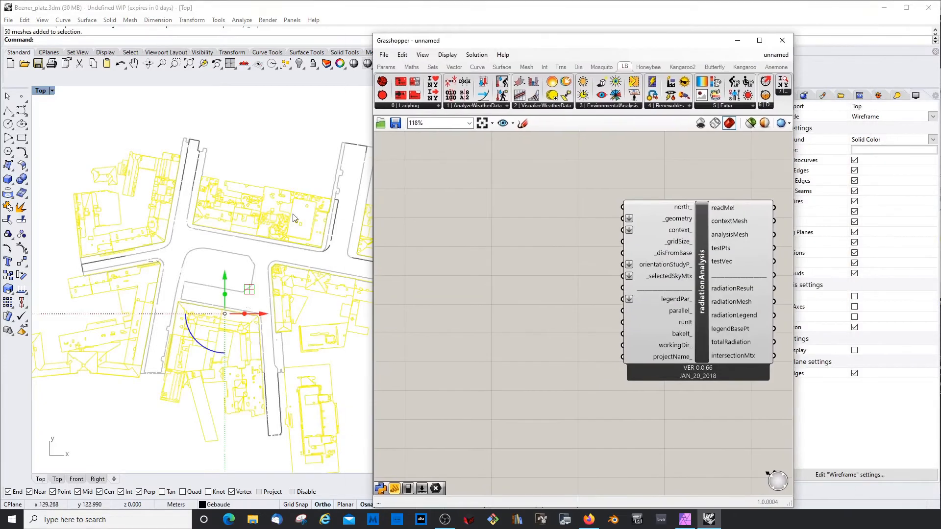
Add Brep and Mesh parameters and set them from the street surfaces and building meshes
click(386, 67)
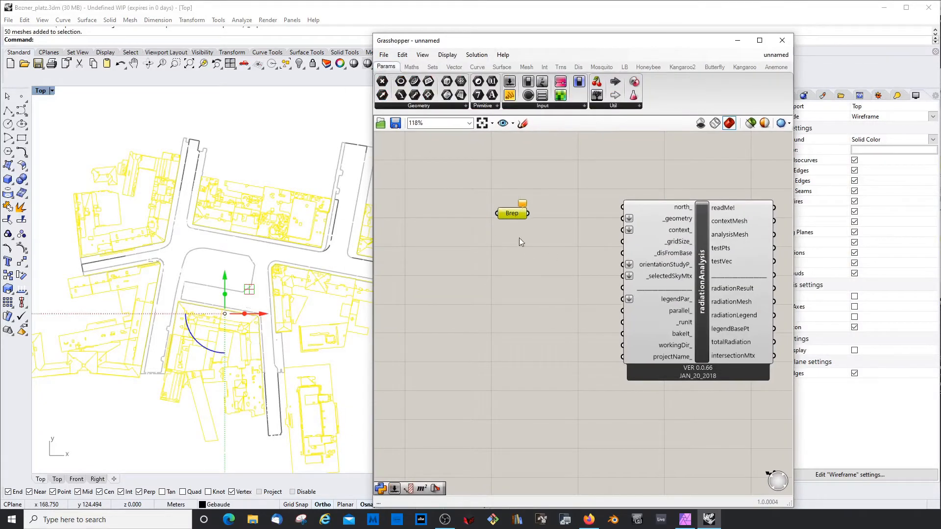
click(494, 219)
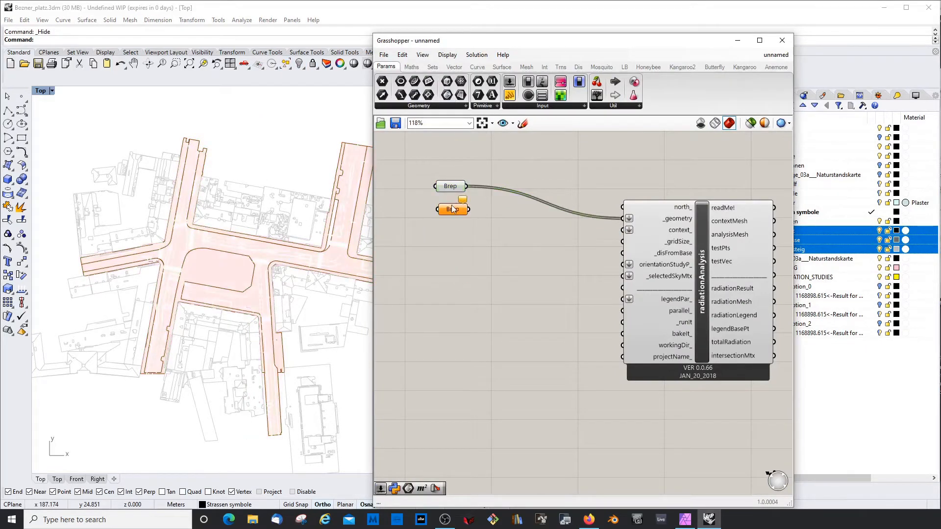
right_click(451, 209)
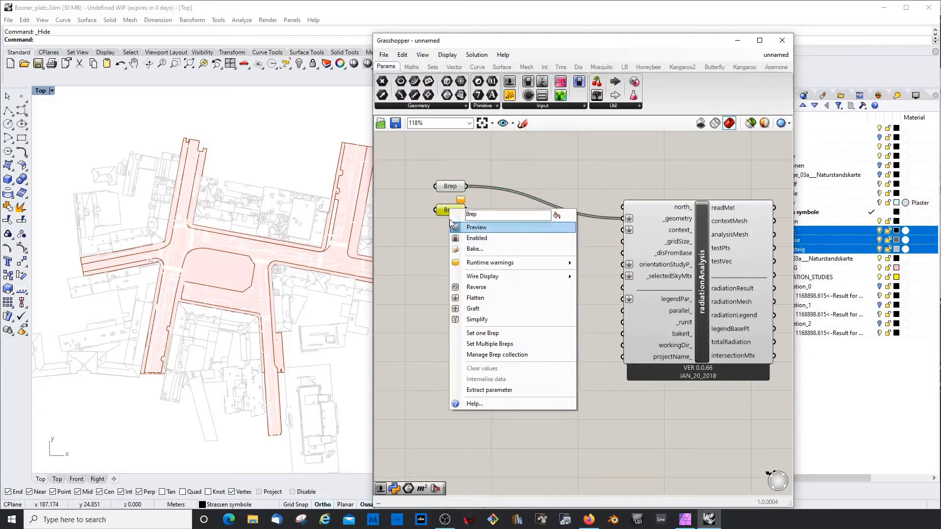
click(489, 345)
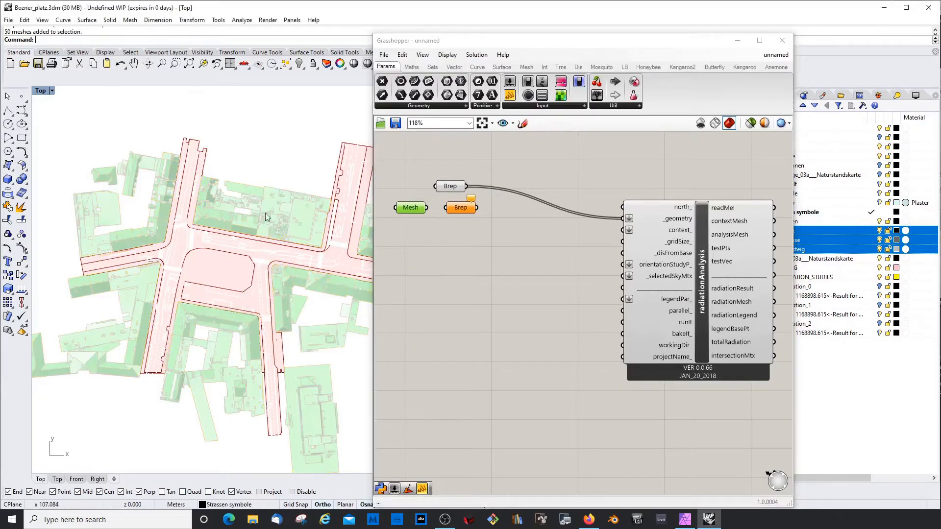
Feed building meshes to context_ and set up a 1–10 _gridSize_ slider at 10
click(411, 207)
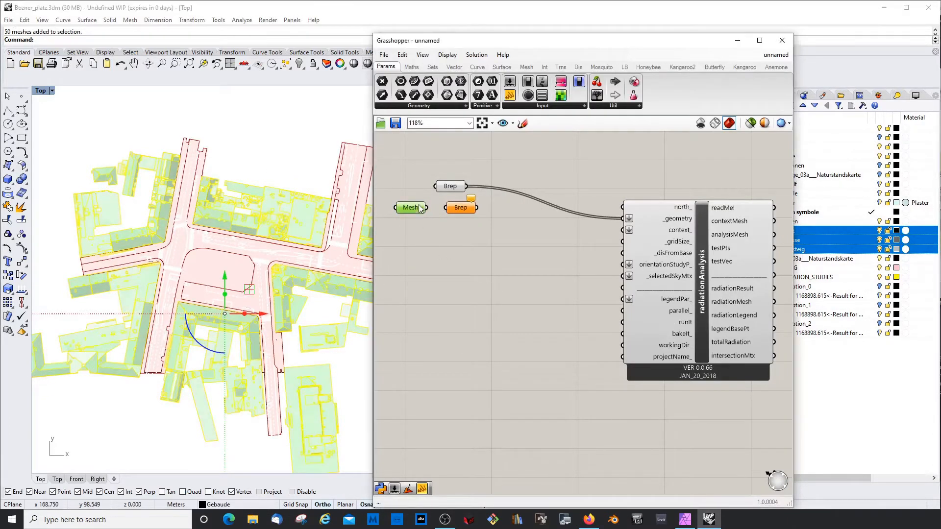
mouse_move(461, 207)
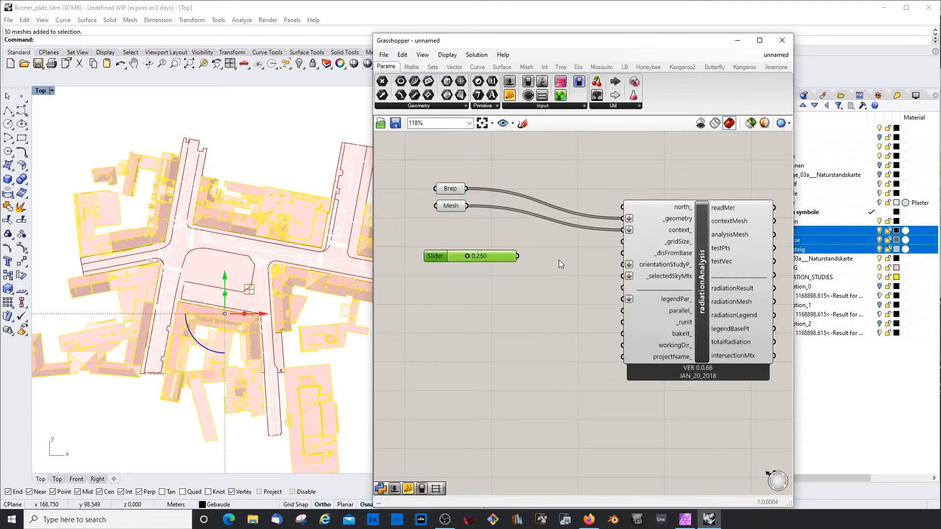
double_click(471, 256)
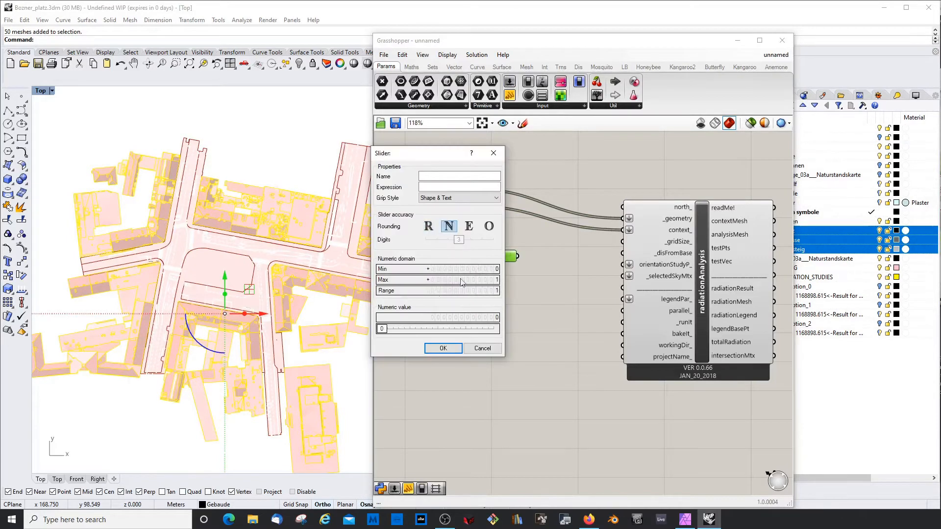
click(438, 280)
text(0)
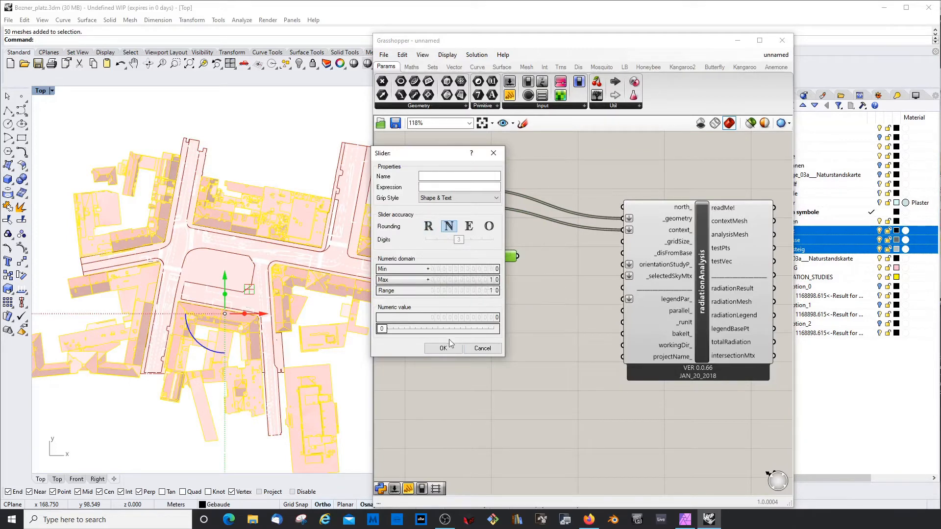
click(443, 348)
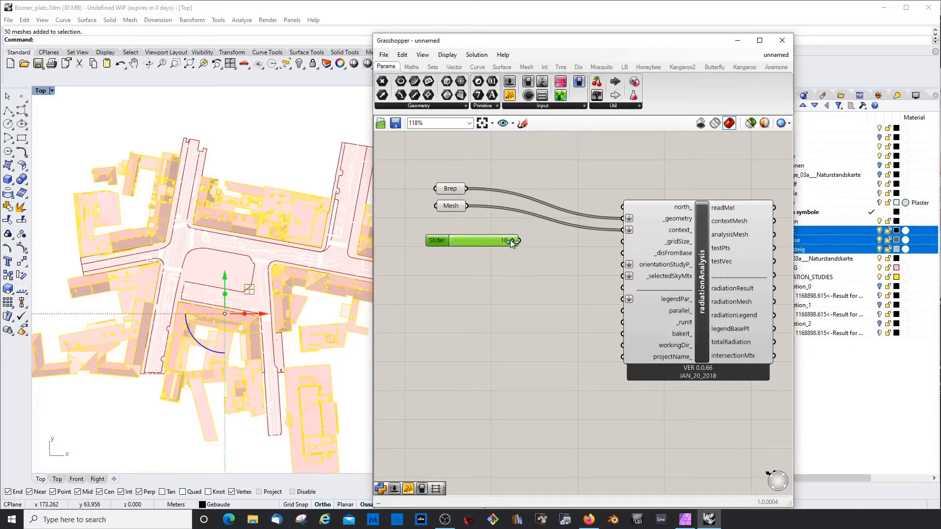
double_click(468, 241)
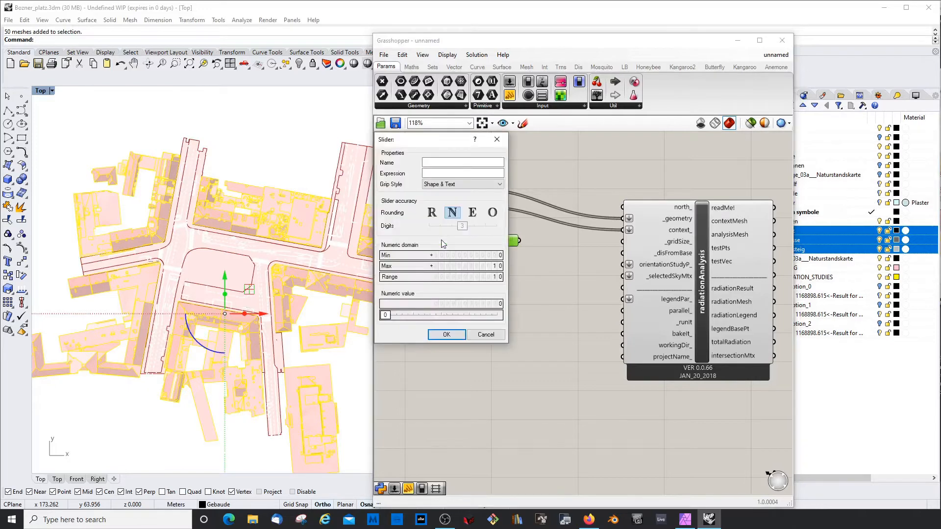
click(446, 334)
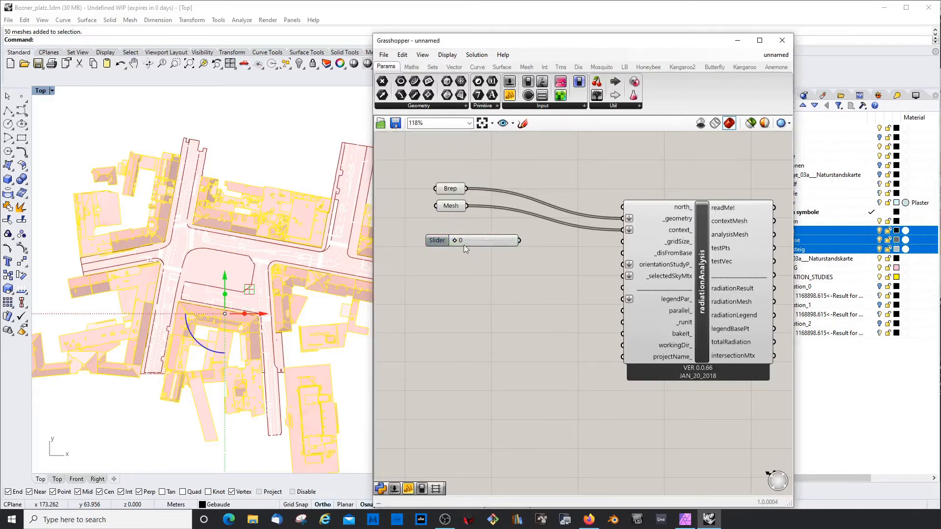
double_click(484, 240)
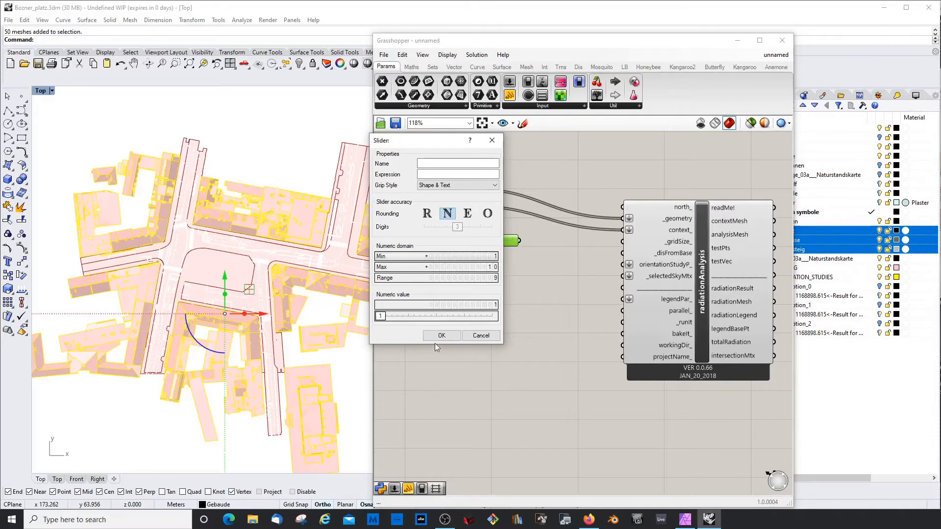
click(441, 335)
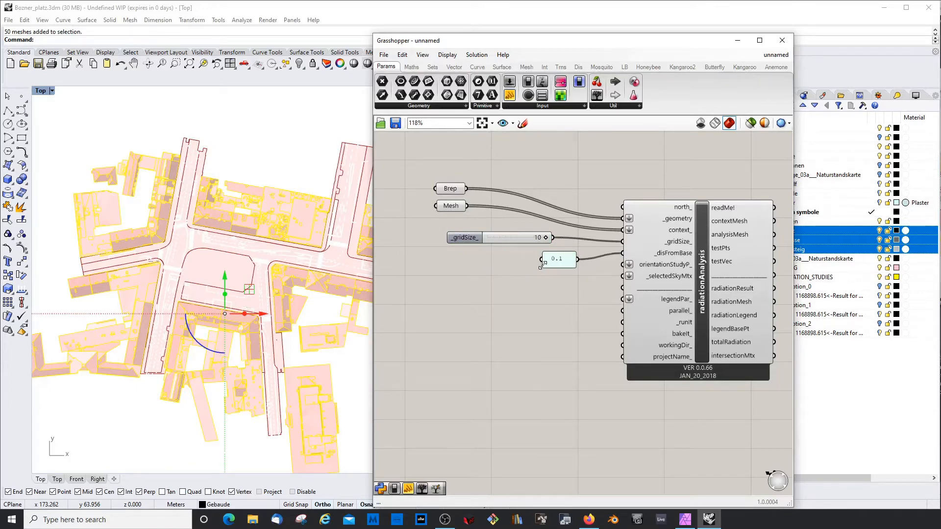
click(557, 259)
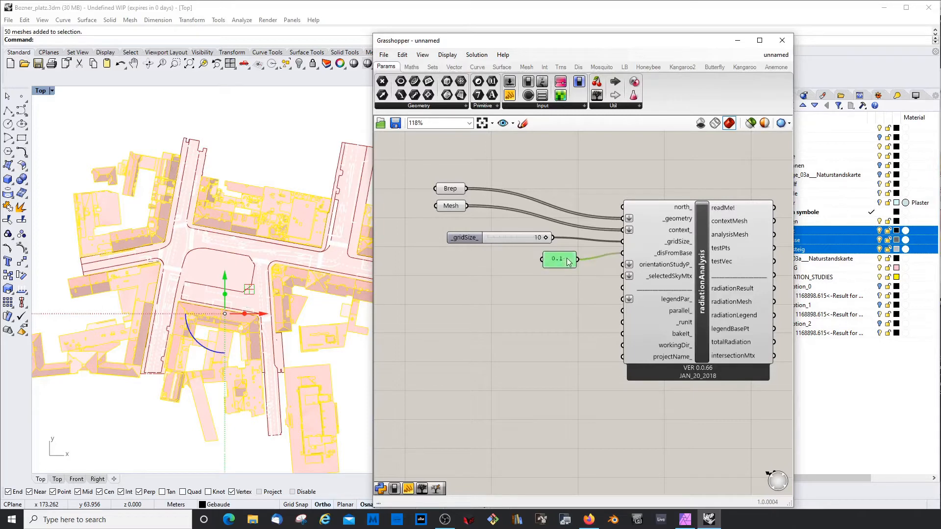
right_click(556, 259)
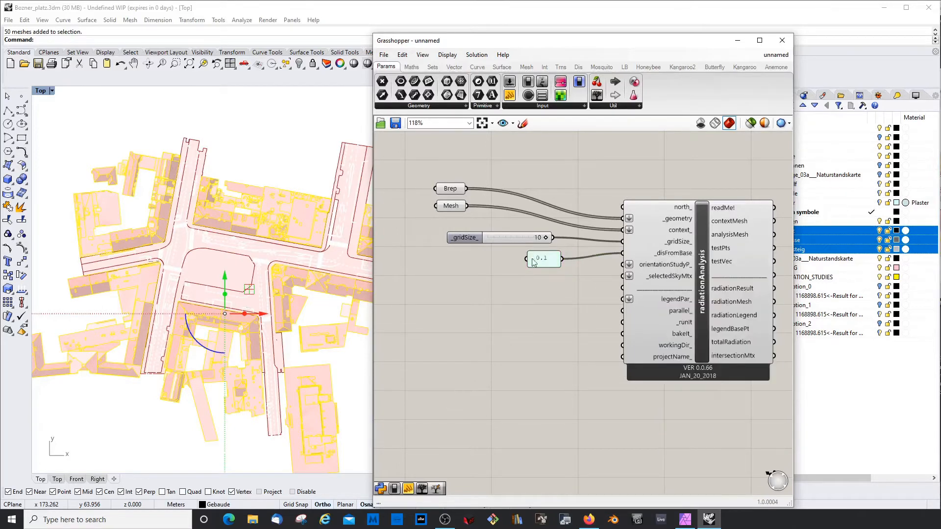
click(486, 236)
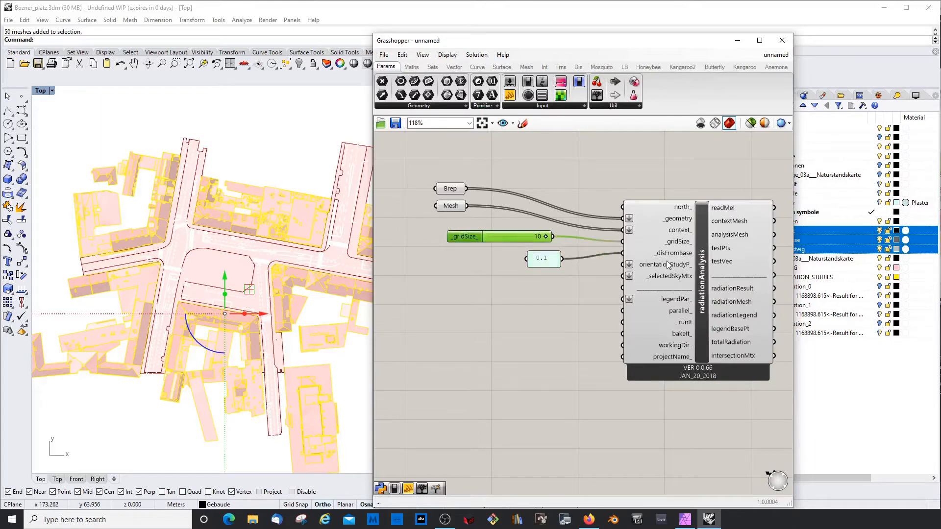
right_click(684, 252)
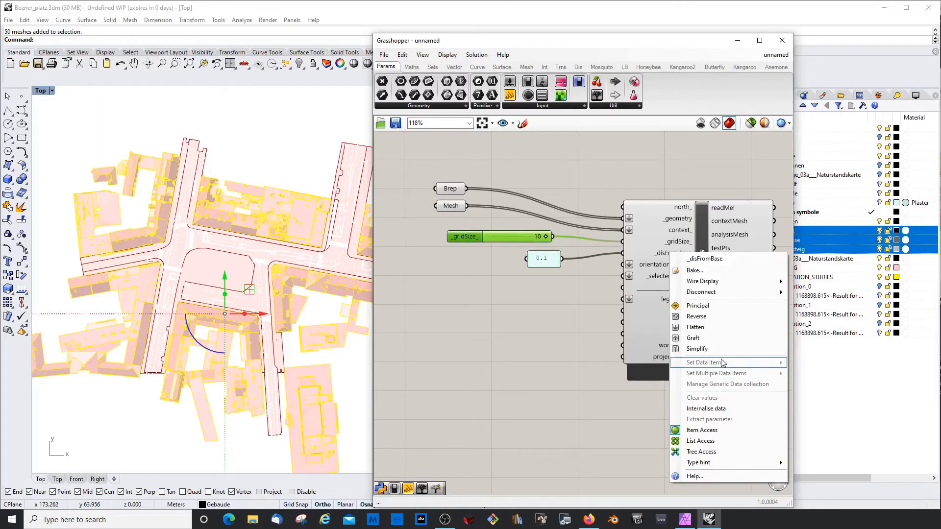
click(564, 262)
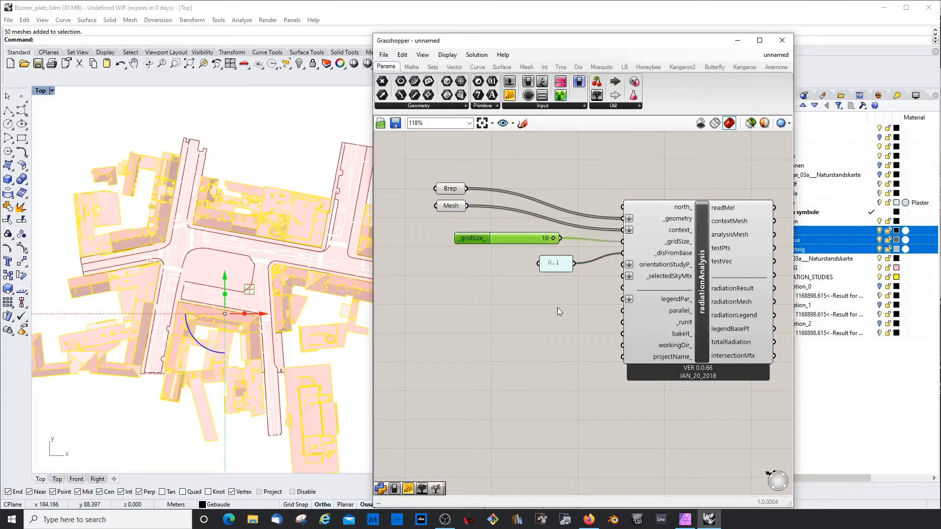
mouse_move(184, 306)
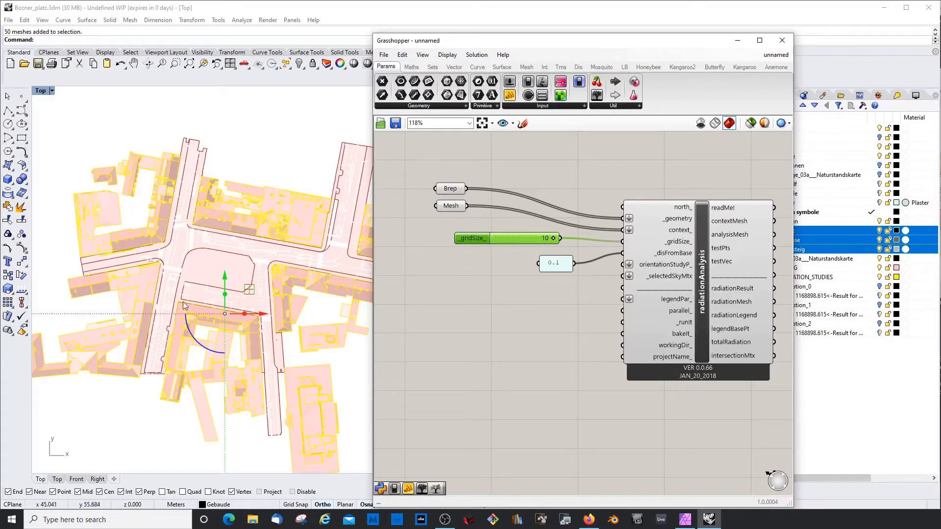
mouse_move(294, 276)
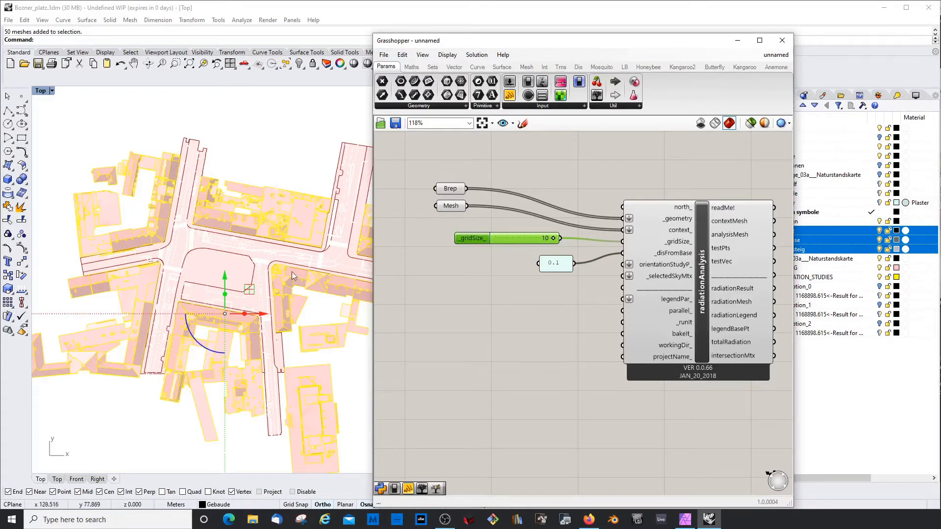
mouse_move(547, 330)
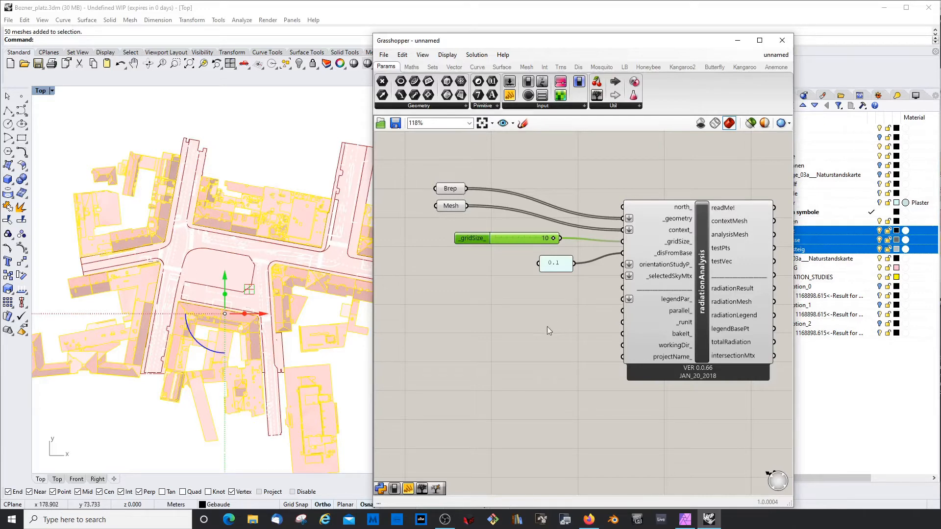
mouse_move(672, 275)
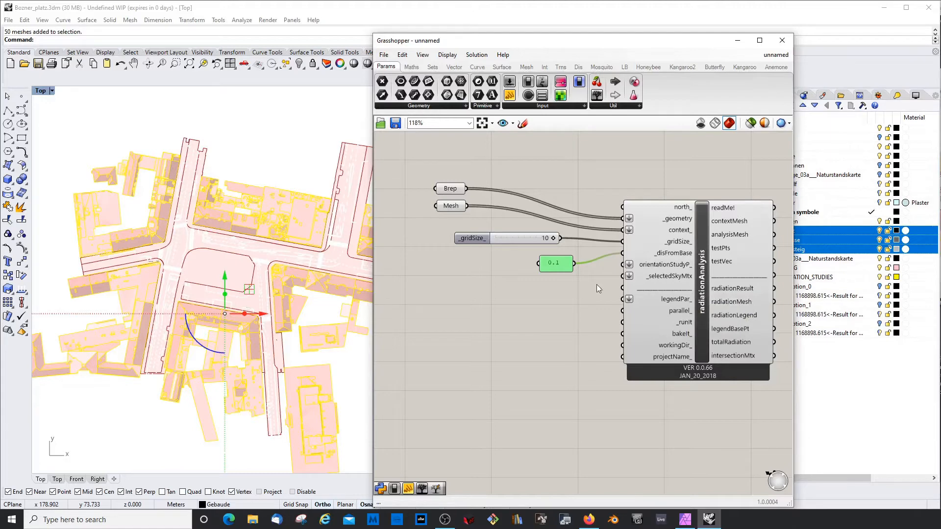
Zoom out and place genCumulativeSkyMtx from the 2 | VisualizeWeatherData dropdown
scroll(down, 3)
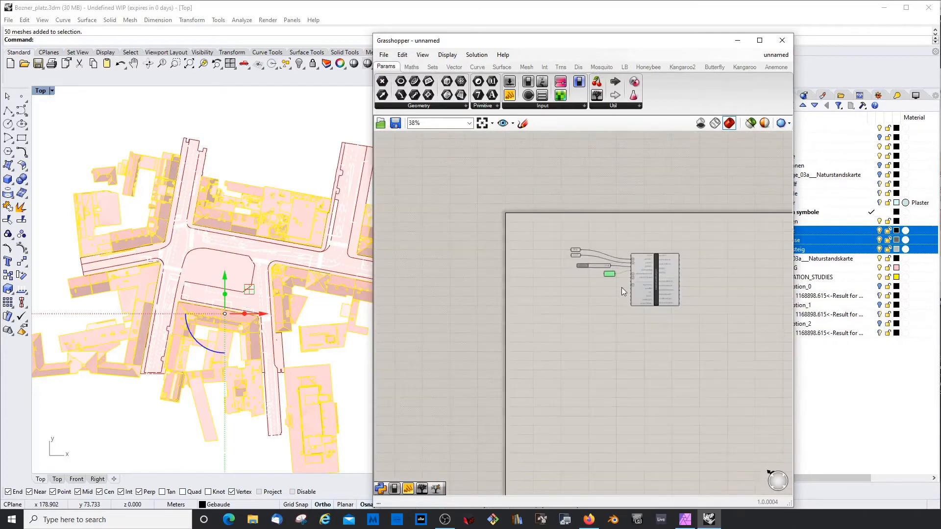
scroll(up, 3)
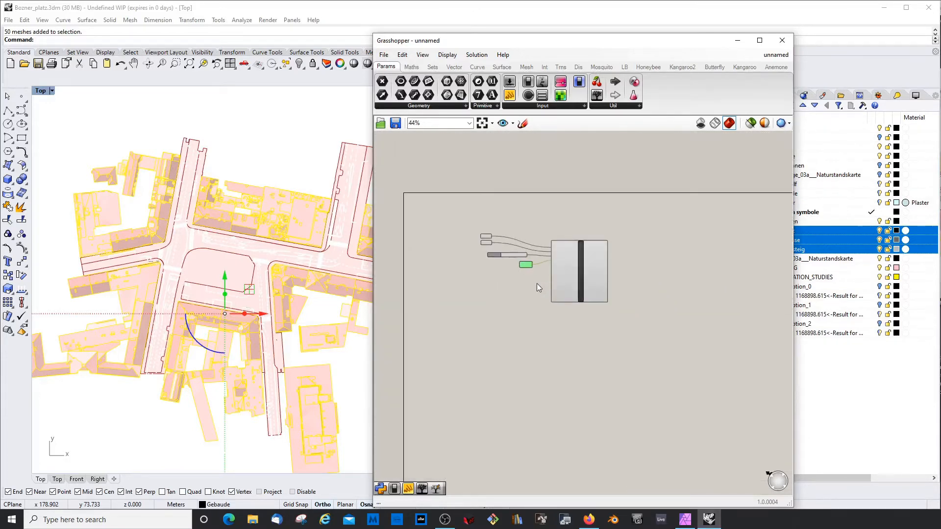
click(624, 66)
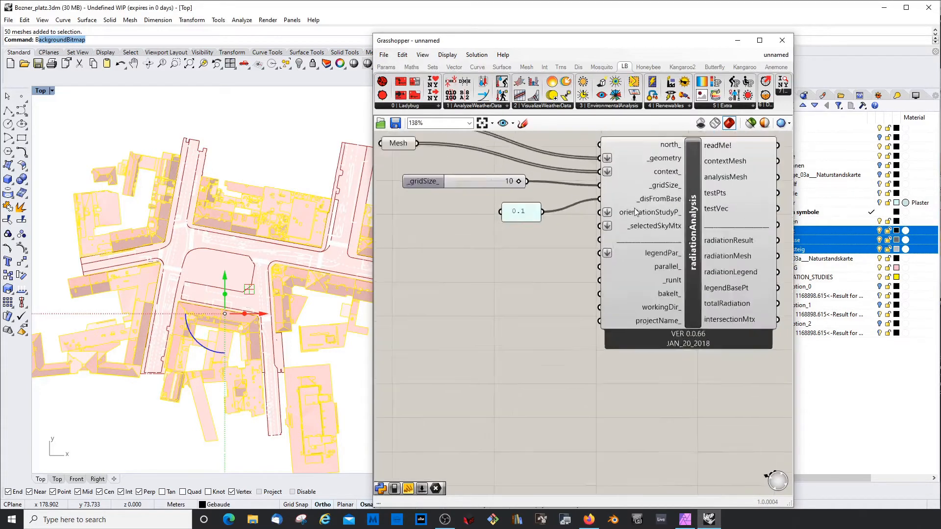
scroll(down, 3)
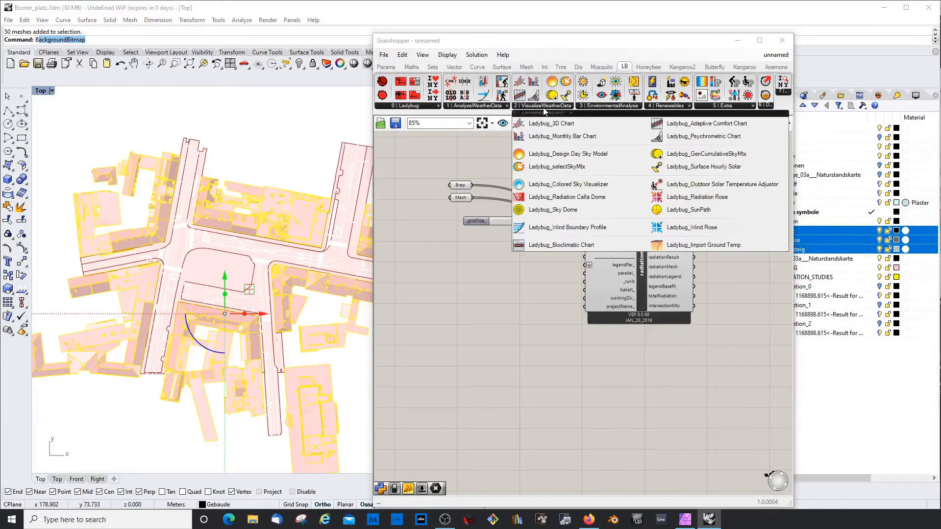
mouse_move(707, 154)
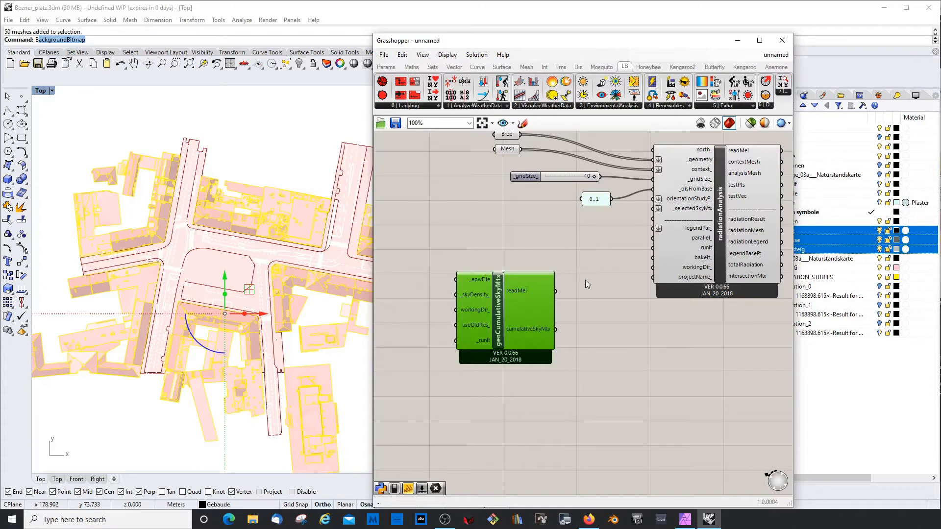
scroll(down, 3)
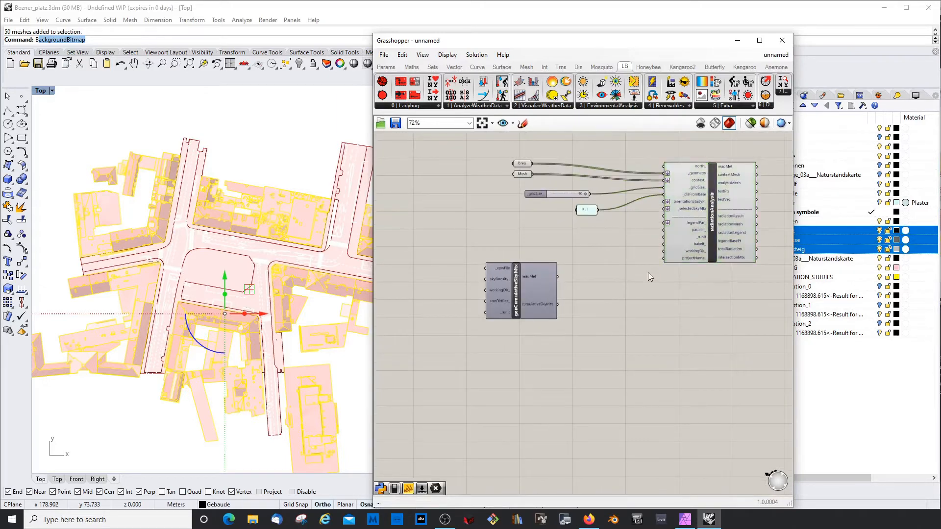
scroll(up, 3)
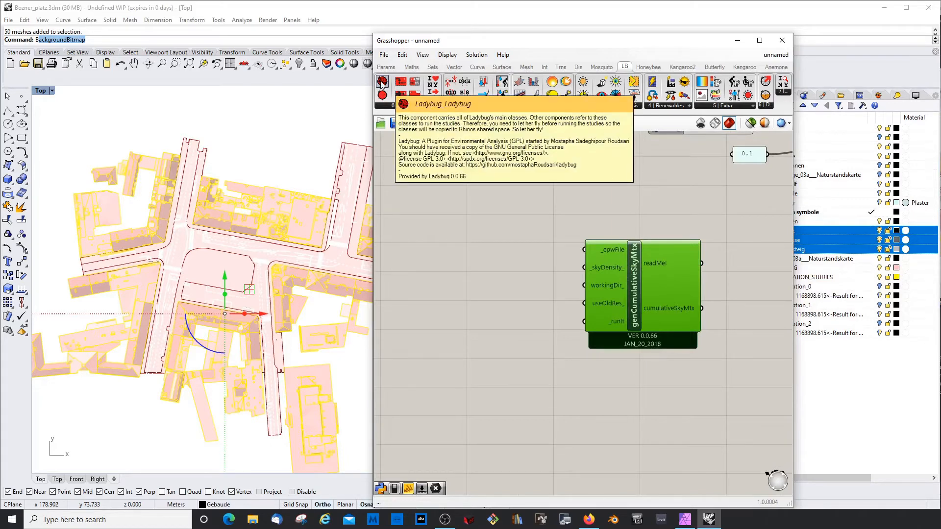
Add the Ladybug_Ladybug component and a False Start Toggle found via 'tog' search
click(382, 83)
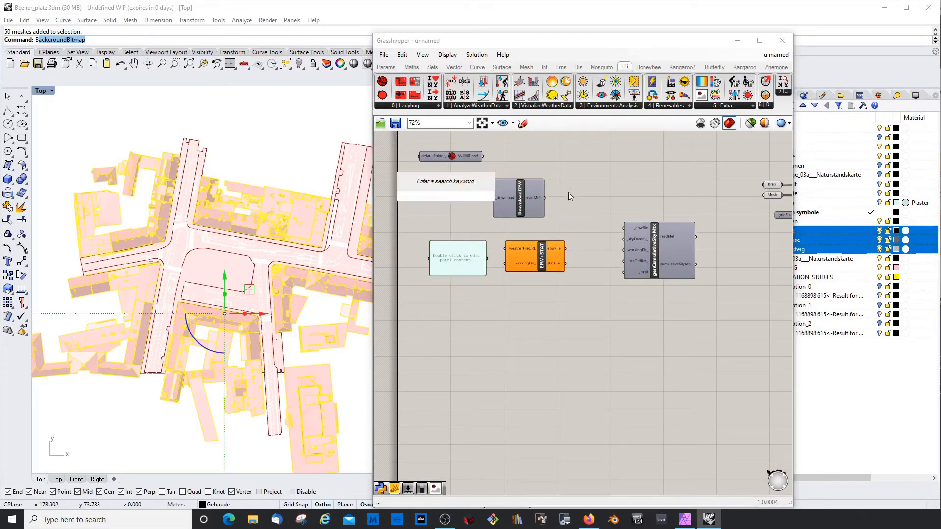
text(tog)
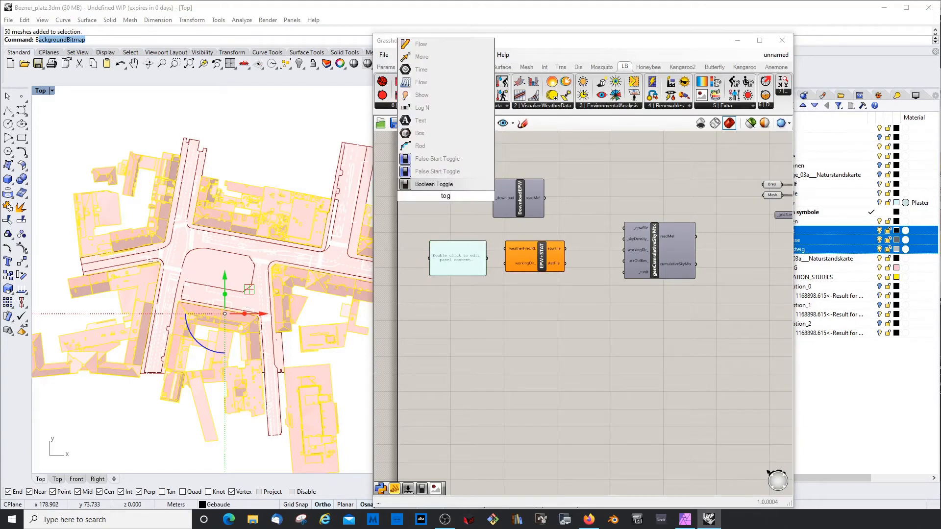
mouse_move(437, 171)
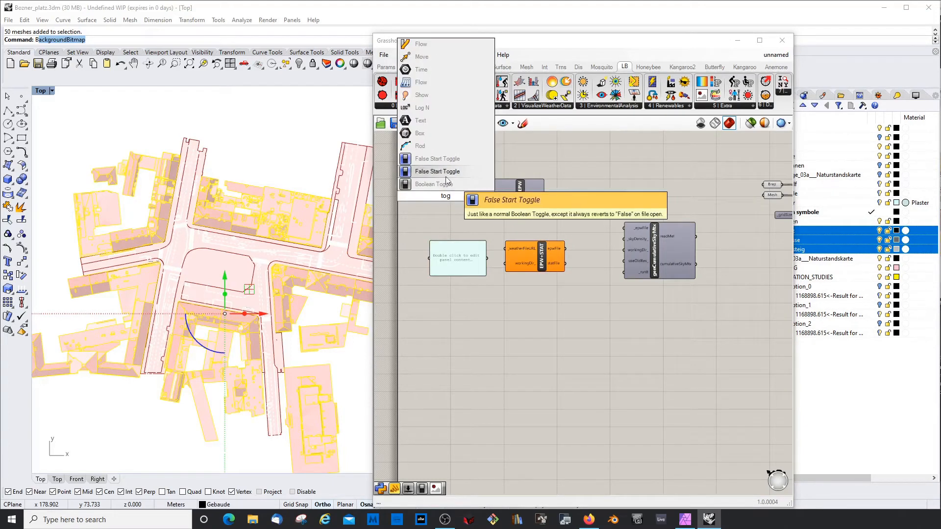
mouse_move(420, 174)
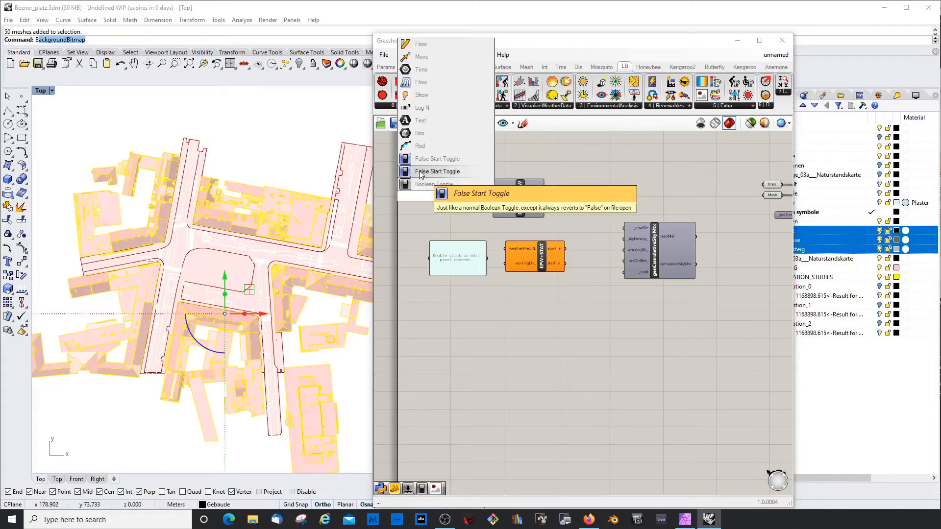
click(437, 171)
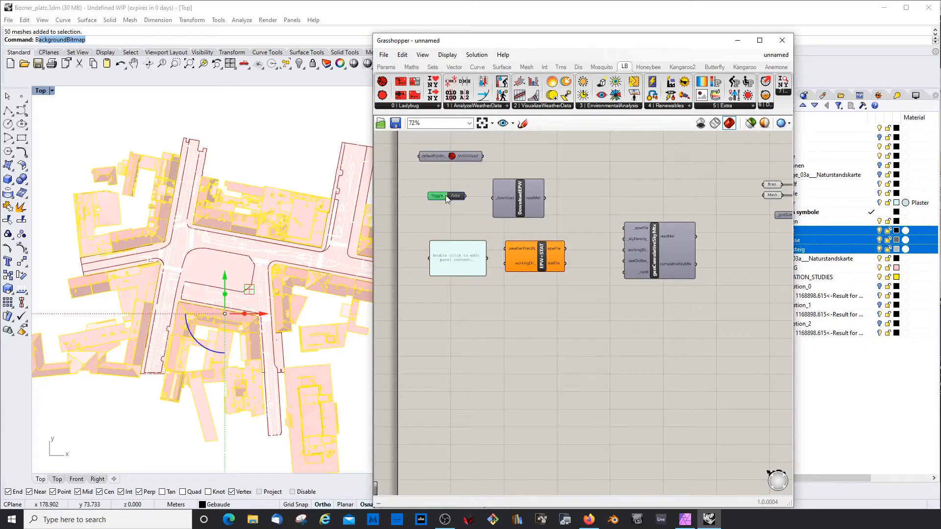
scroll(up, 3)
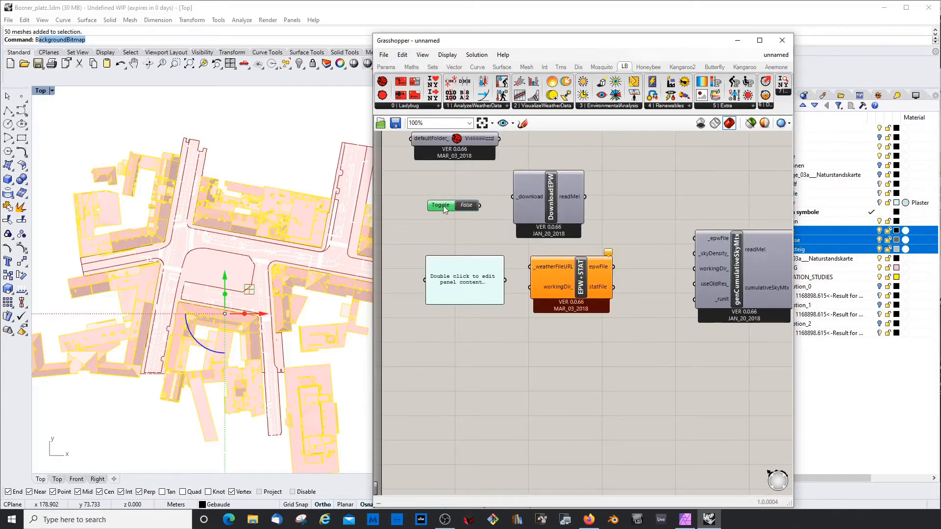
mouse_move(444, 201)
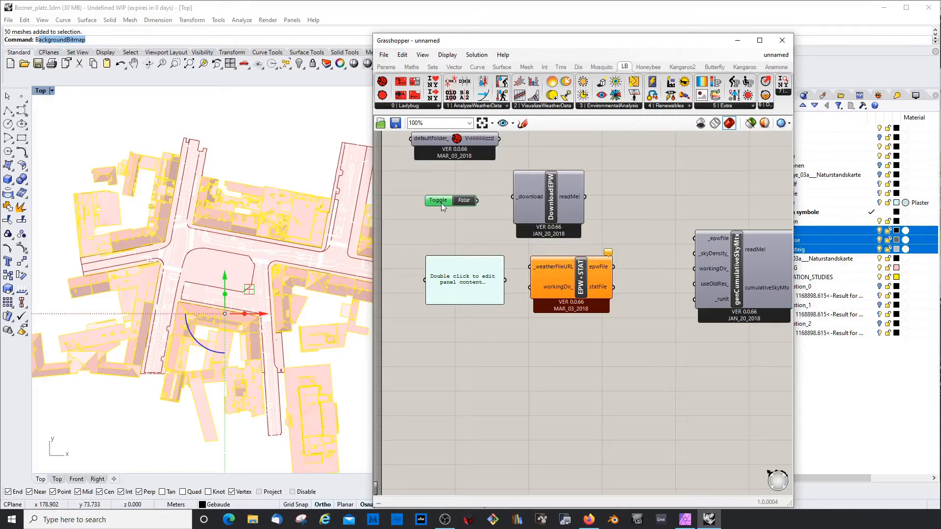
mouse_move(450, 200)
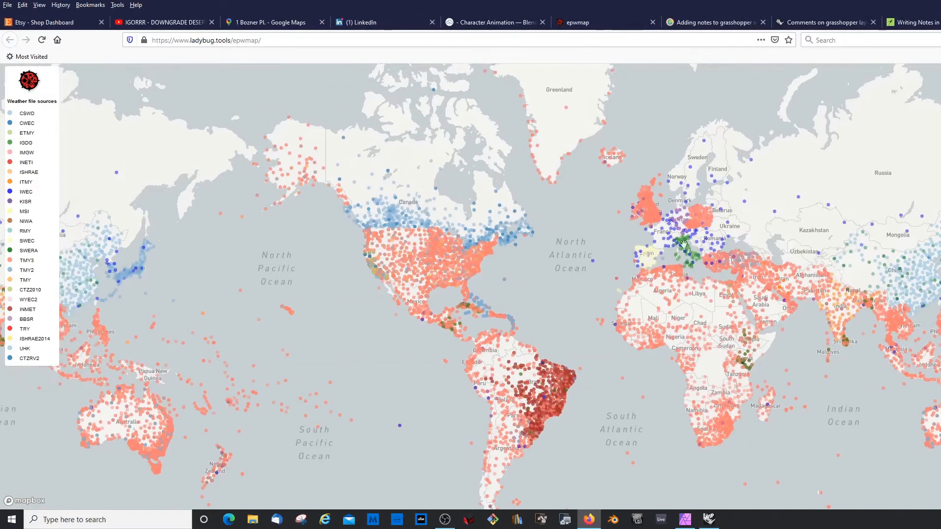
Scroll the ladybug.tools/epwmap page in Firefox showing worldwide weather files
scroll(up, 3)
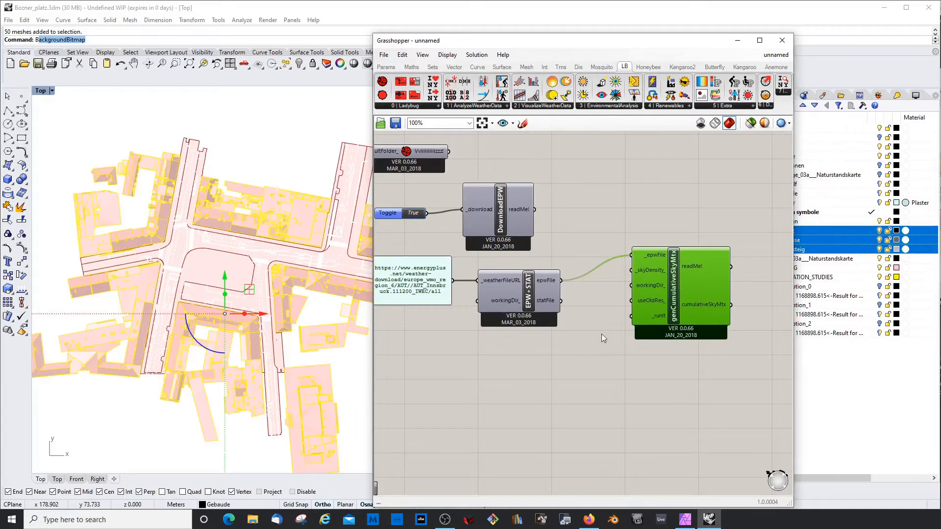
Examine genCumulativeSkyMtx inputs, confirming EPW+STAT's epwFile stays connected
scroll(down, 3)
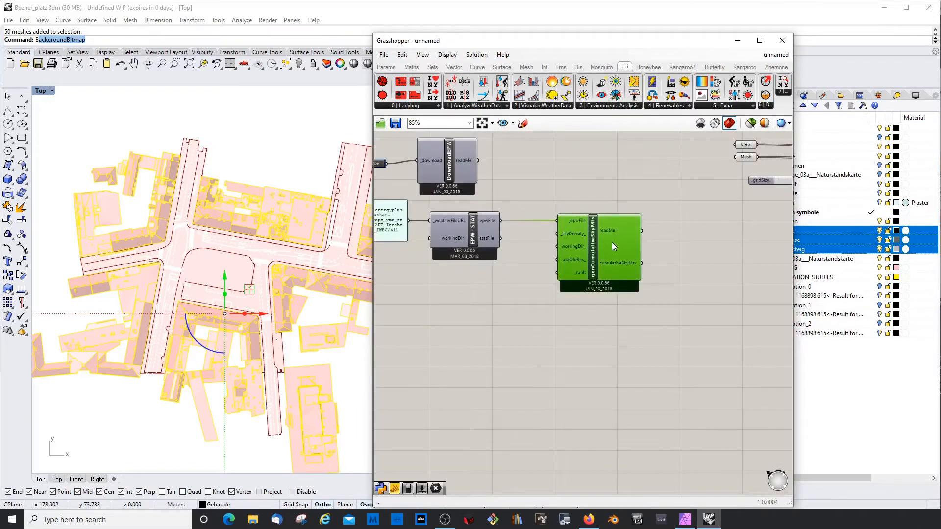
mouse_move(659, 264)
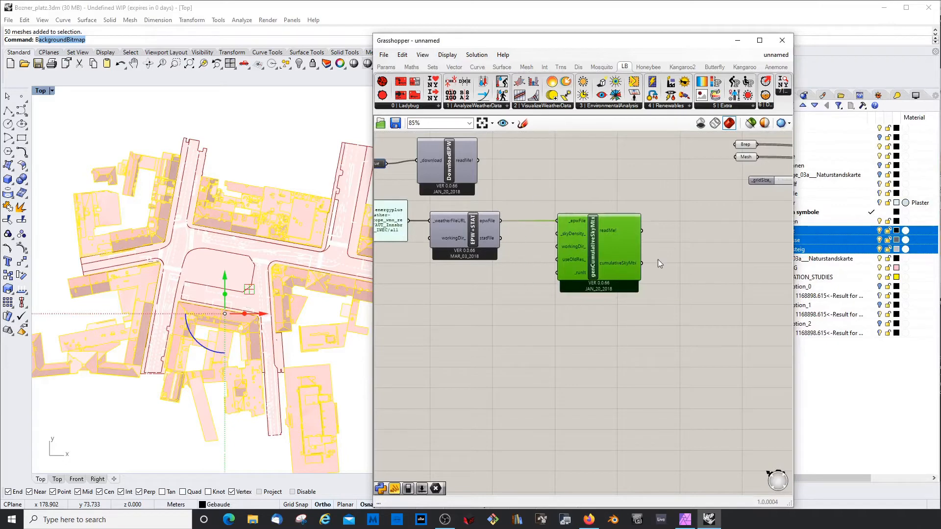
mouse_move(666, 257)
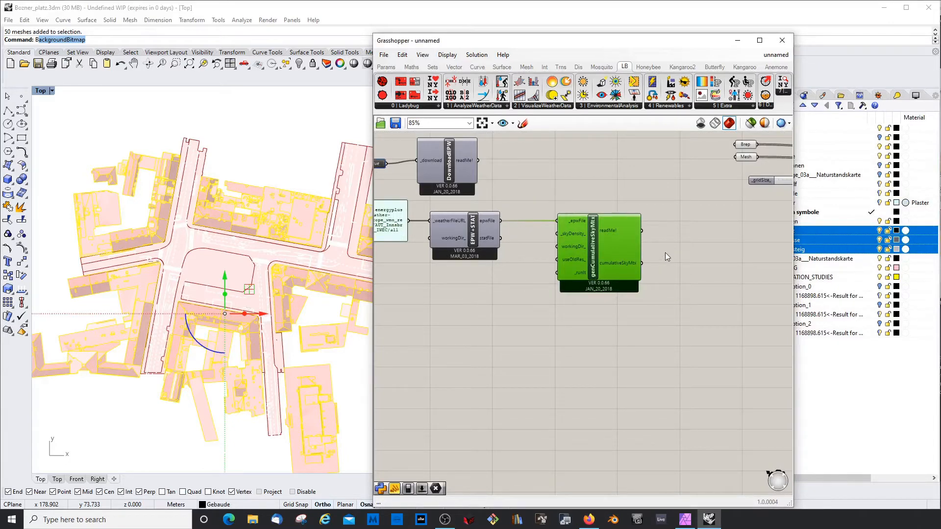
scroll(up, 3)
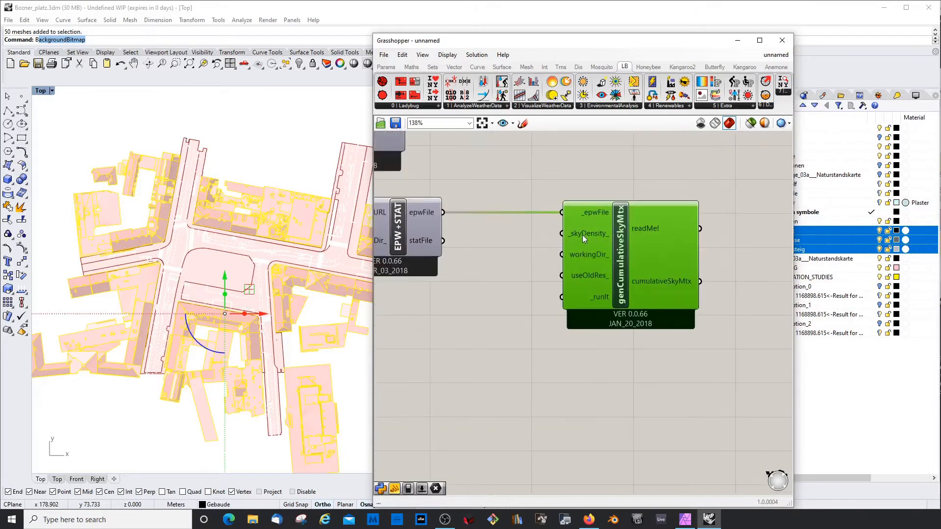
mouse_move(585, 233)
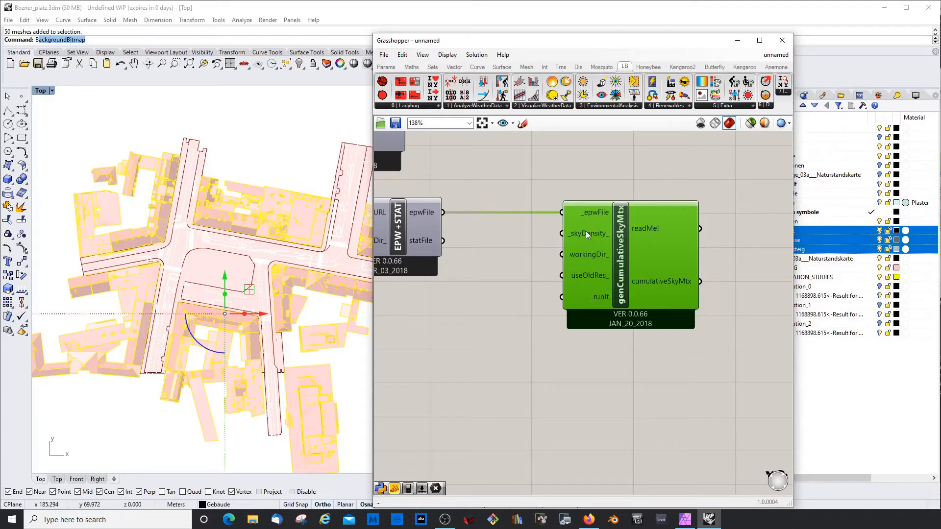
mouse_move(588, 233)
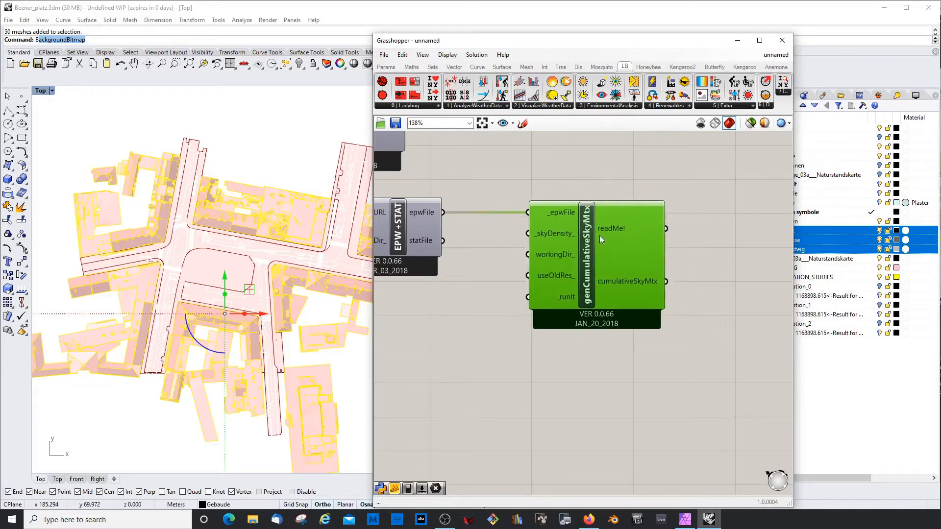
scroll(down, 3)
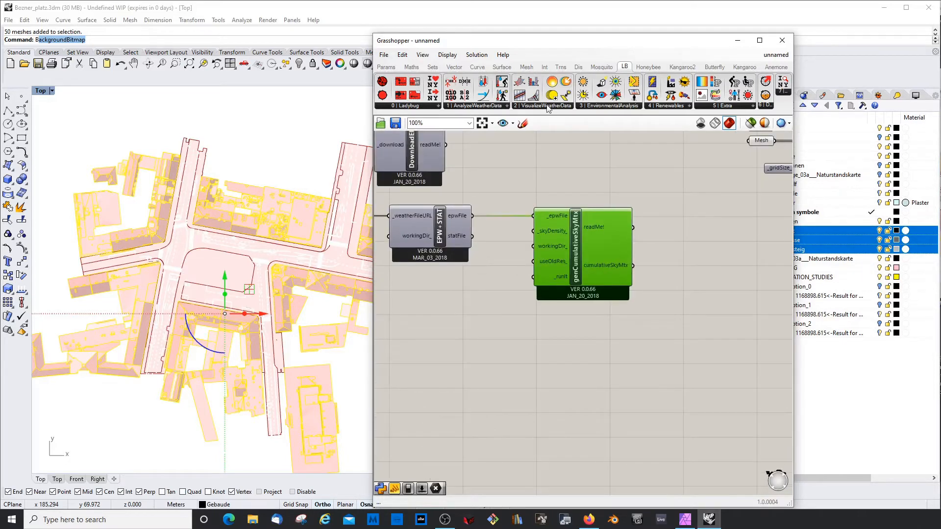
click(542, 106)
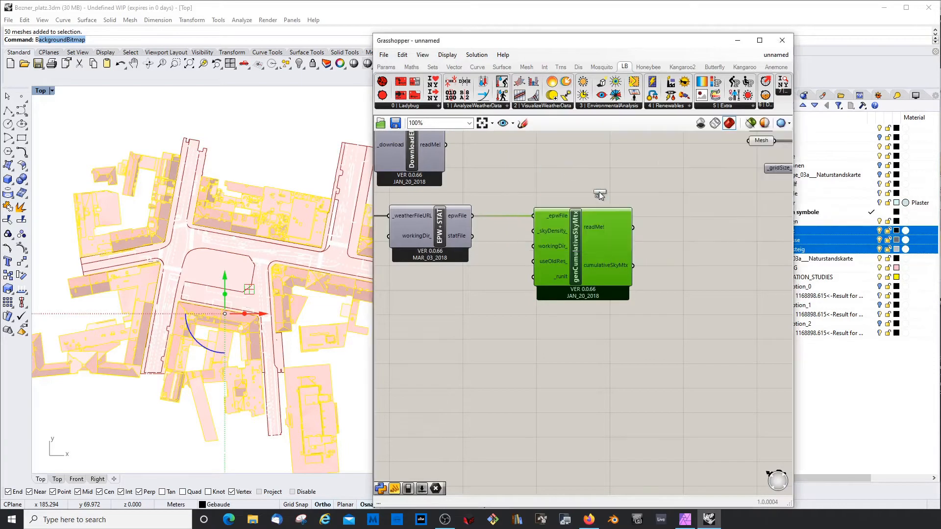
Route cumulativeSkyMtx through selectSkyMtx into radiationAnalysis and place a False Boolean Toggle nearby
scroll(down, 3)
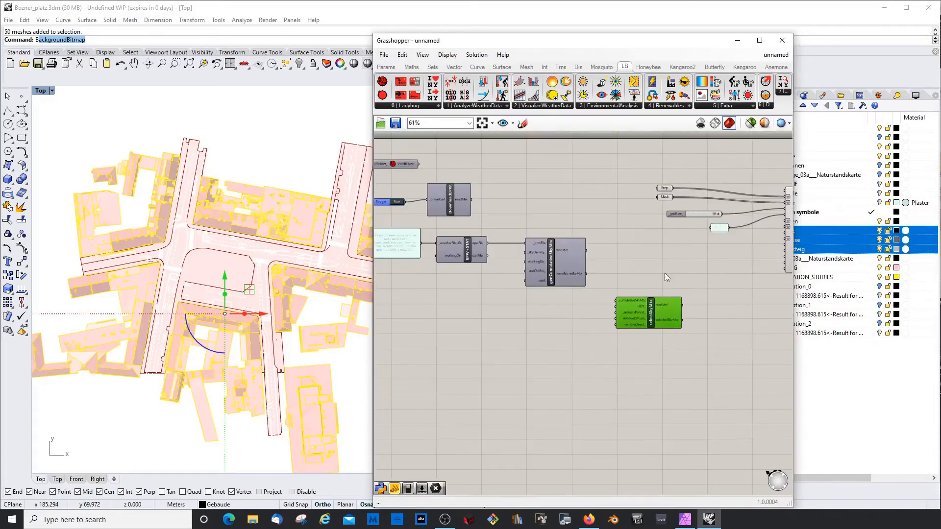
scroll(up, 3)
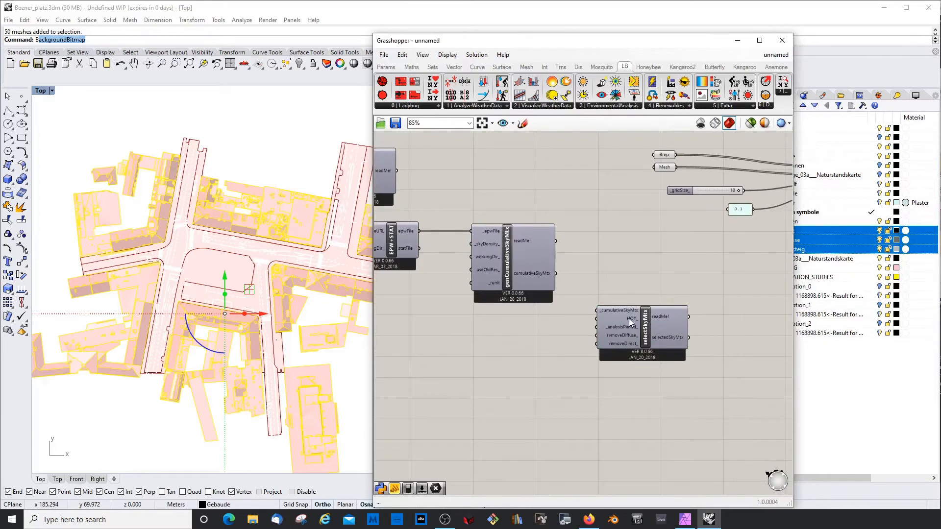
mouse_move(615, 327)
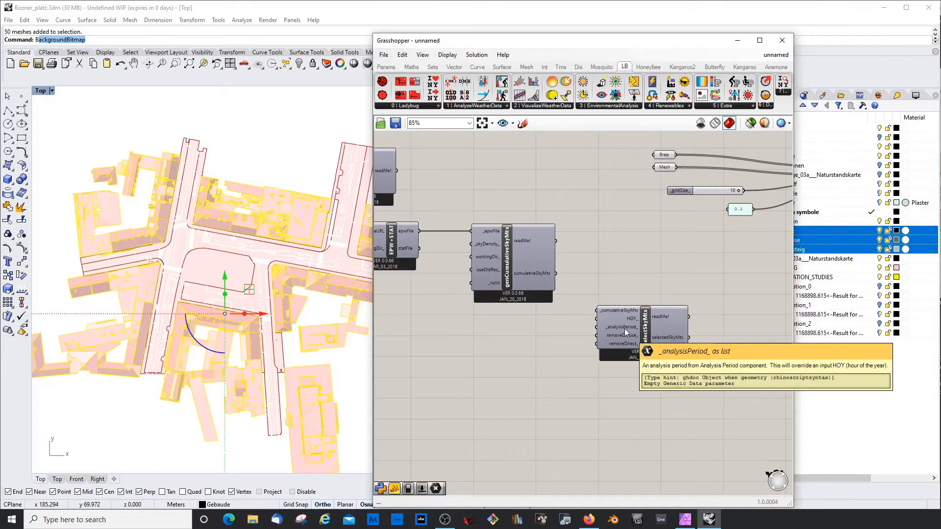
mouse_move(594, 283)
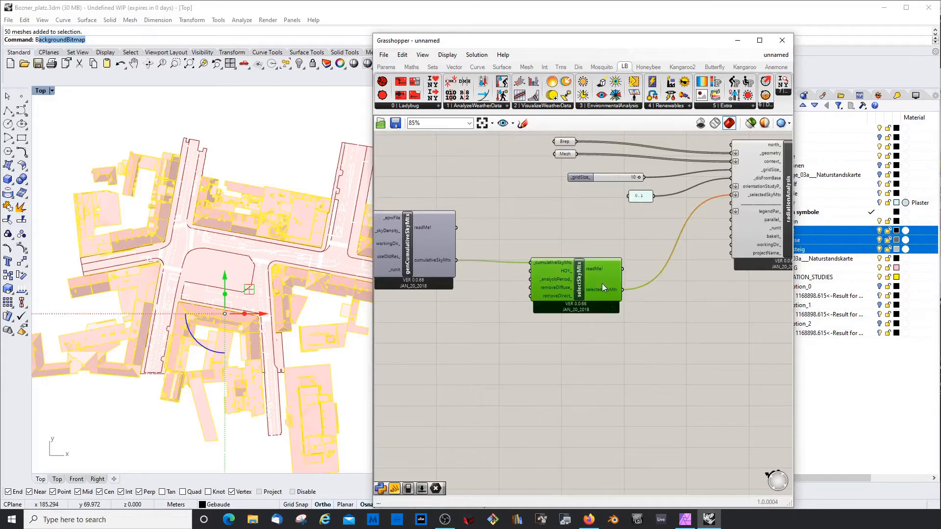
scroll(down, 3)
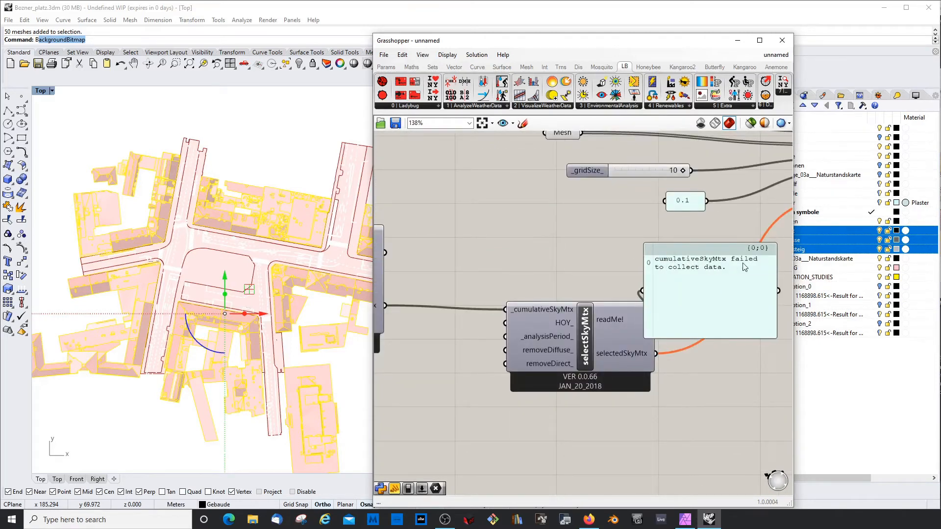
scroll(down, 3)
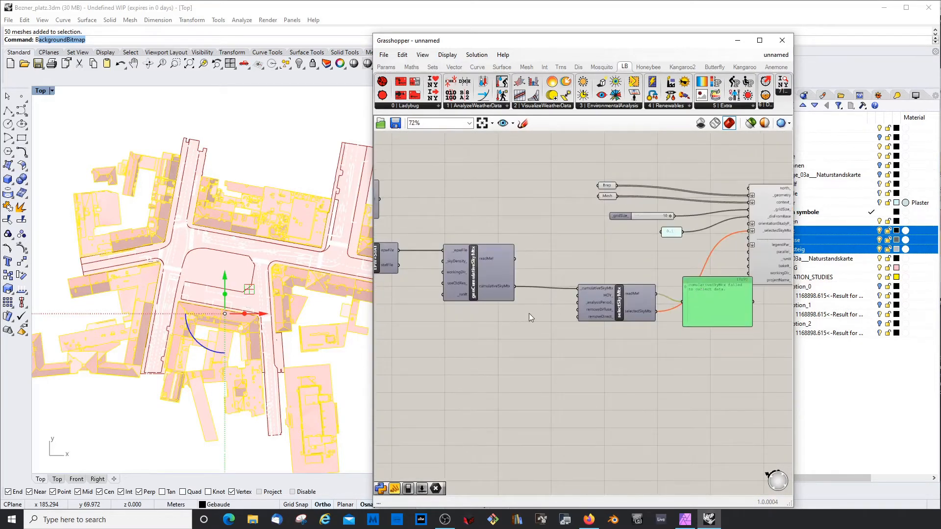
scroll(up, 3)
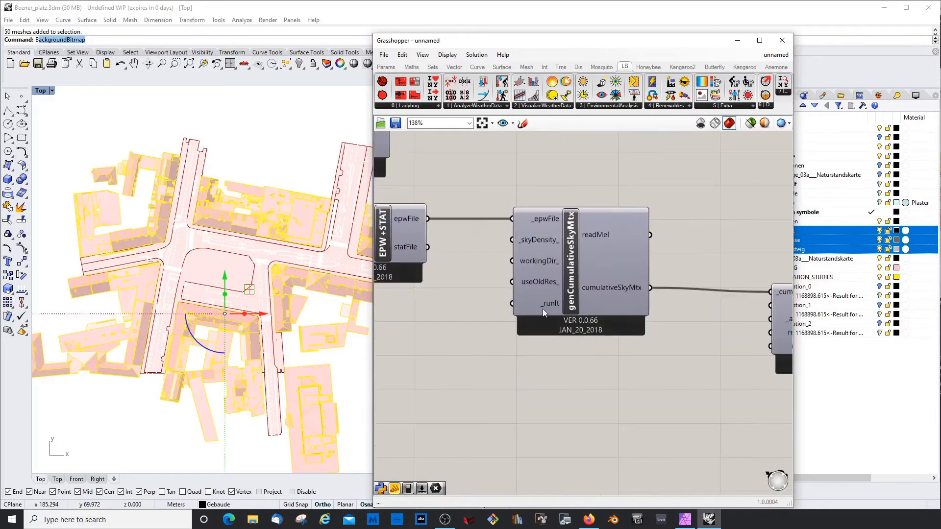
mouse_move(516, 310)
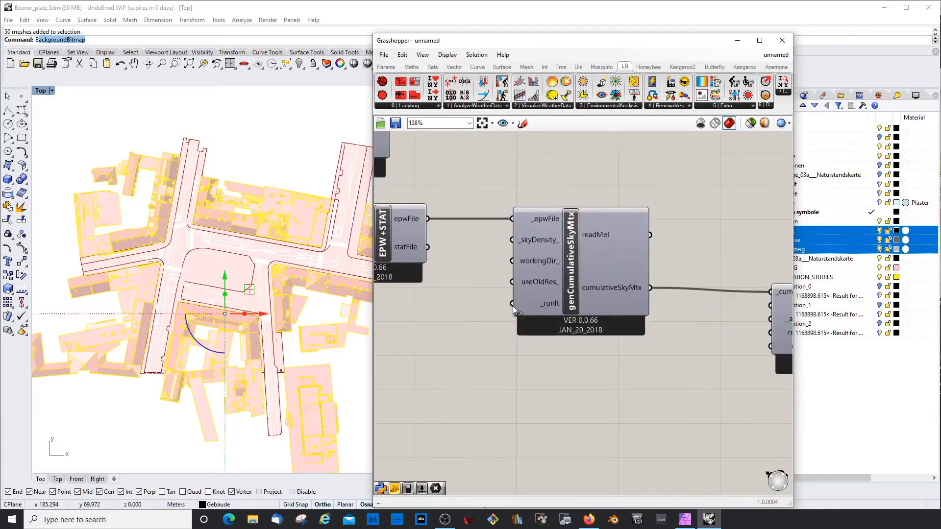
scroll(down, 3)
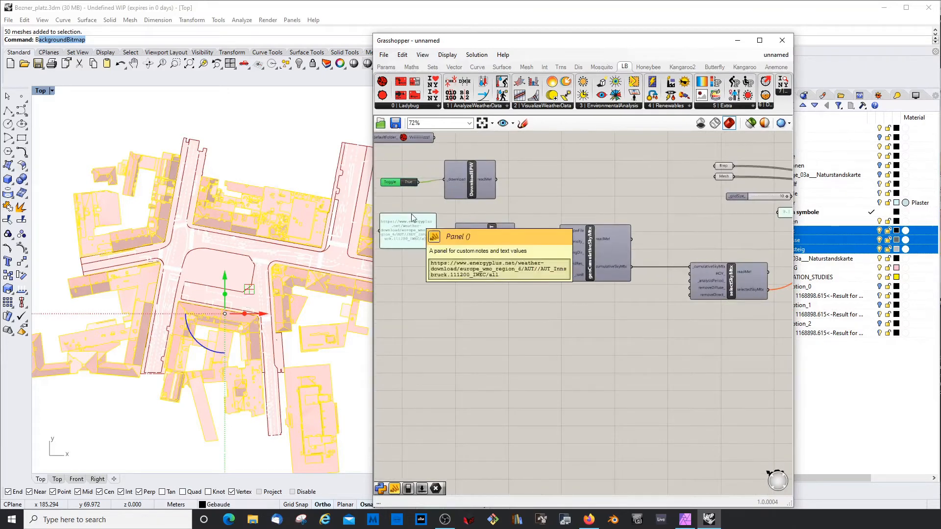
click(484, 300)
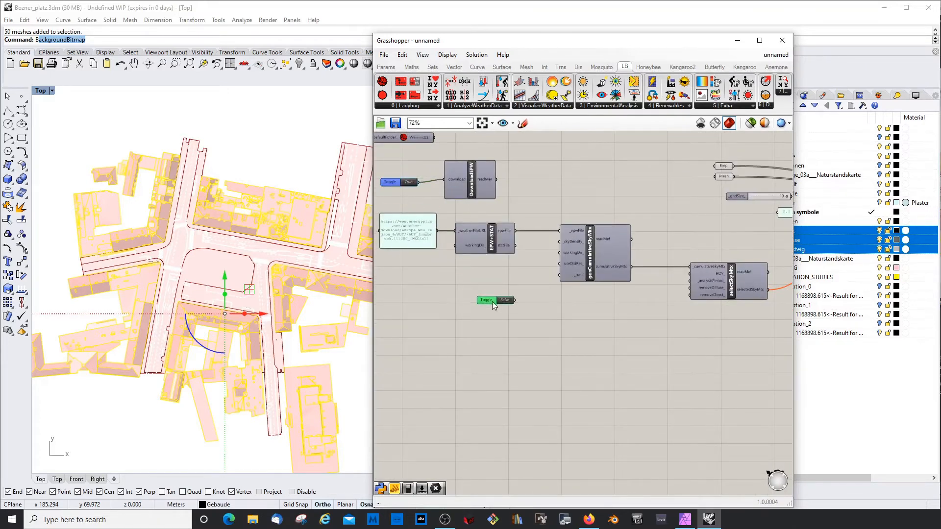
Wire the Boolean Toggle into genCumulativeSkyMtx _runIt and switch it to True
scroll(up, 3)
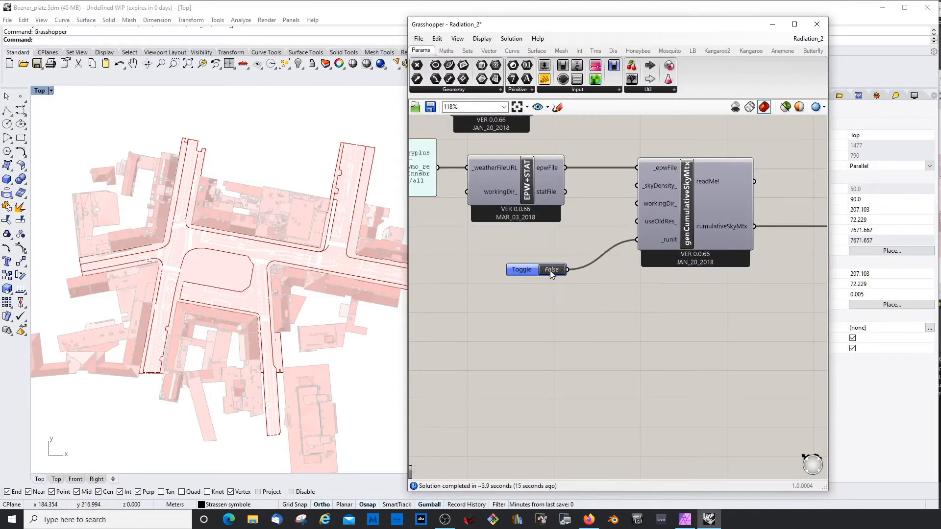
click(550, 269)
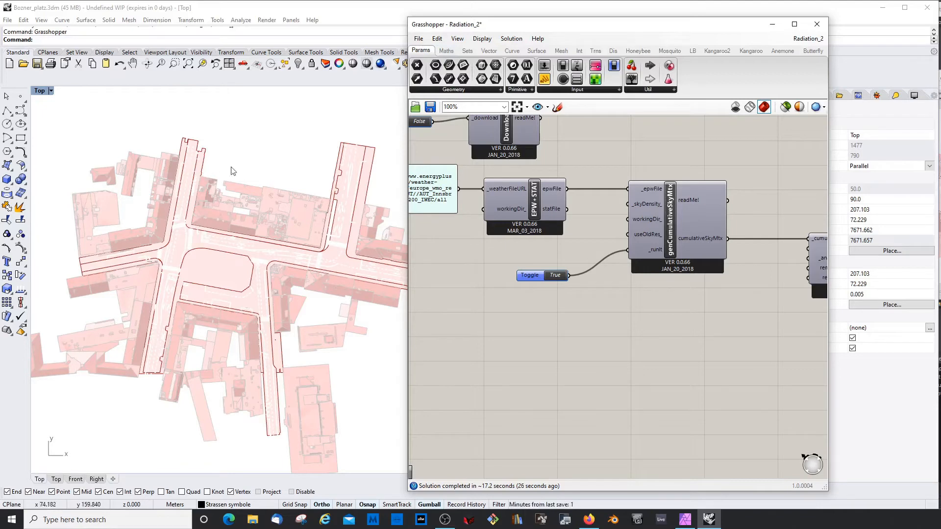
mouse_move(649, 363)
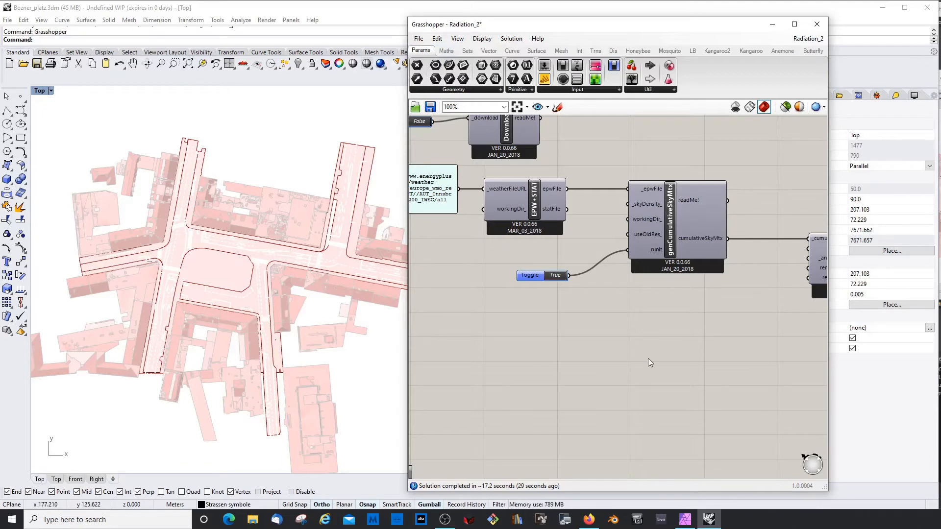
mouse_move(593, 352)
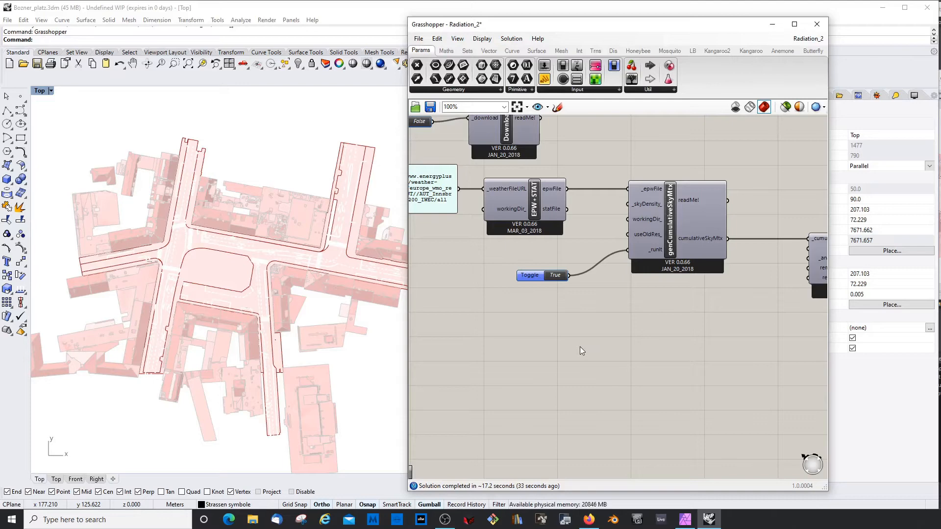
scroll(down, 3)
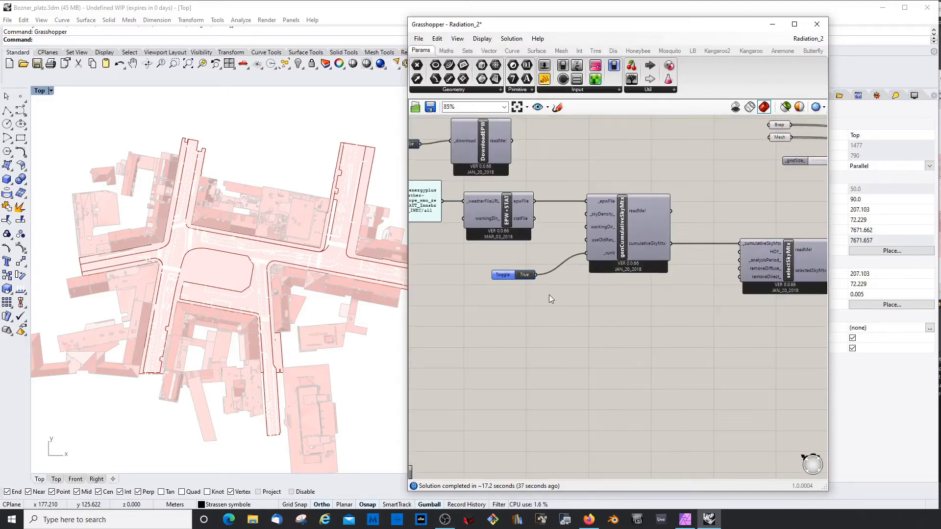
mouse_move(599, 300)
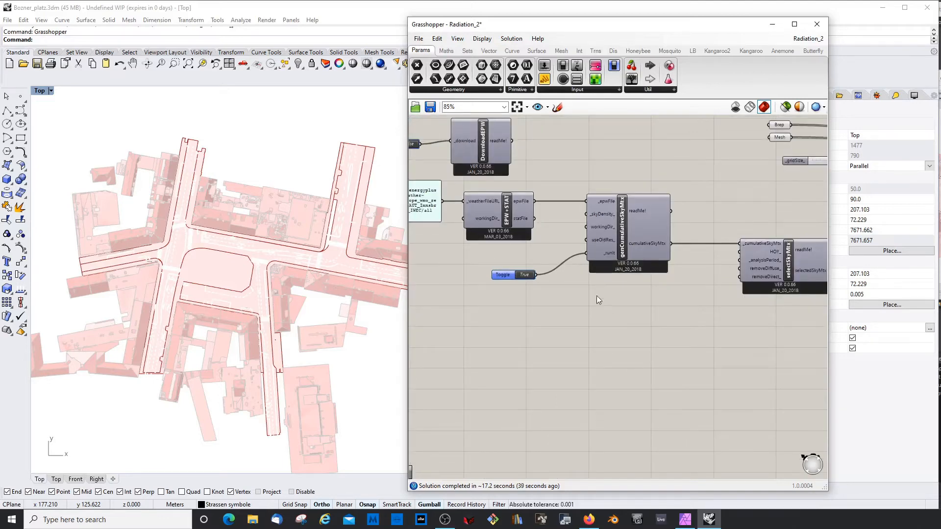
mouse_move(606, 326)
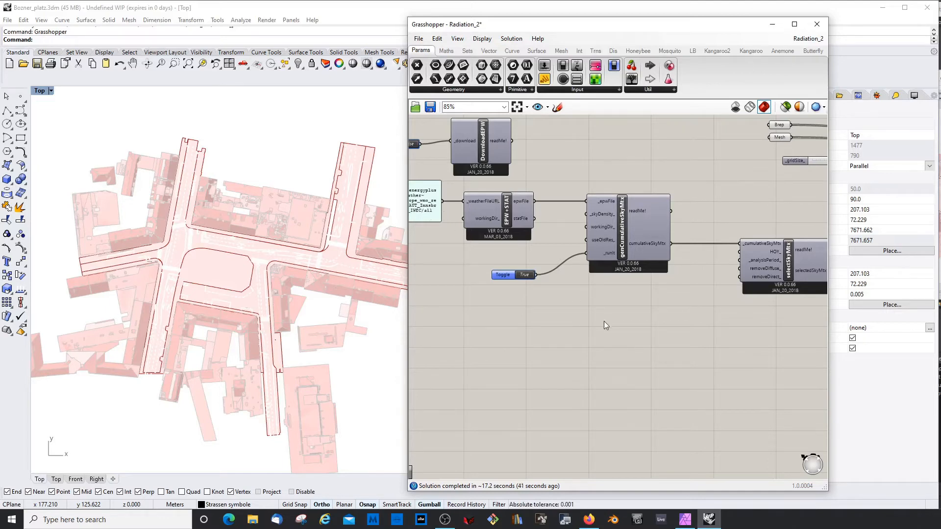
click(628, 234)
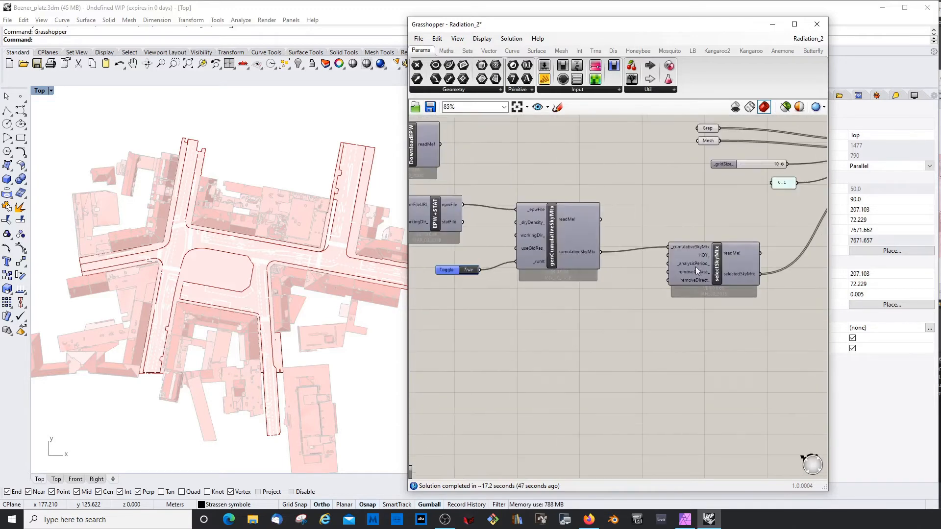
click(714, 267)
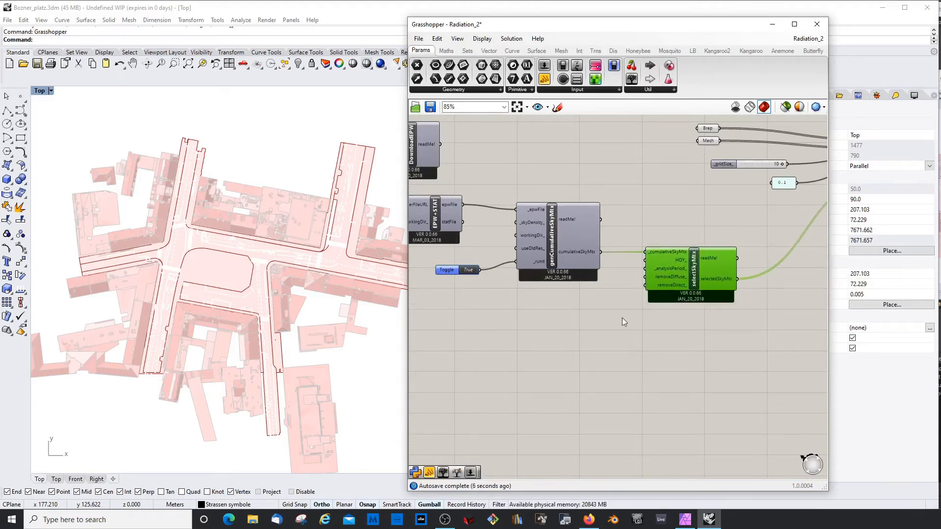
scroll(down, 3)
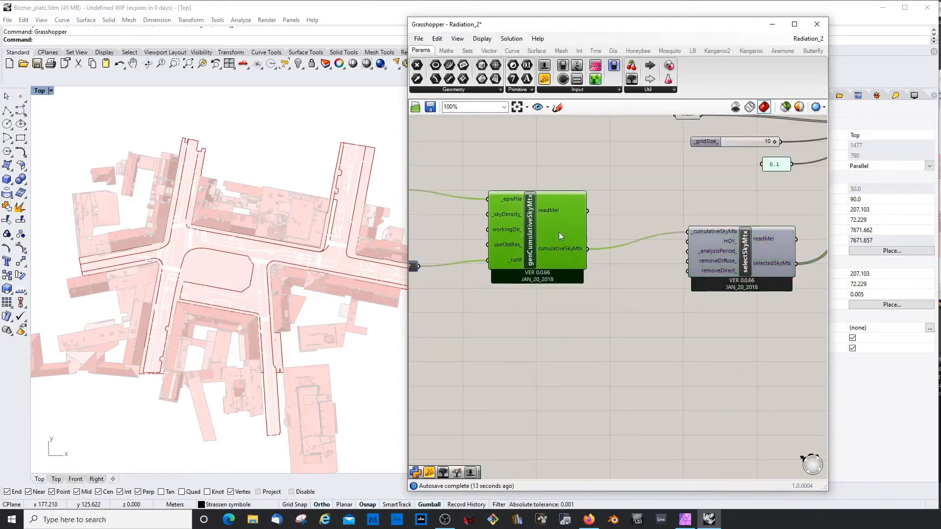
scroll(down, 3)
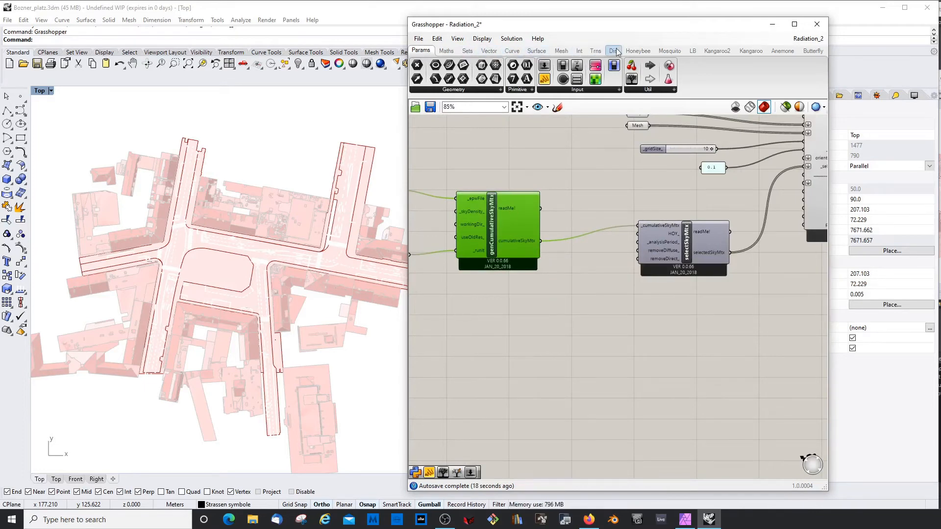
click(692, 50)
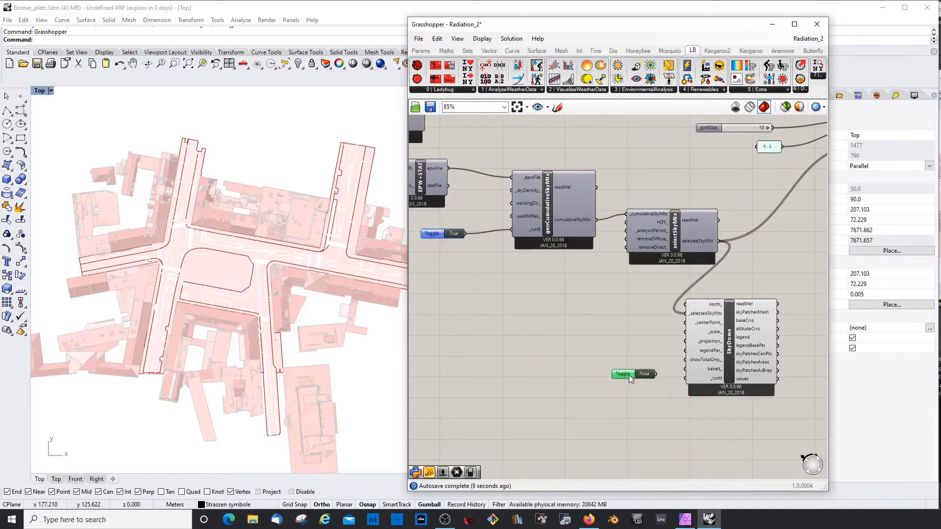
click(623, 374)
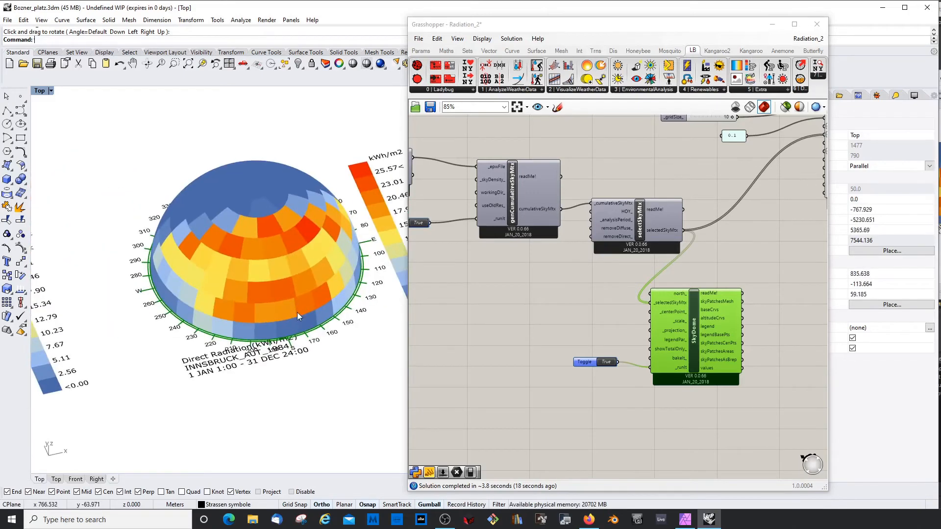
mouse_move(298, 318)
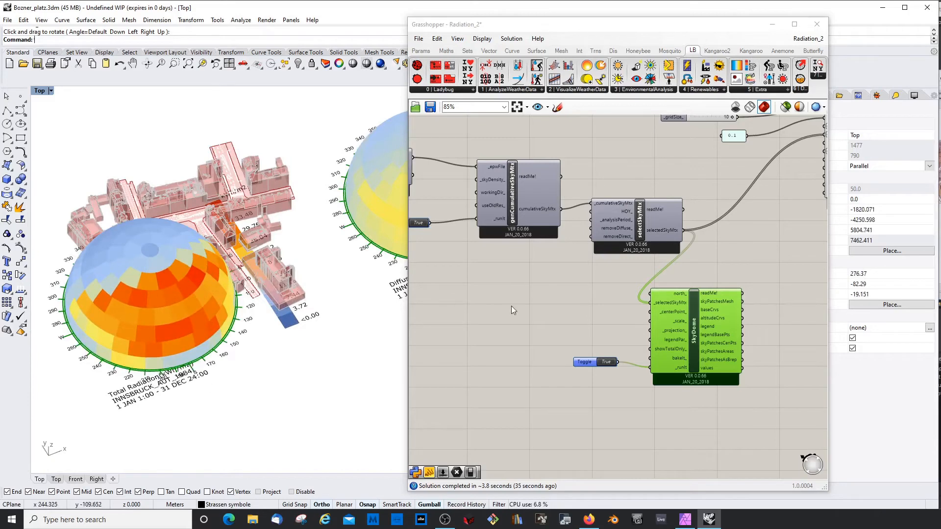
scroll(up, 3)
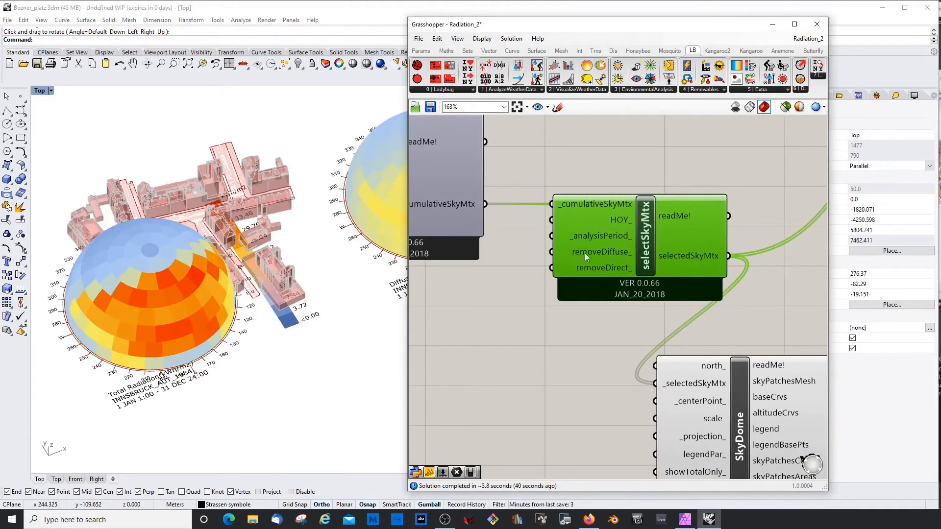
mouse_move(558, 284)
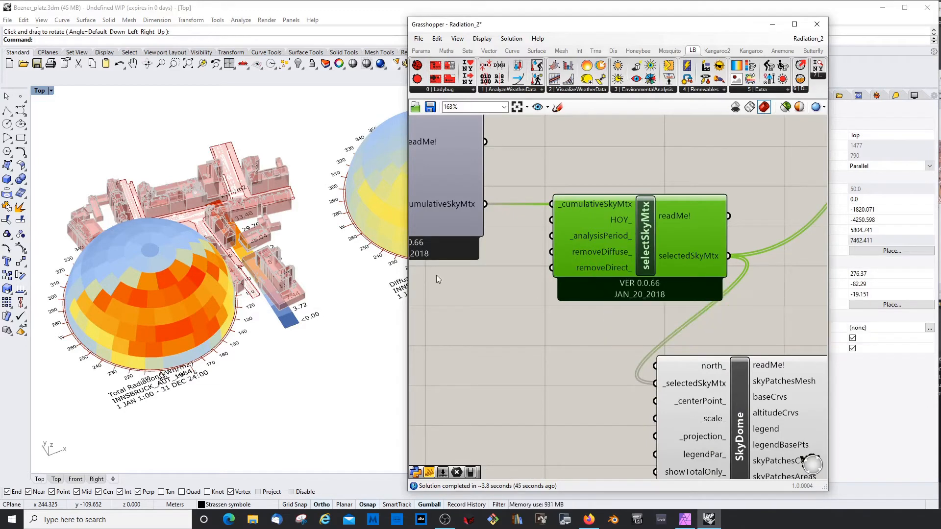
scroll(down, 3)
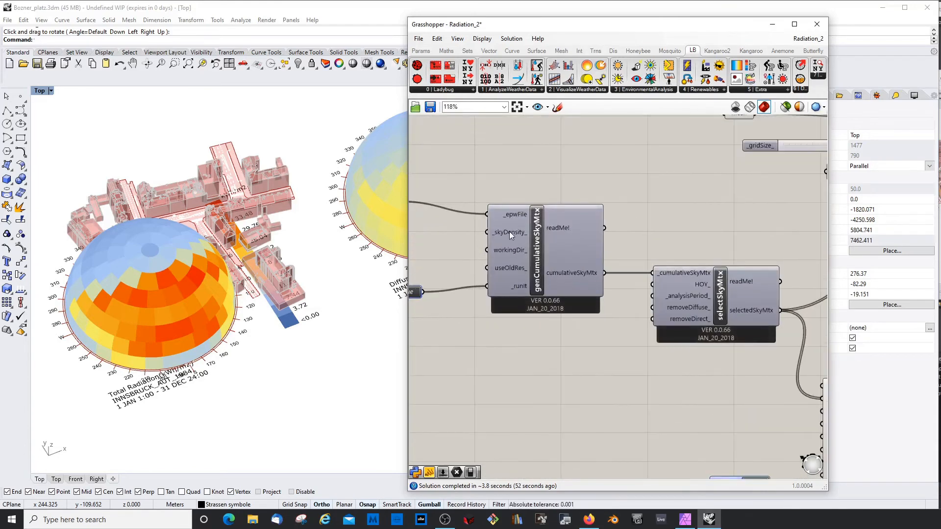
mouse_move(510, 232)
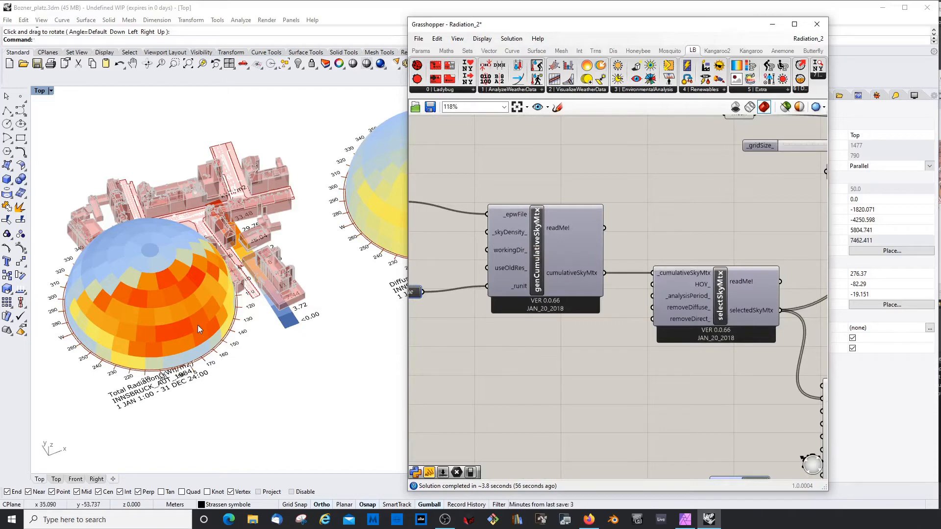
mouse_move(167, 289)
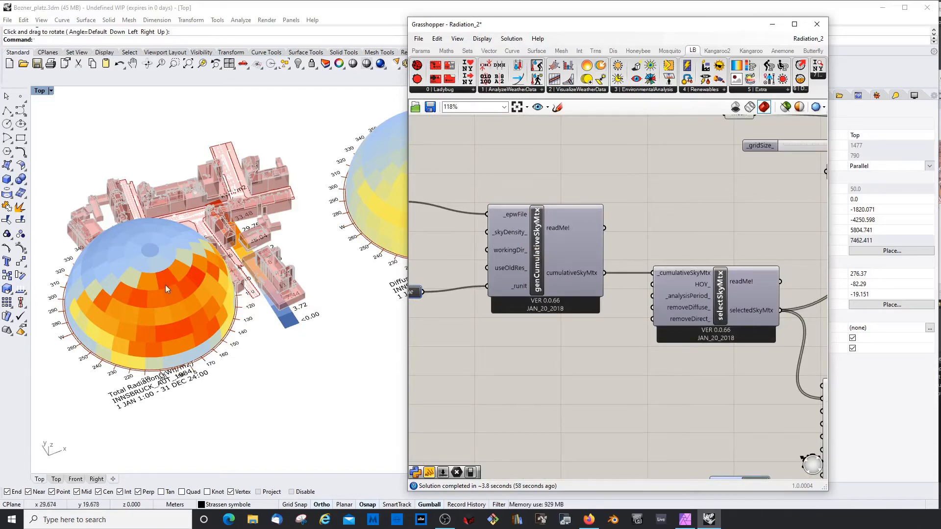
scroll(down, 3)
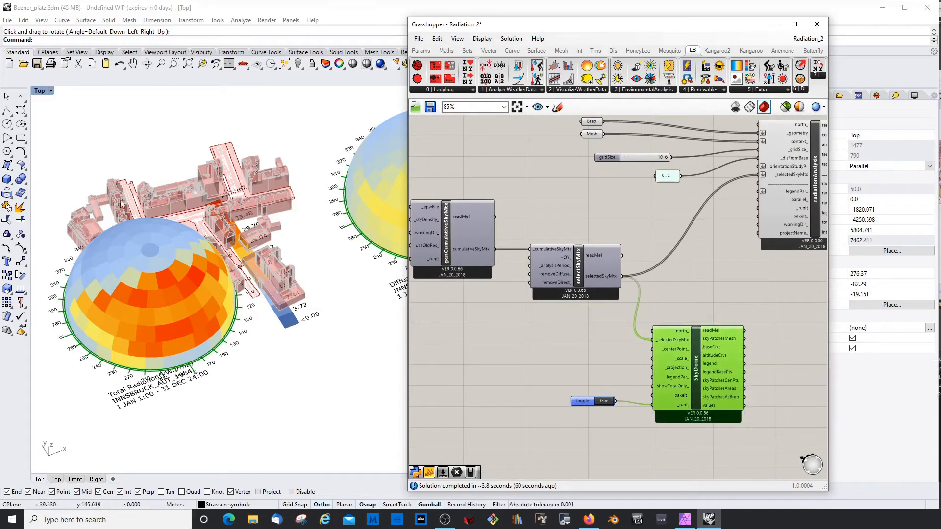
mouse_move(266, 321)
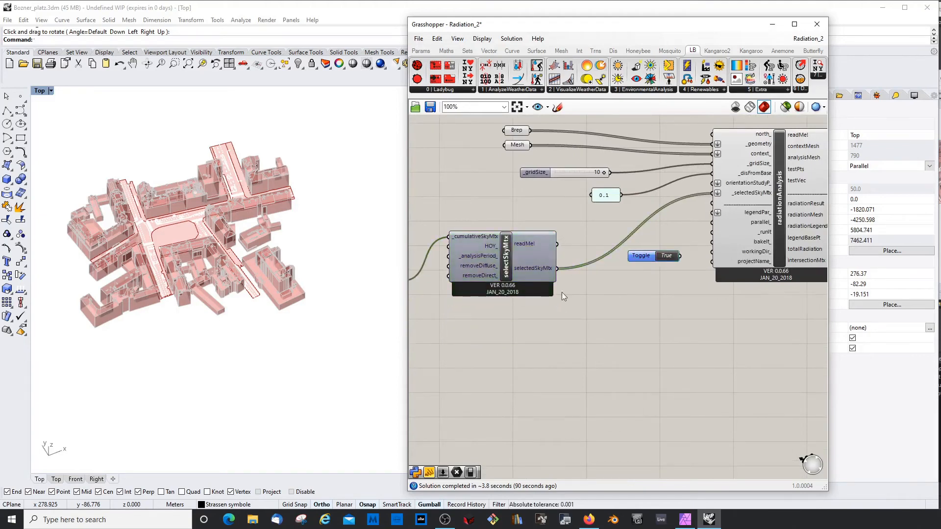
Delete skyDome and wire a True toggle into radiationAnalysis _runIt
scroll(up, 3)
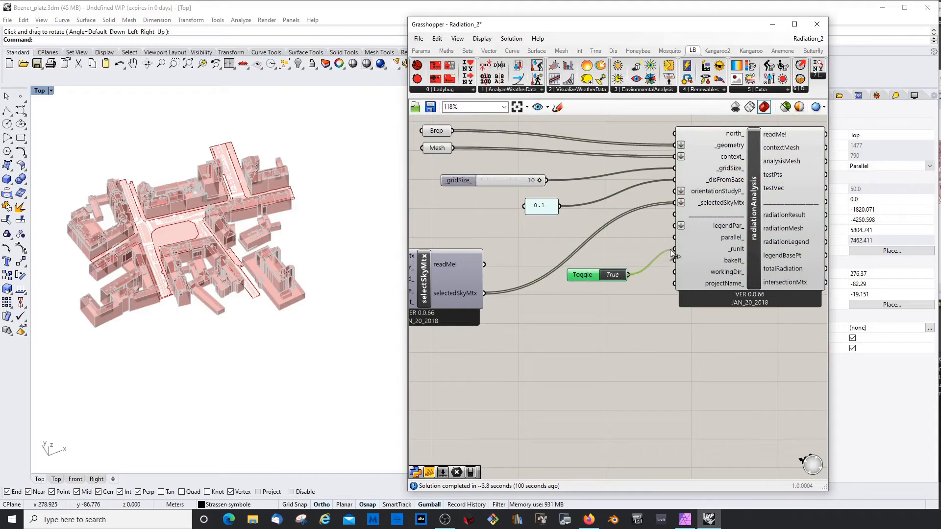
mouse_move(660, 447)
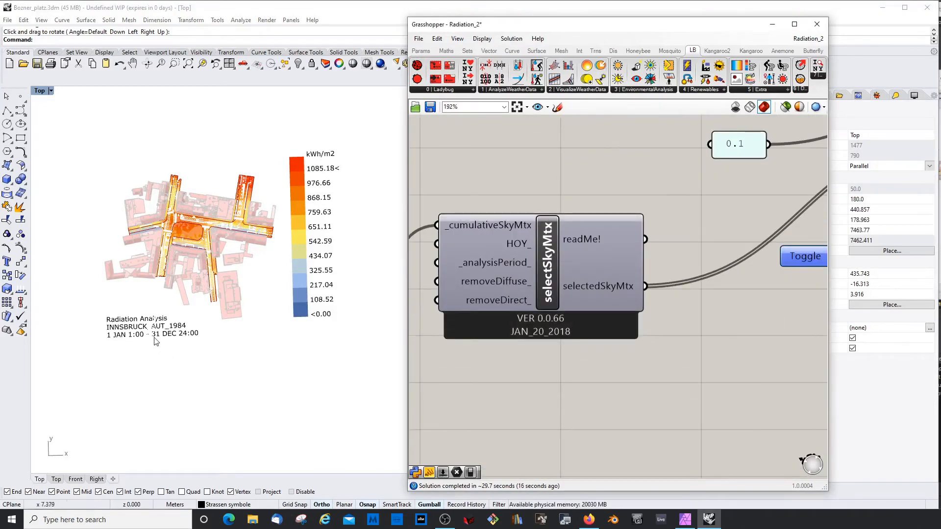
scroll(up, 3)
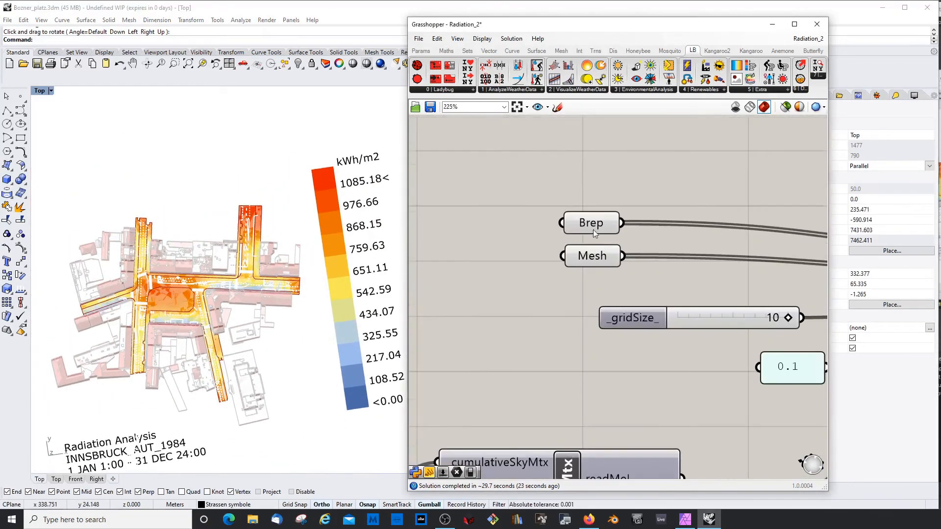
click(591, 238)
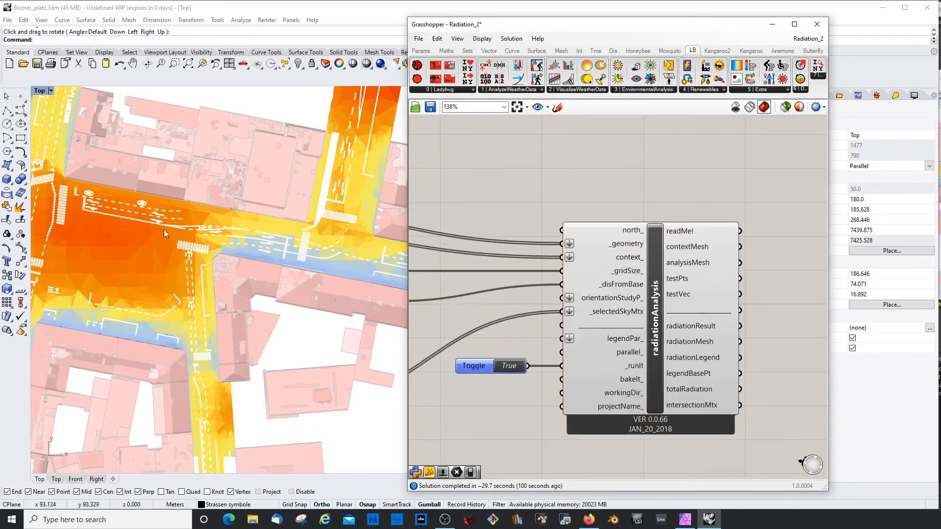
mouse_move(160, 261)
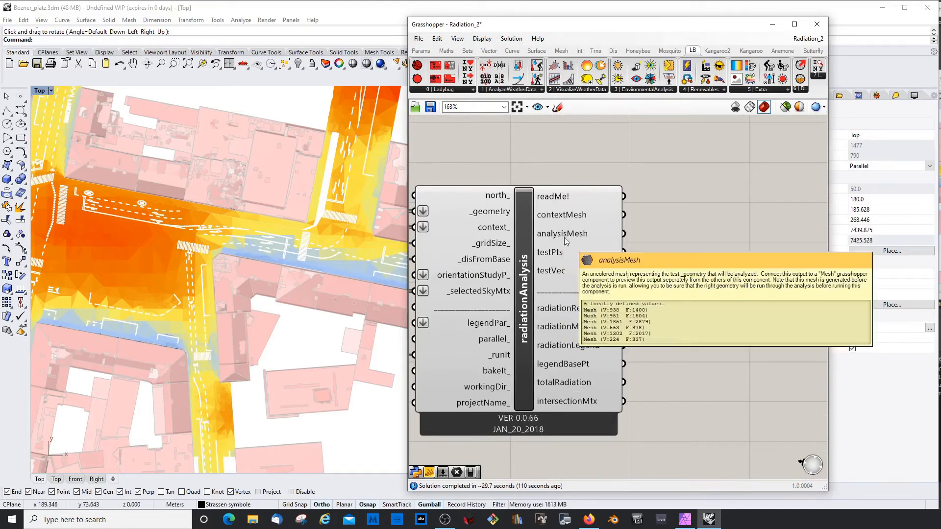
mouse_move(550, 252)
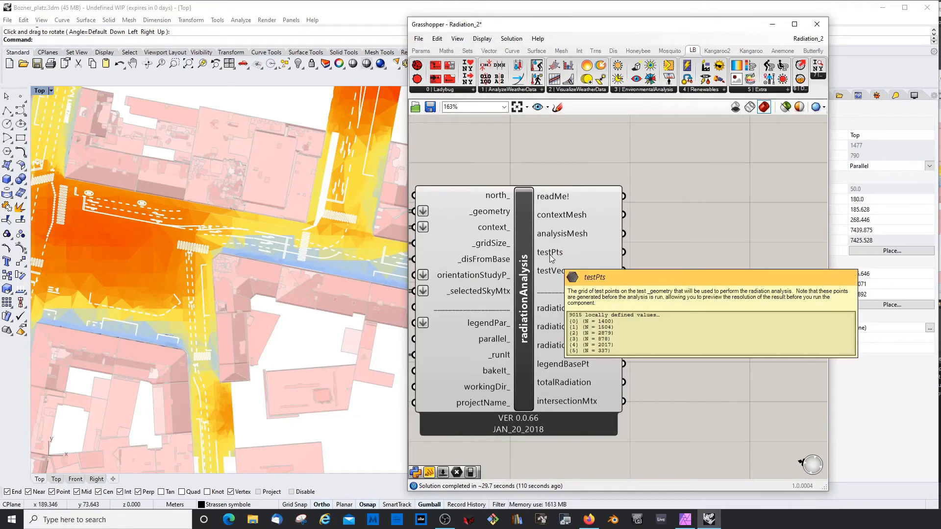
mouse_move(594, 308)
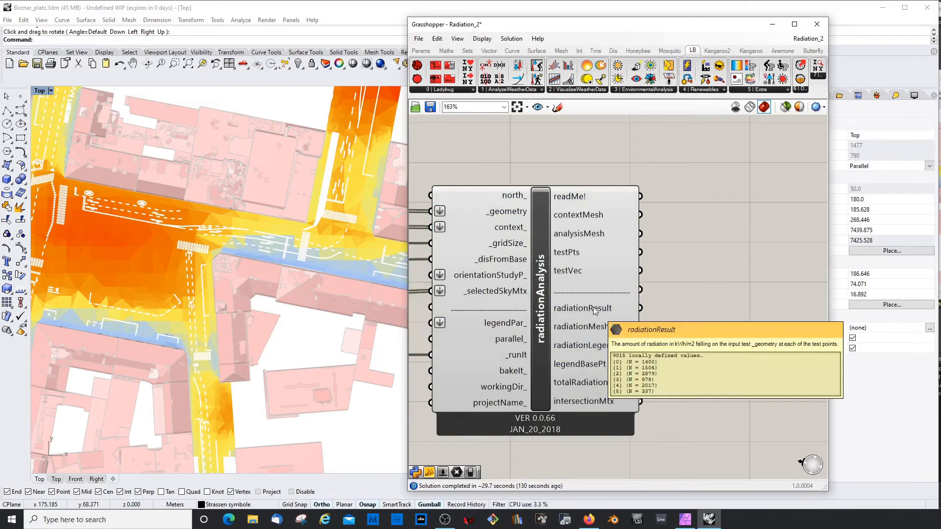
mouse_move(596, 315)
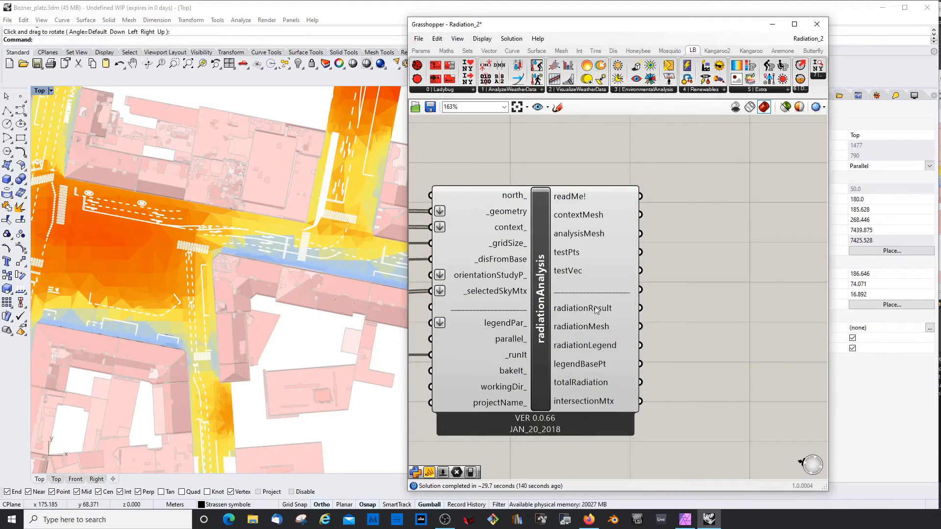
double_click(720, 225)
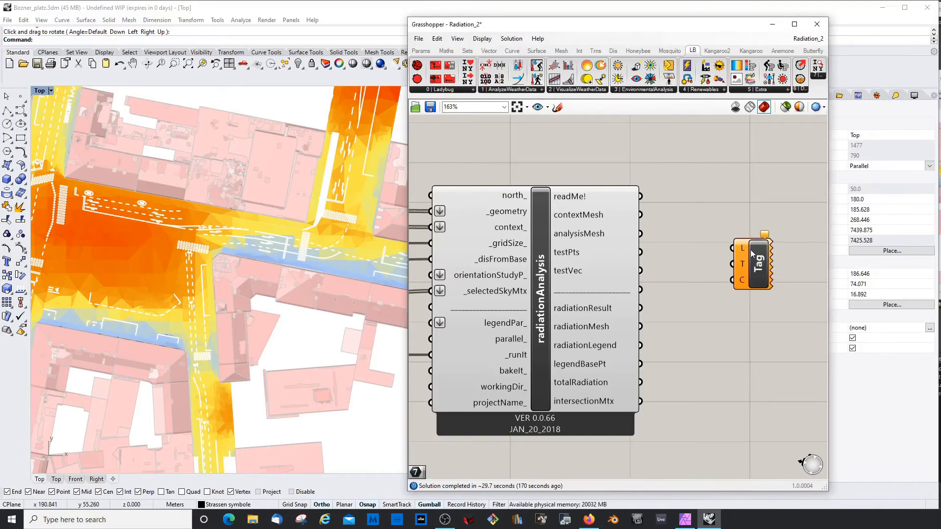
mouse_move(741, 254)
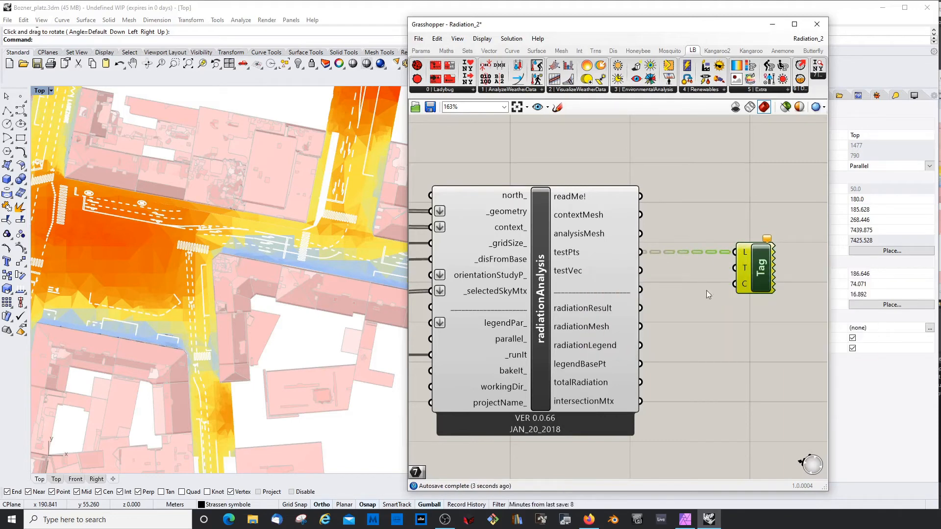
mouse_move(651, 312)
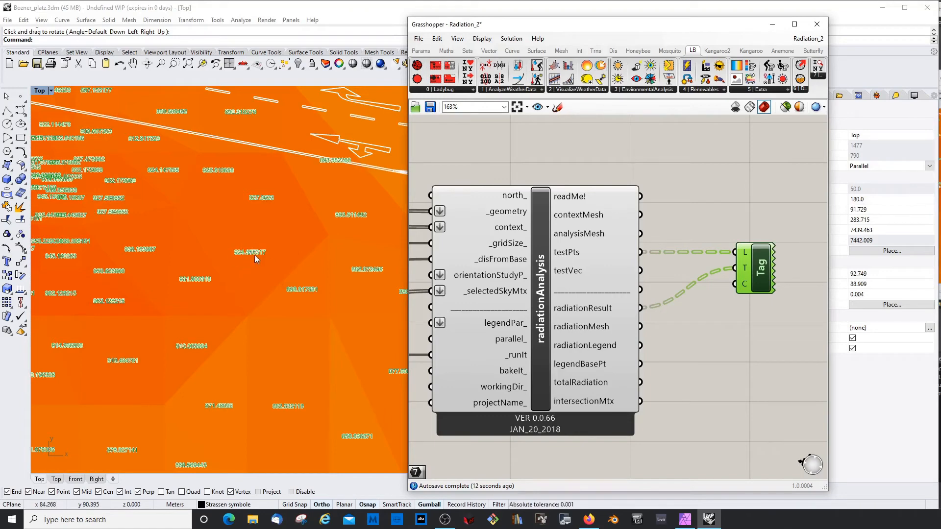
Add a Tag component with testPts as L and radiationResult as T
scroll(down, 3)
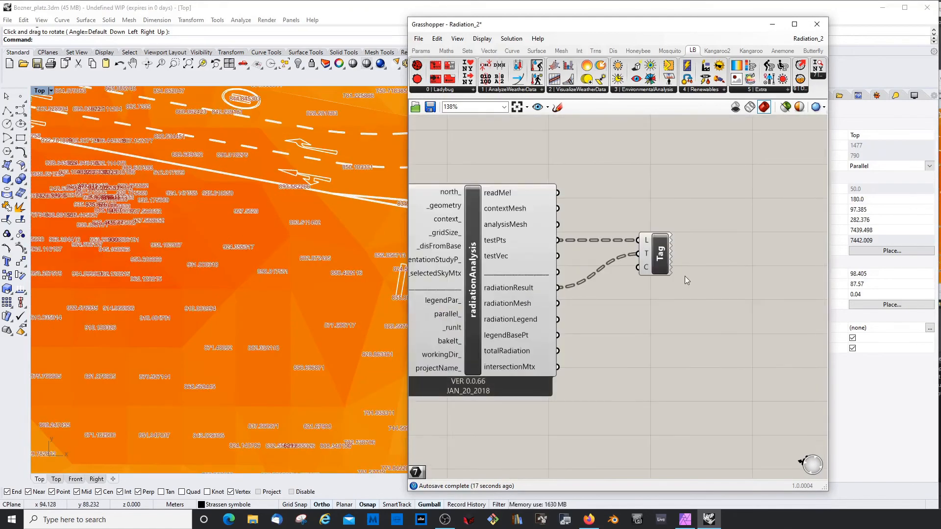
scroll(up, 3)
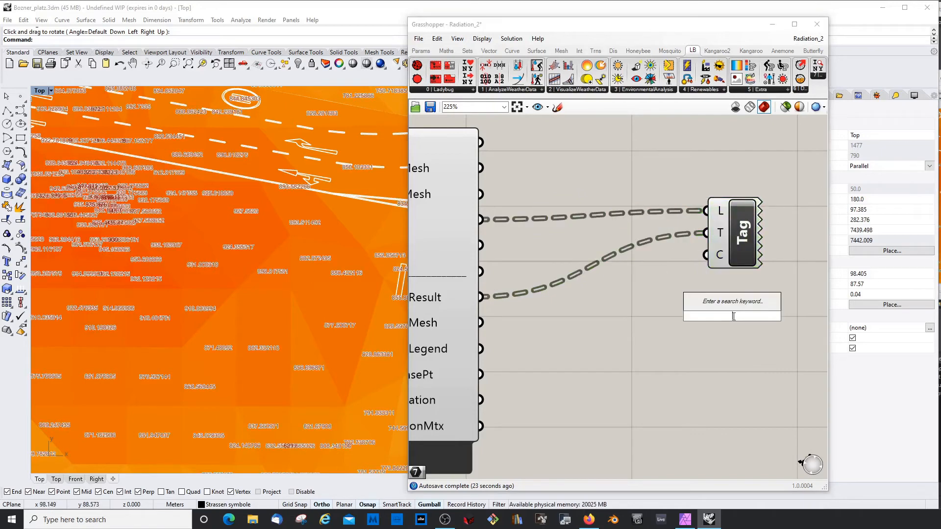
Insert an Integer parameter between radiationResult and the Tag T input
text(ni)
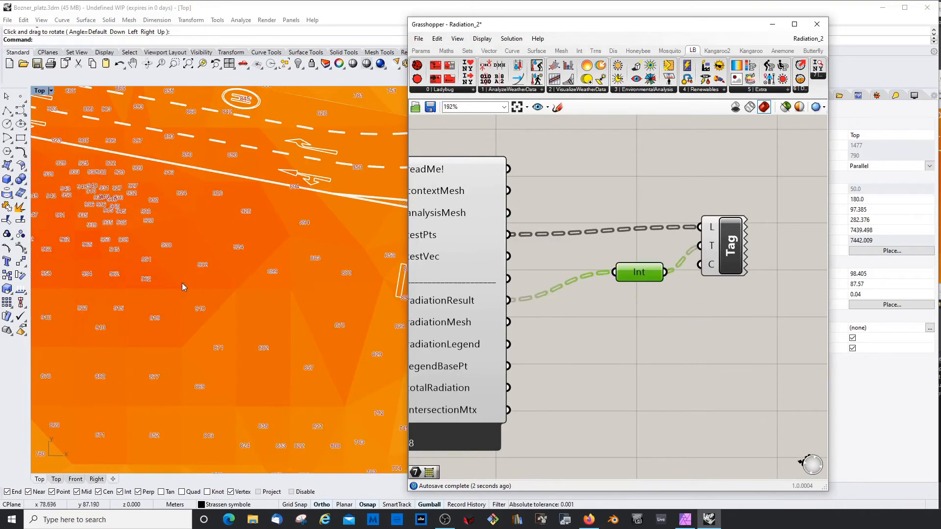
mouse_move(669, 303)
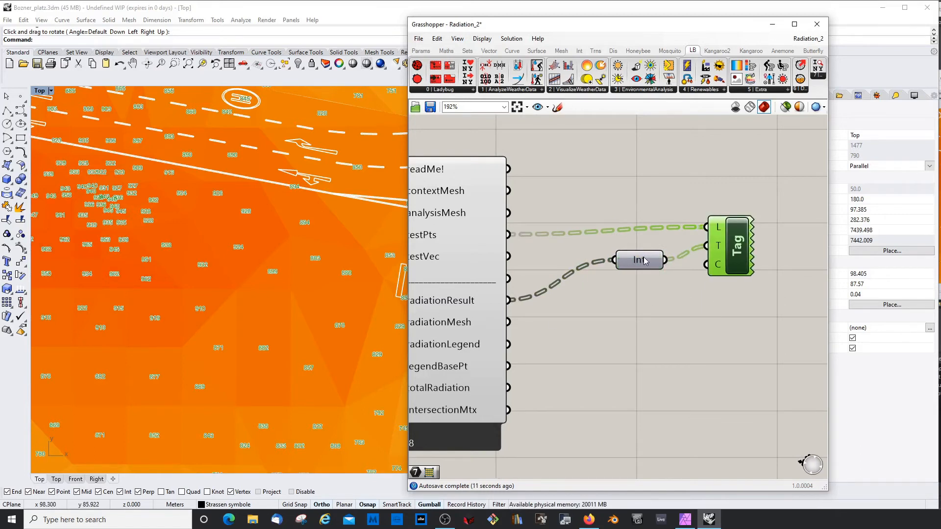
click(677, 296)
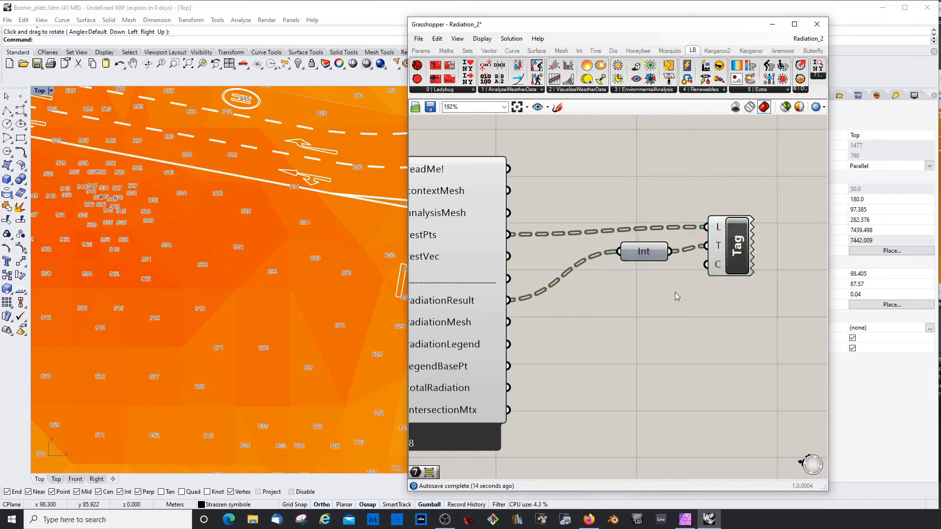
scroll(down, 3)
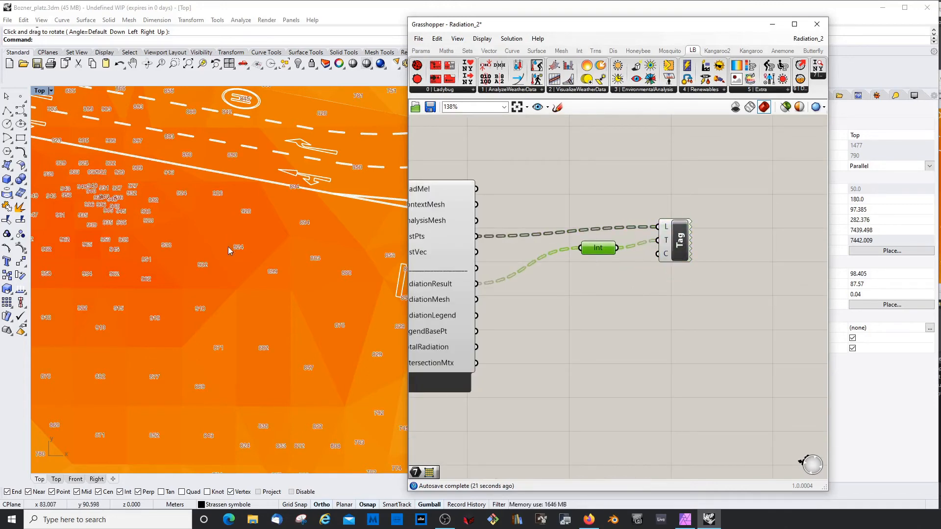
click(679, 240)
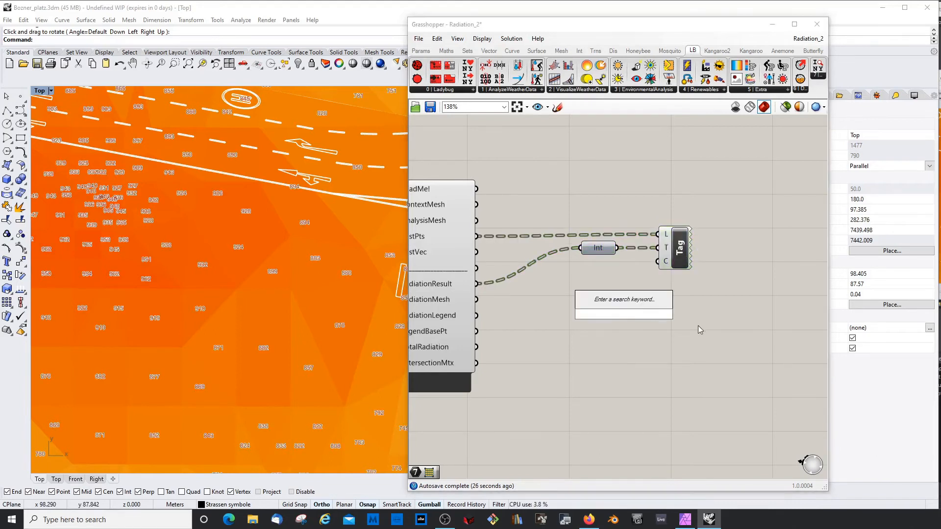
Add a Python script component and start the loop 'for i in x:' in its editor
text(p)
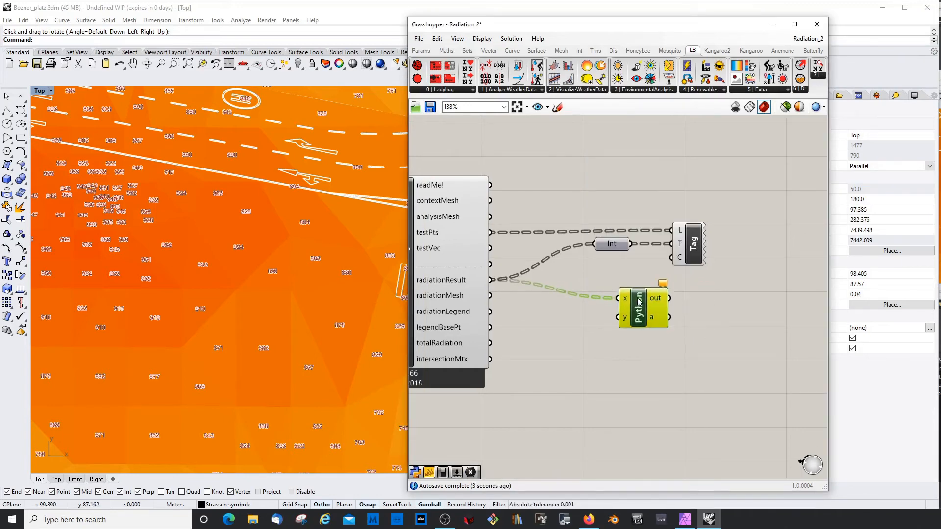
double_click(642, 308)
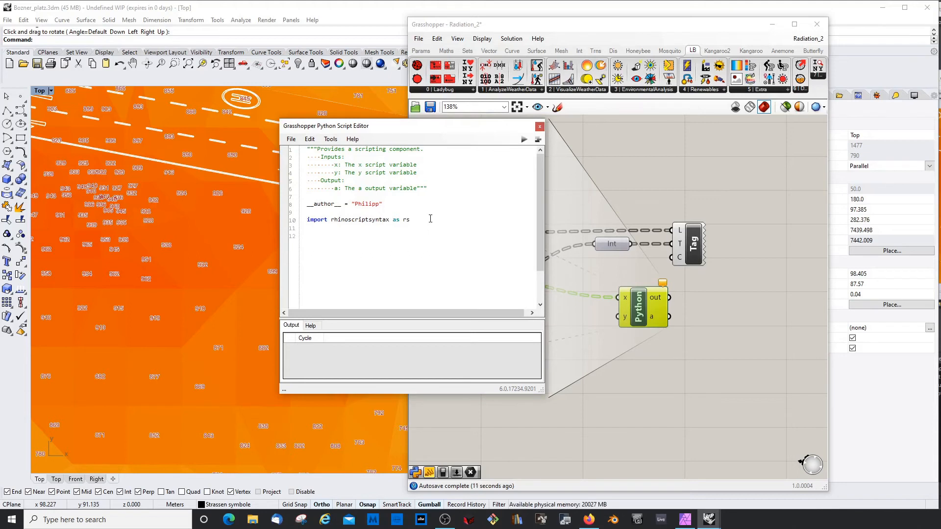
text(for)
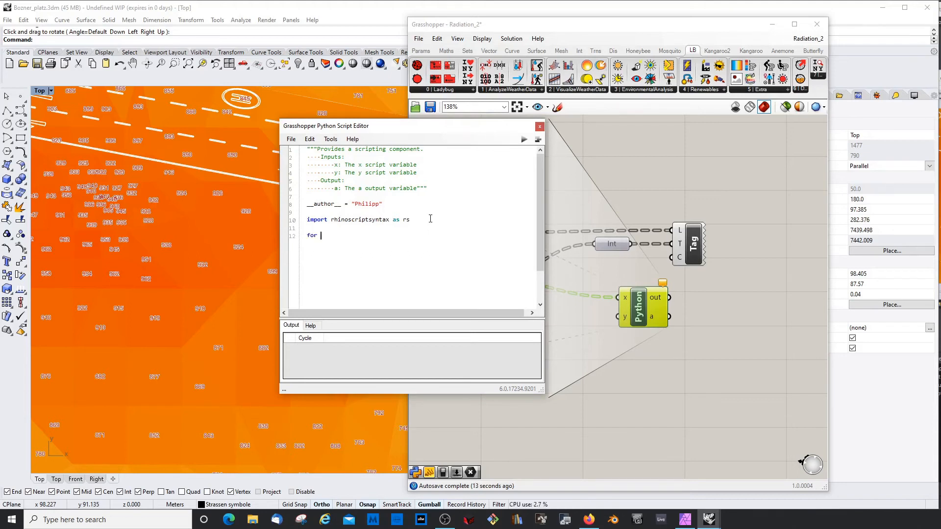
text(i in x:)
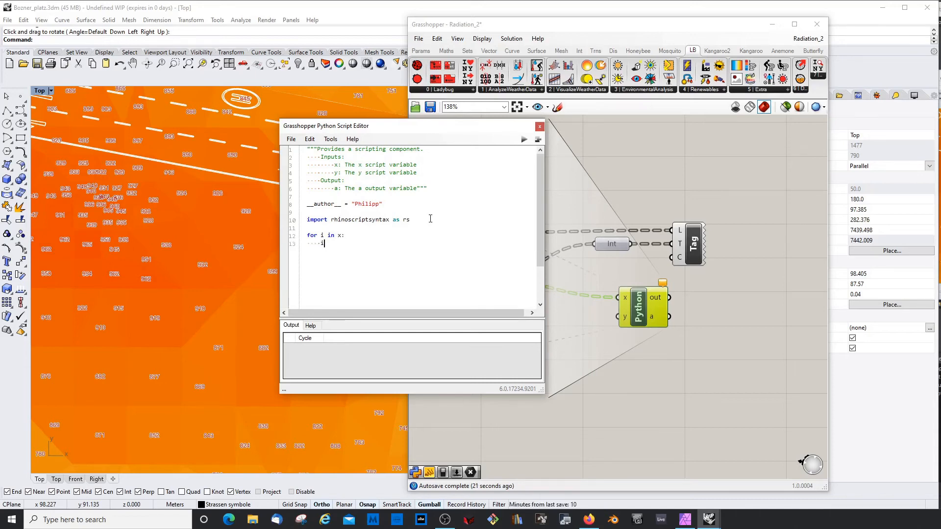
text(T)
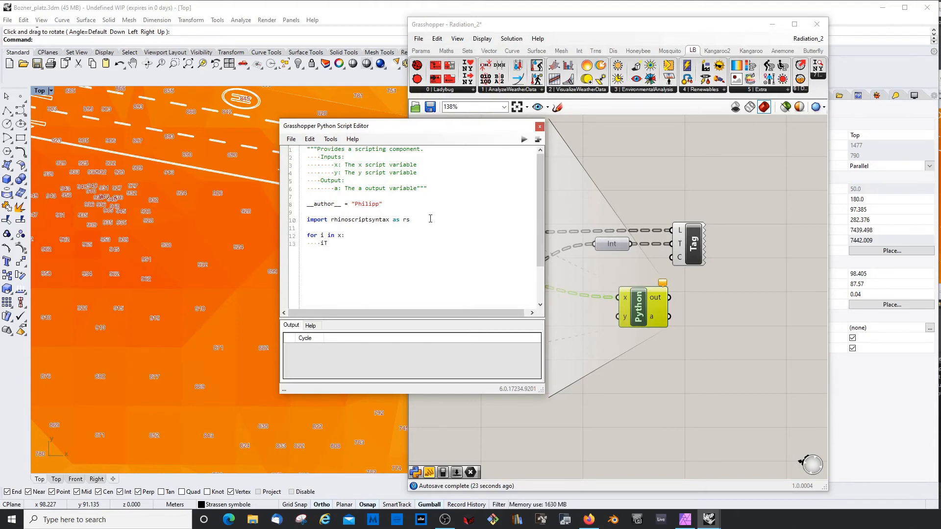
text(ext =)
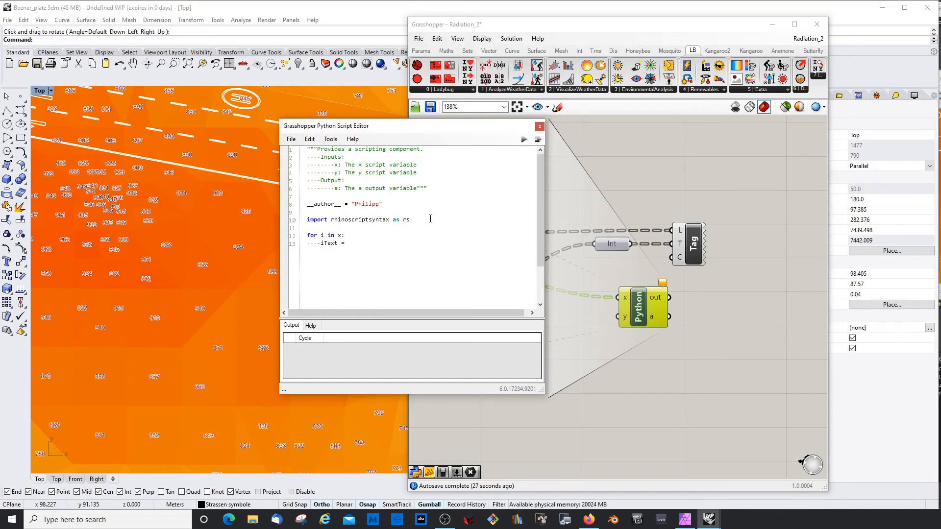
click(345, 243)
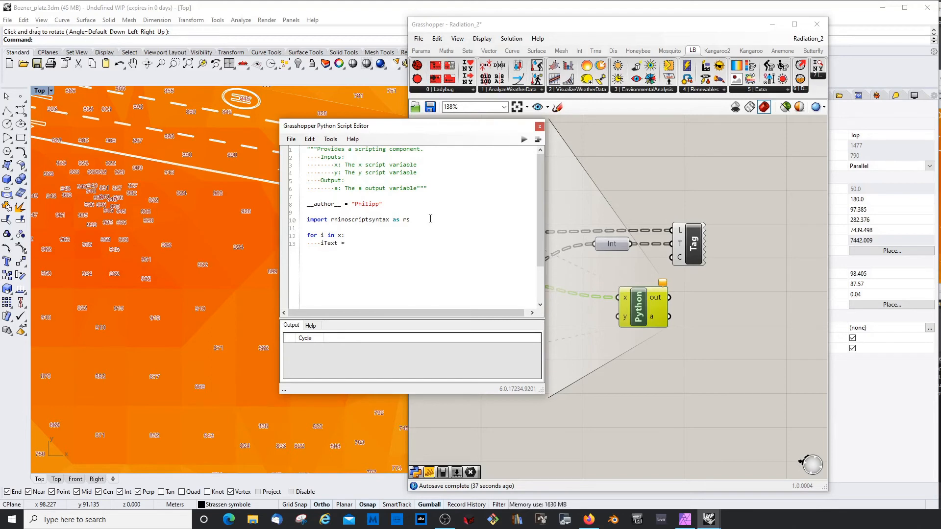
Build iText = str(i)+' kWh', print iText, and test-run the script
text(s)
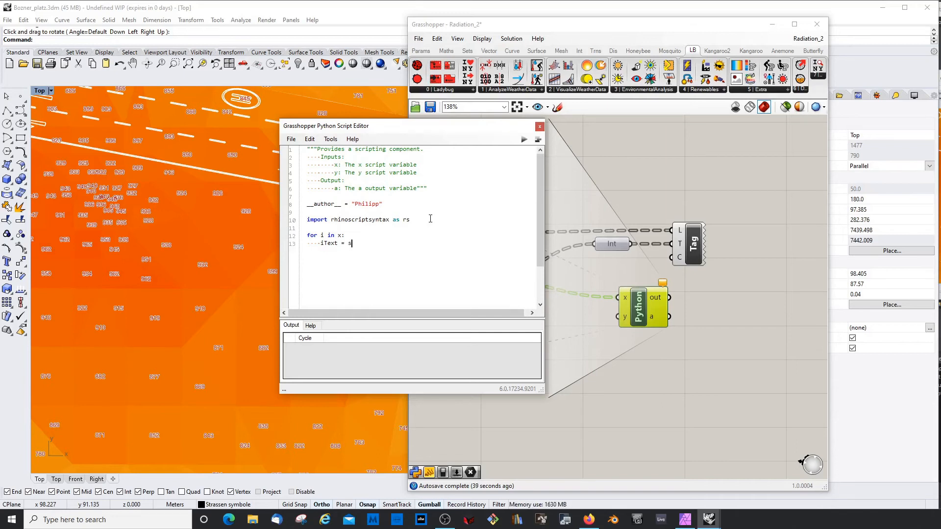
text(tr(i)
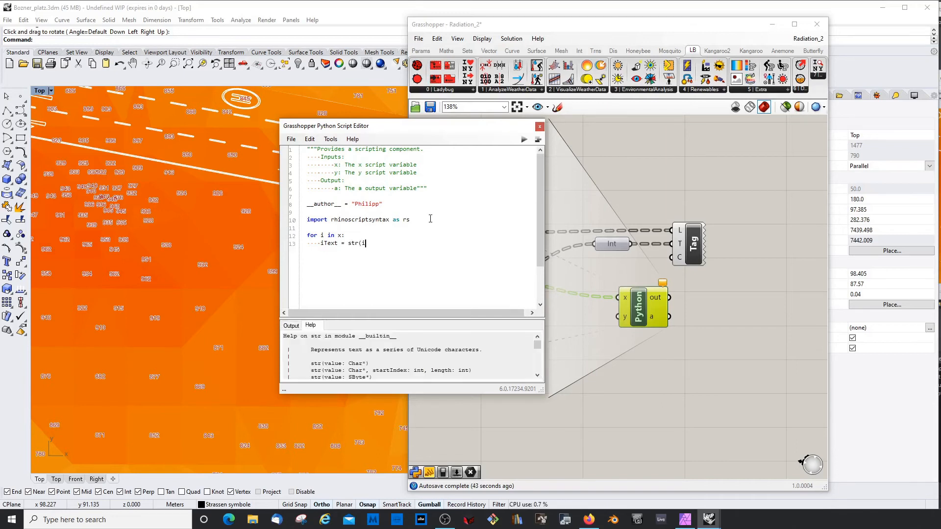
text(+)
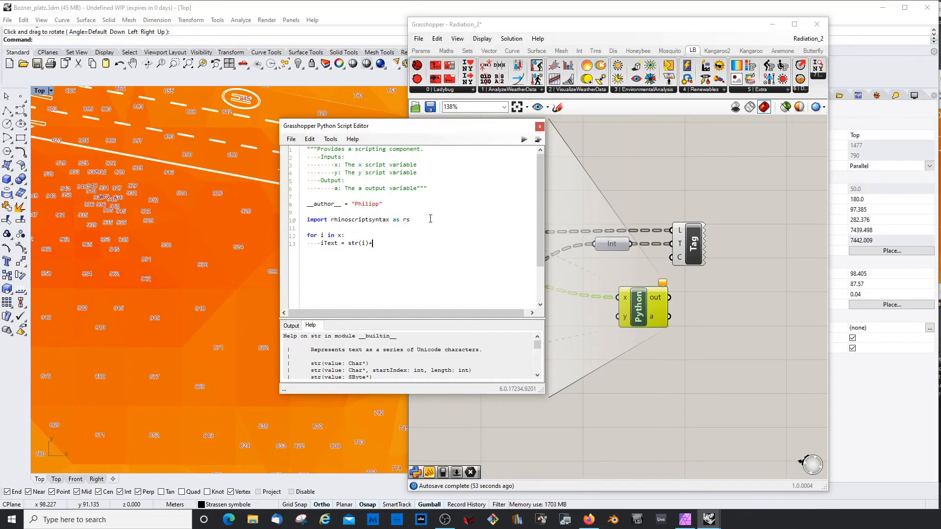
text('_)
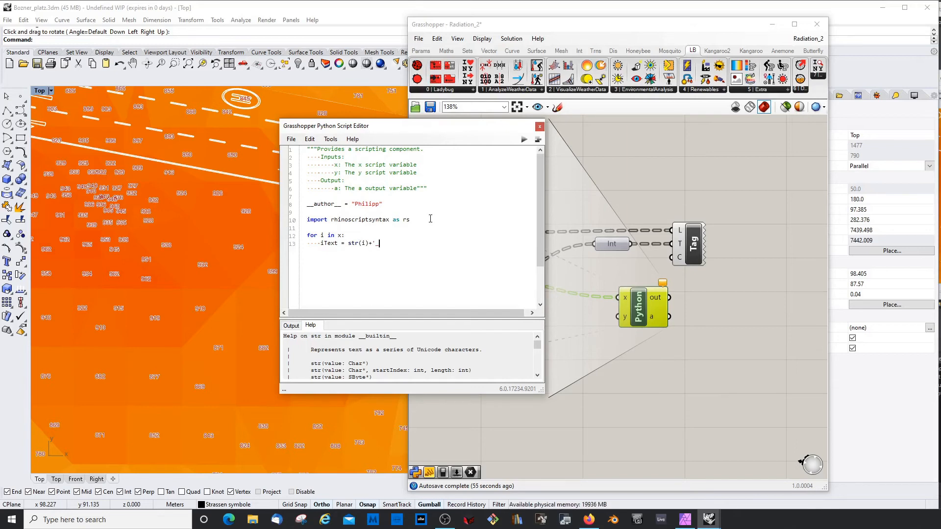
key(BackSpace)
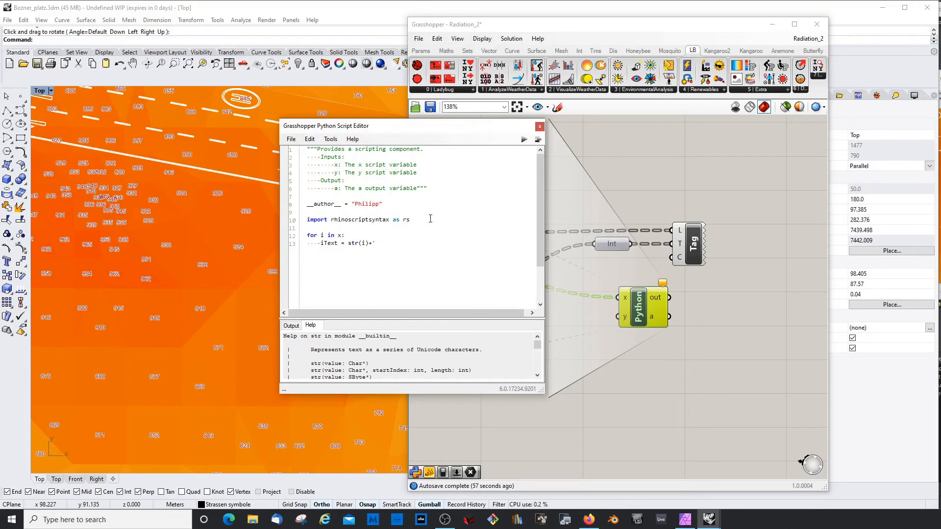
text(k)
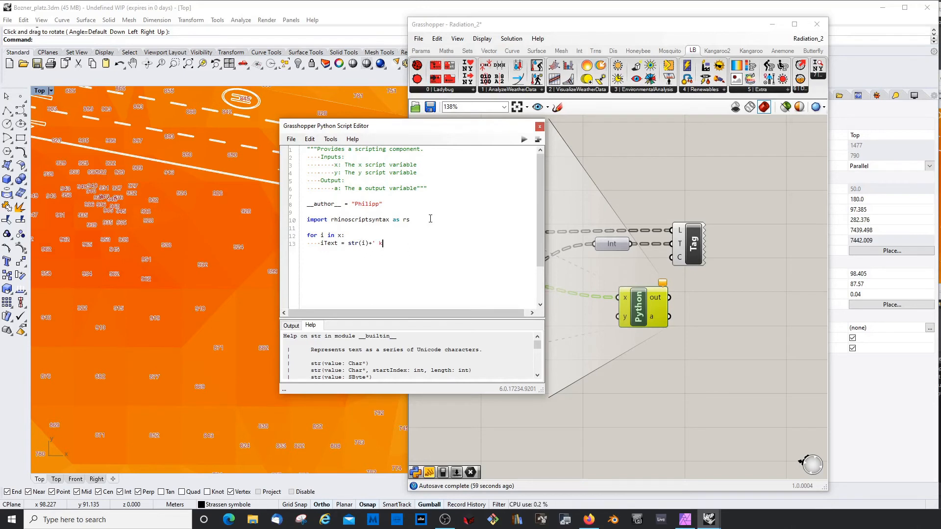
text(k)
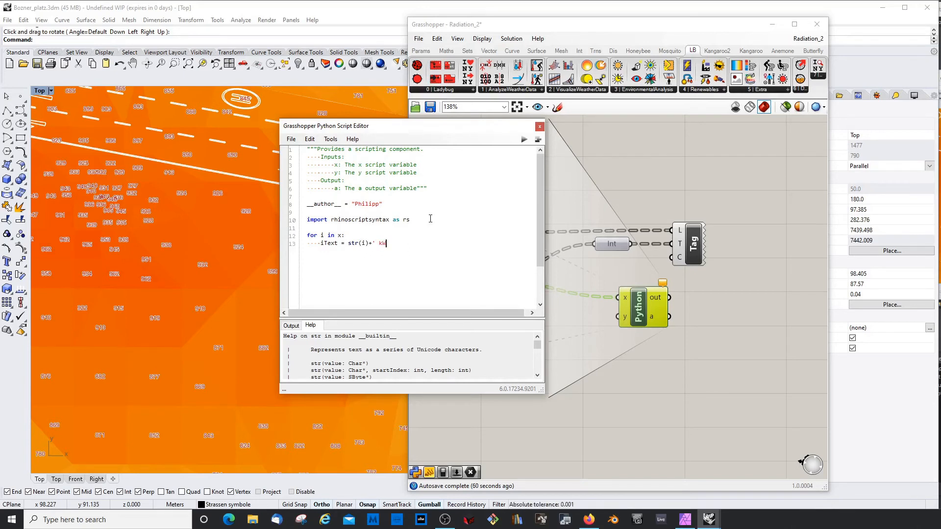
text(h')
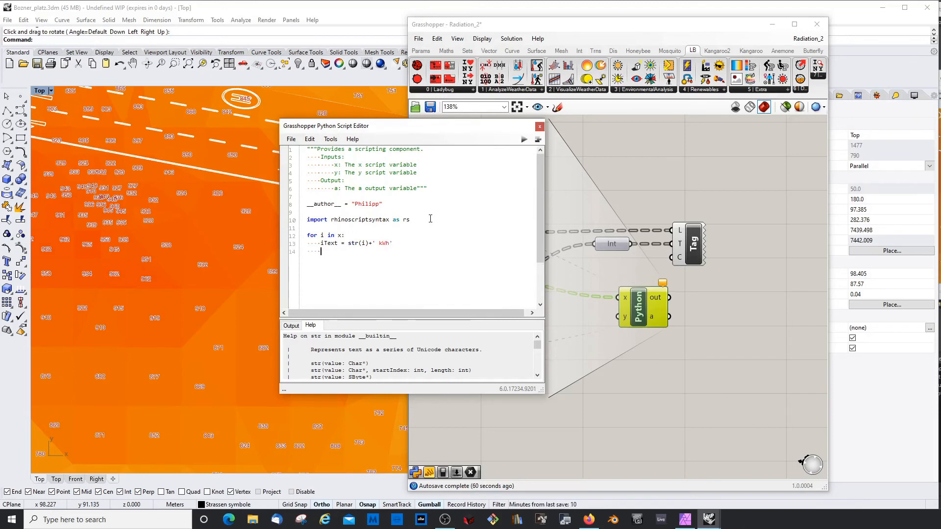
text(print)
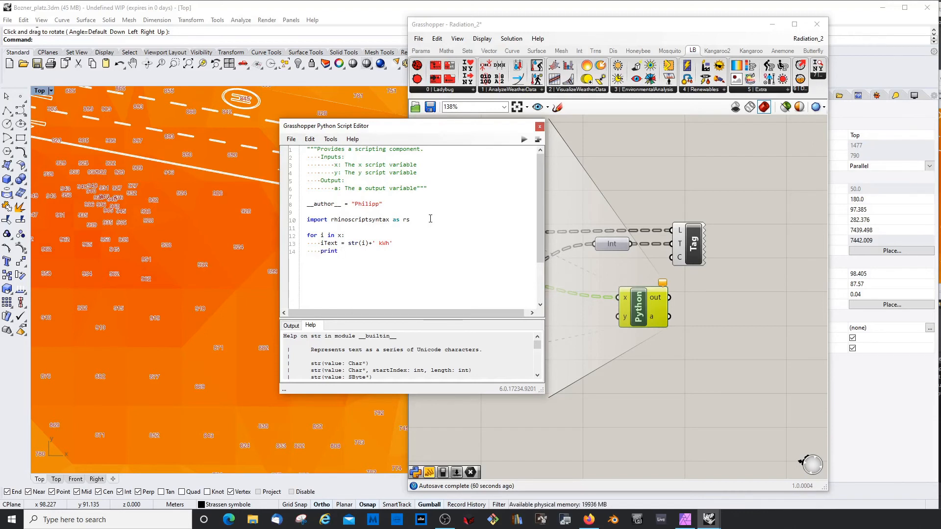
text(iText)
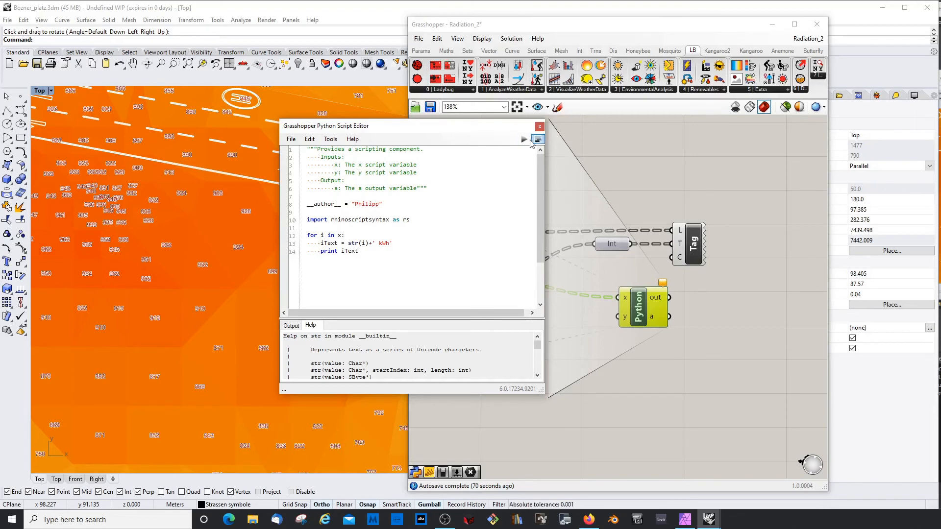
click(524, 139)
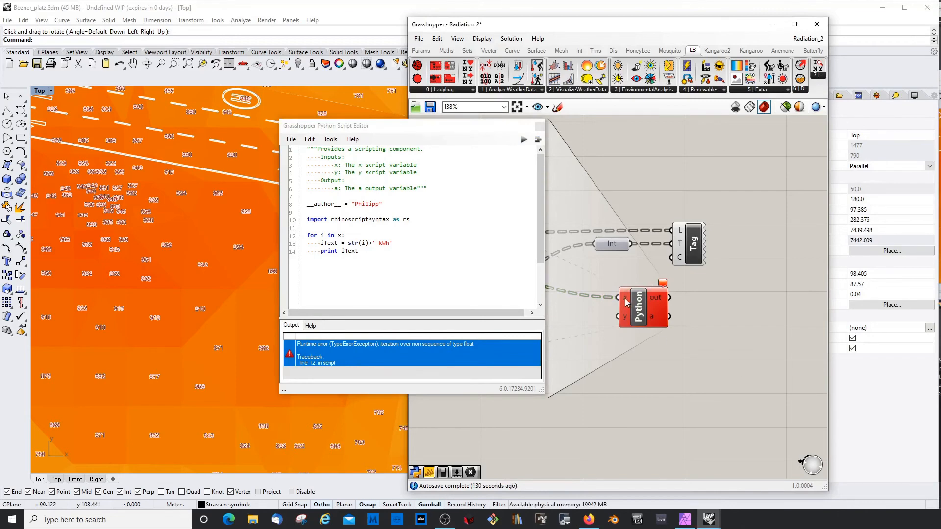
Set the Python x input to List Access and rerun the script to print kWh strings
right_click(626, 300)
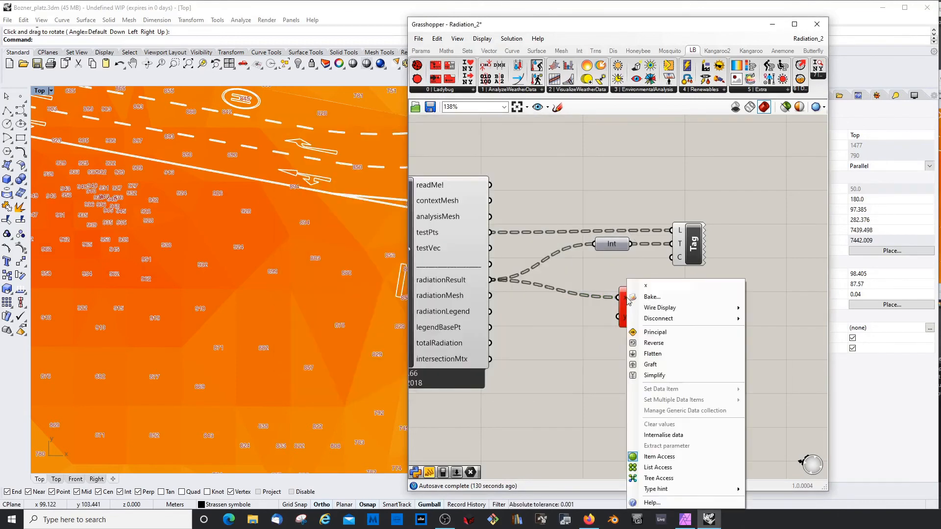
mouse_move(658, 467)
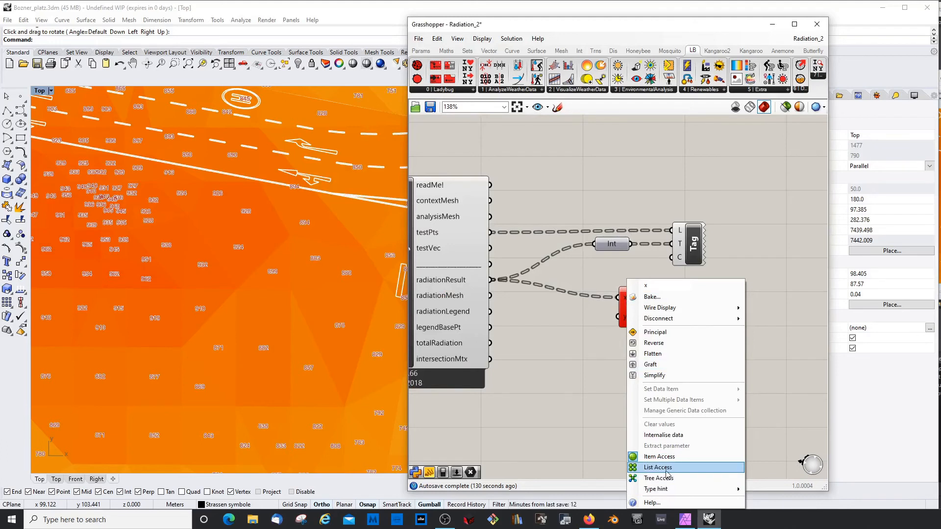
click(658, 467)
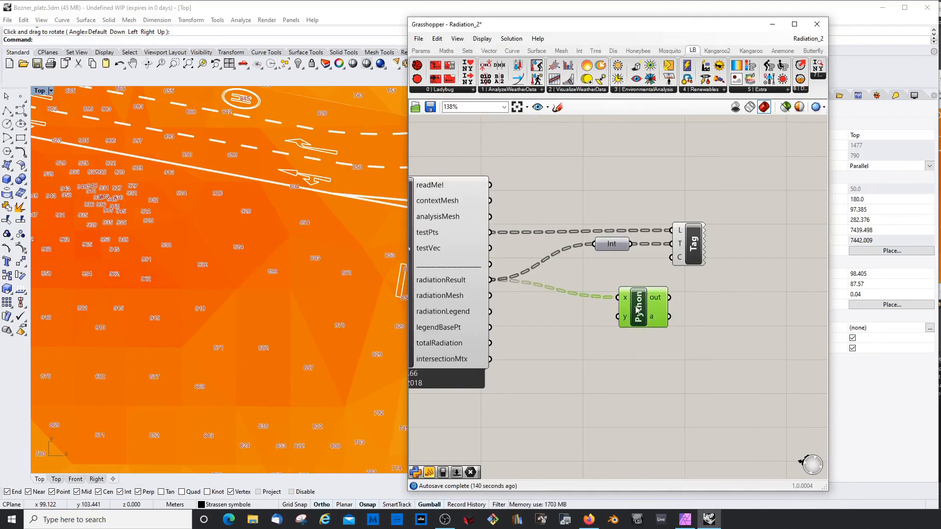
double_click(641, 307)
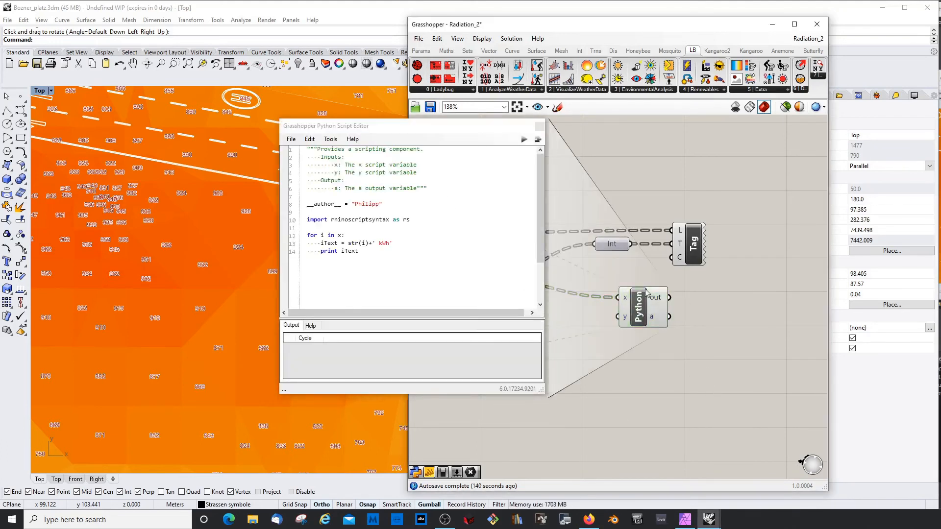
mouse_move(626, 299)
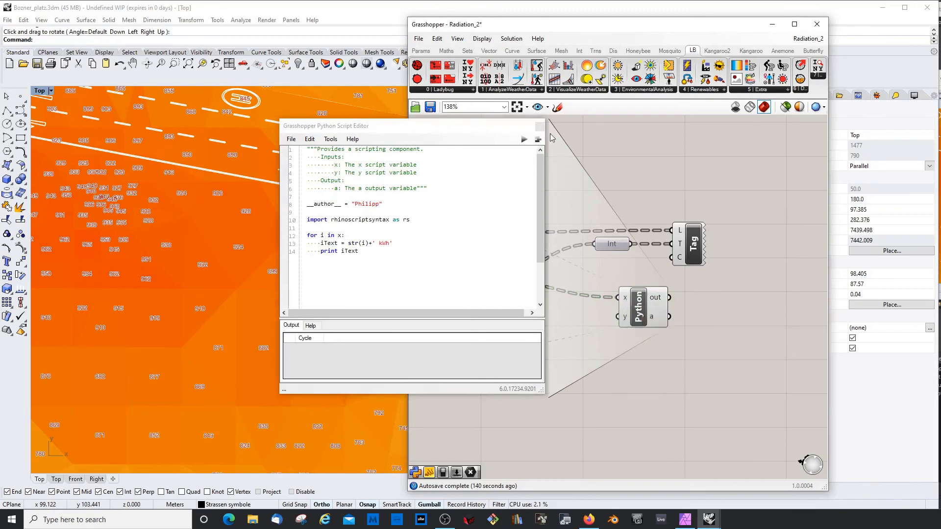
right_click(624, 299)
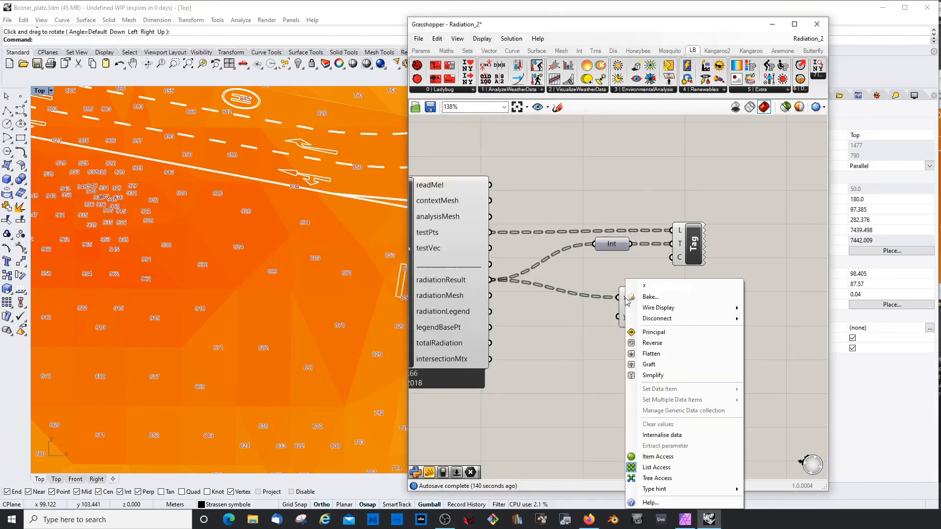
mouse_move(657, 478)
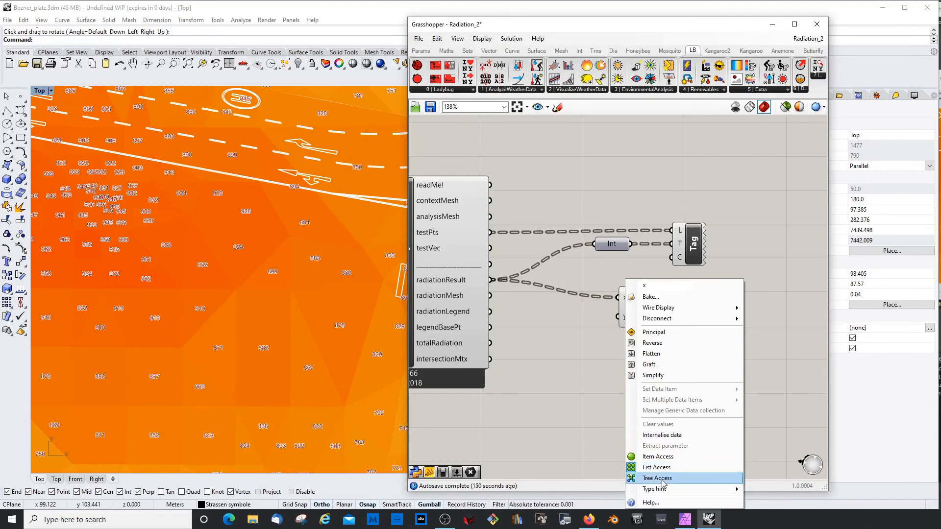
mouse_move(654, 490)
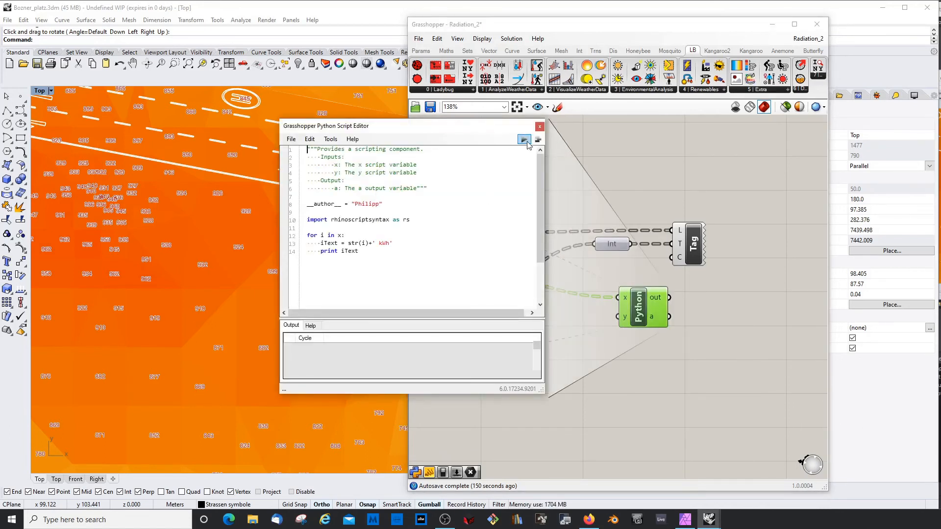
click(524, 139)
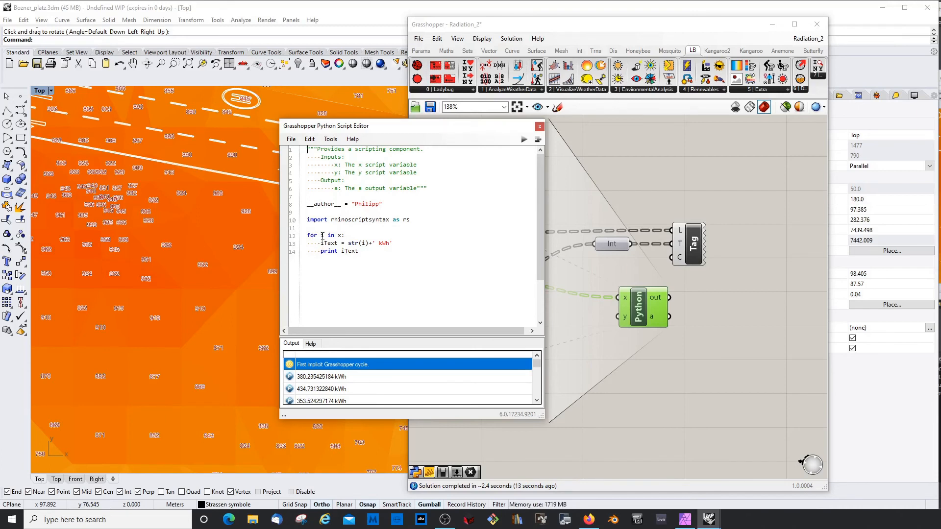
click(326, 267)
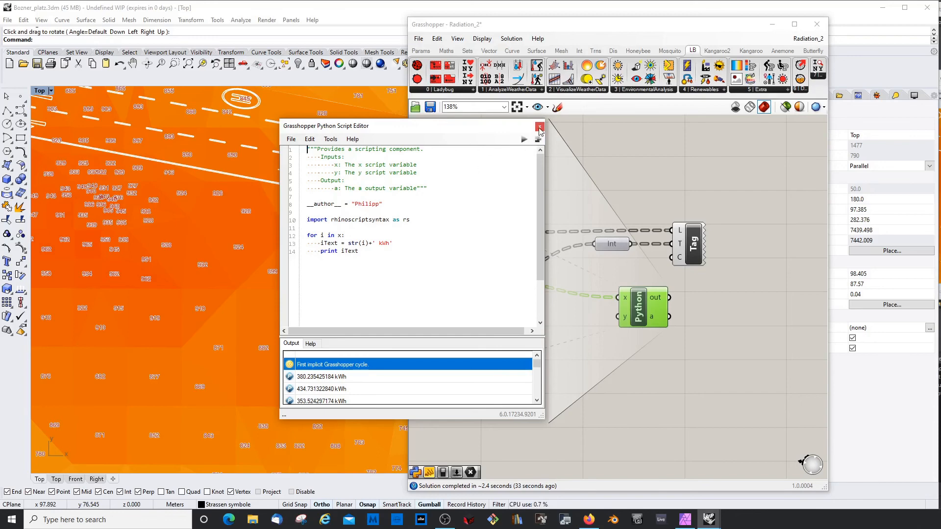
Close the Python Script Editor window
click(539, 128)
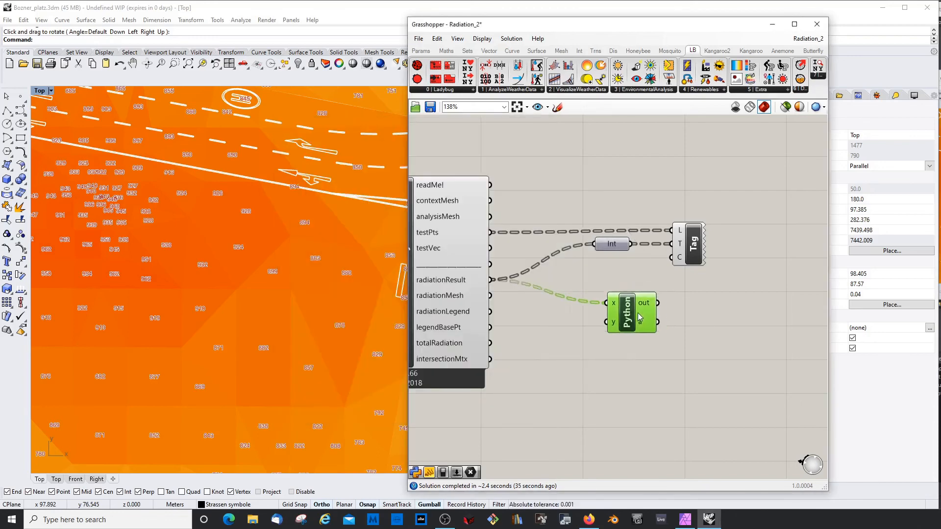
mouse_move(644, 300)
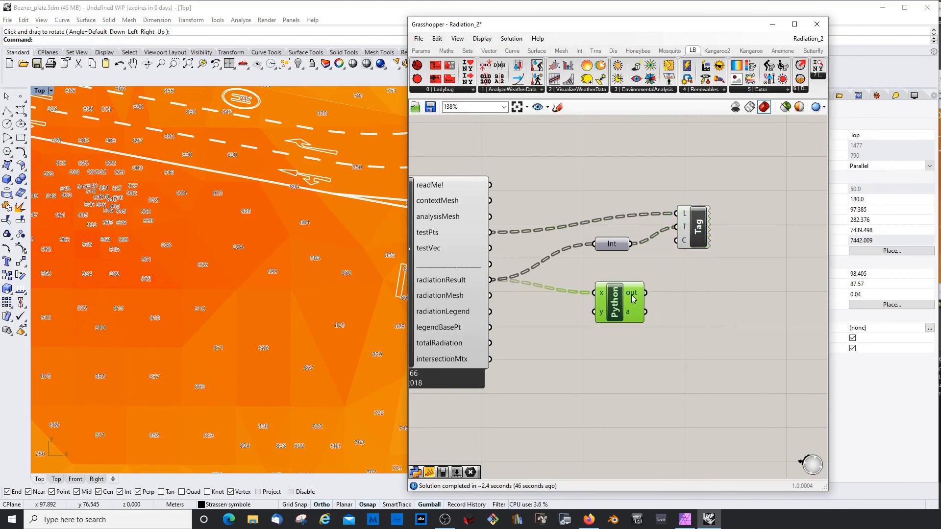
mouse_move(632, 294)
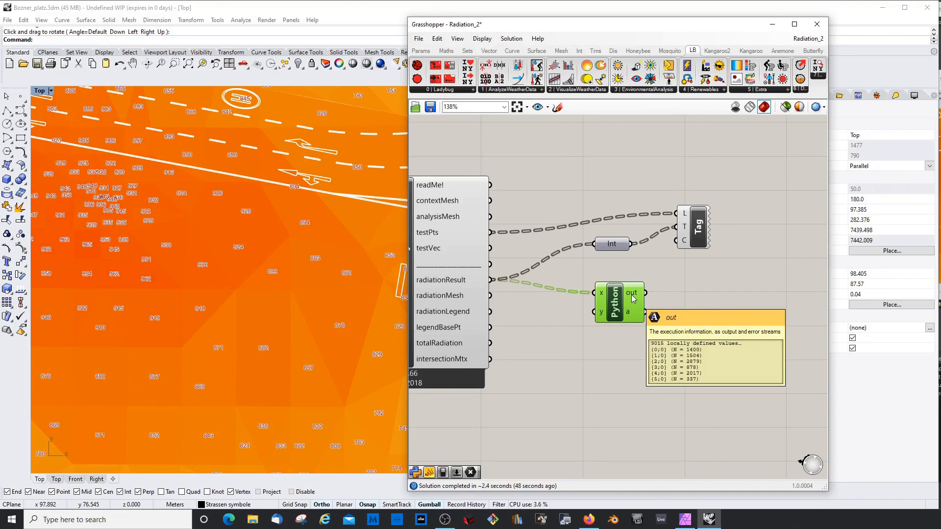
mouse_move(614, 243)
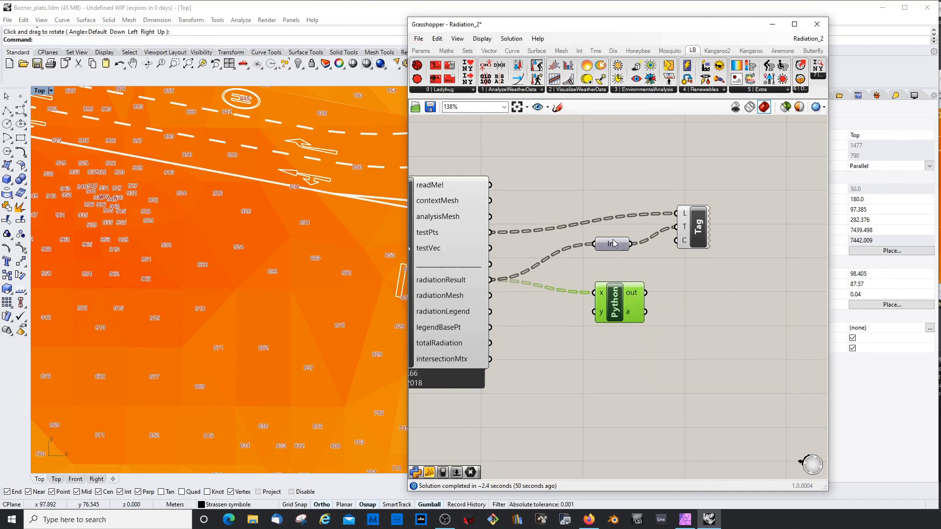